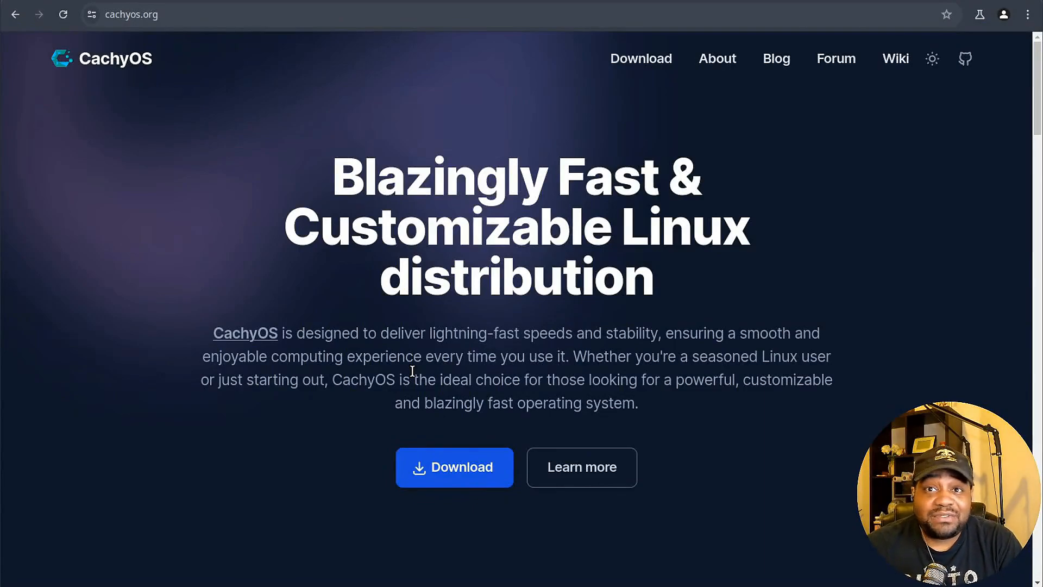
pyautogui.moveTo(773, 108)
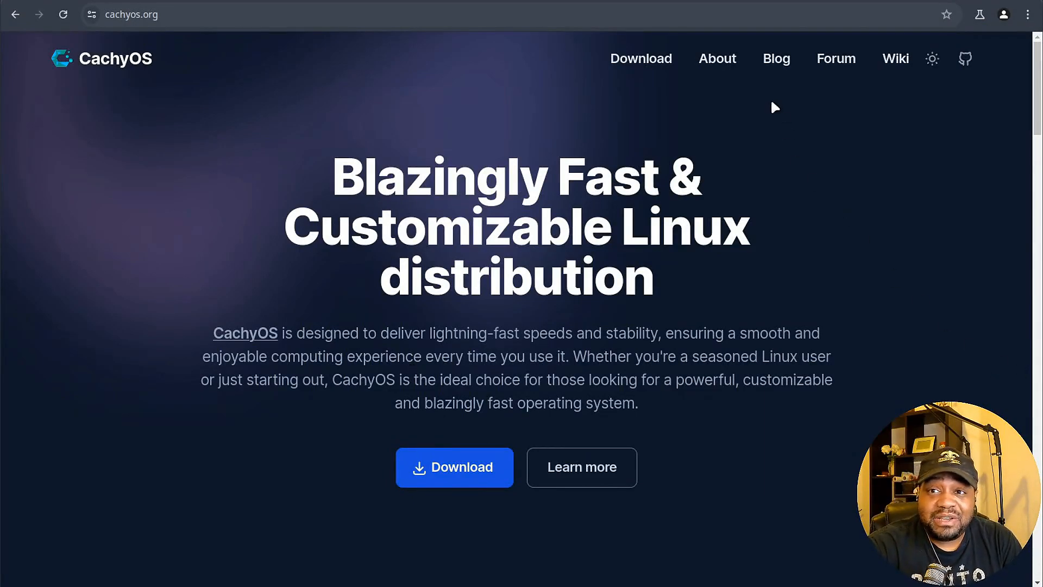
# - Open the 'CachyOS June 2024 Release' post from the site's Blog listing
pyautogui.click(776, 59)
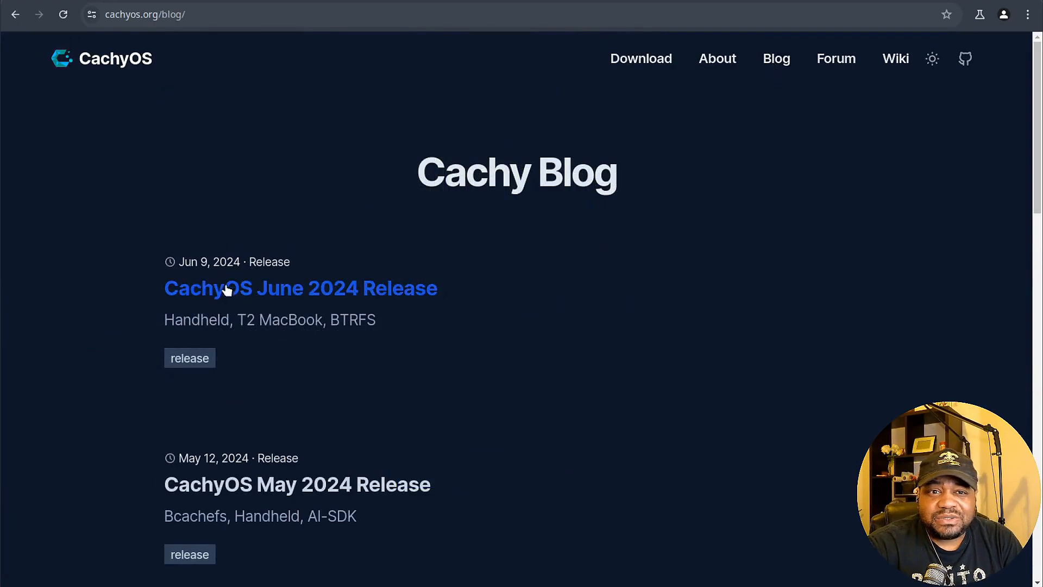
pyautogui.click(300, 287)
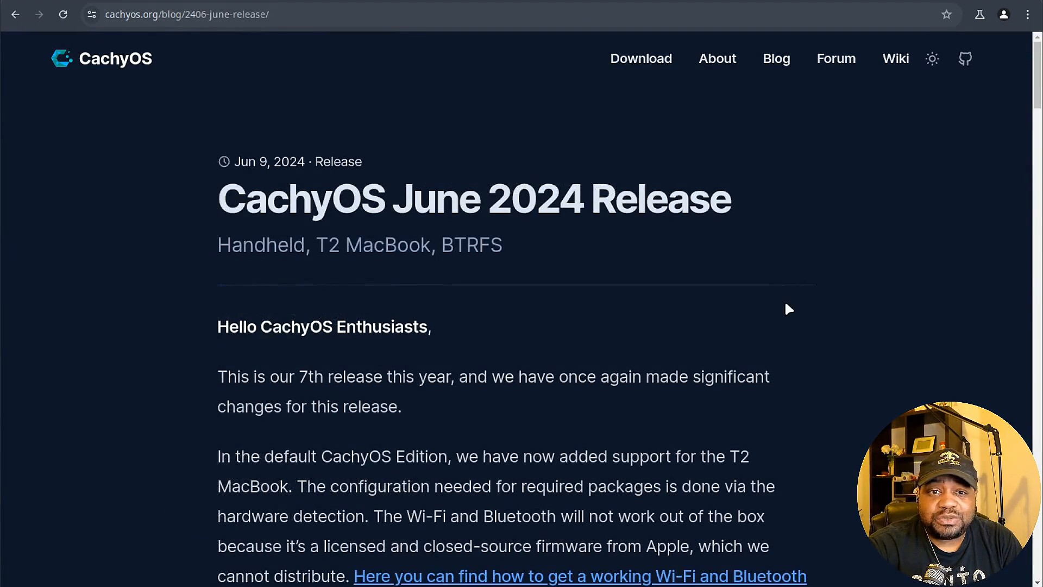
pyautogui.moveTo(902, 351)
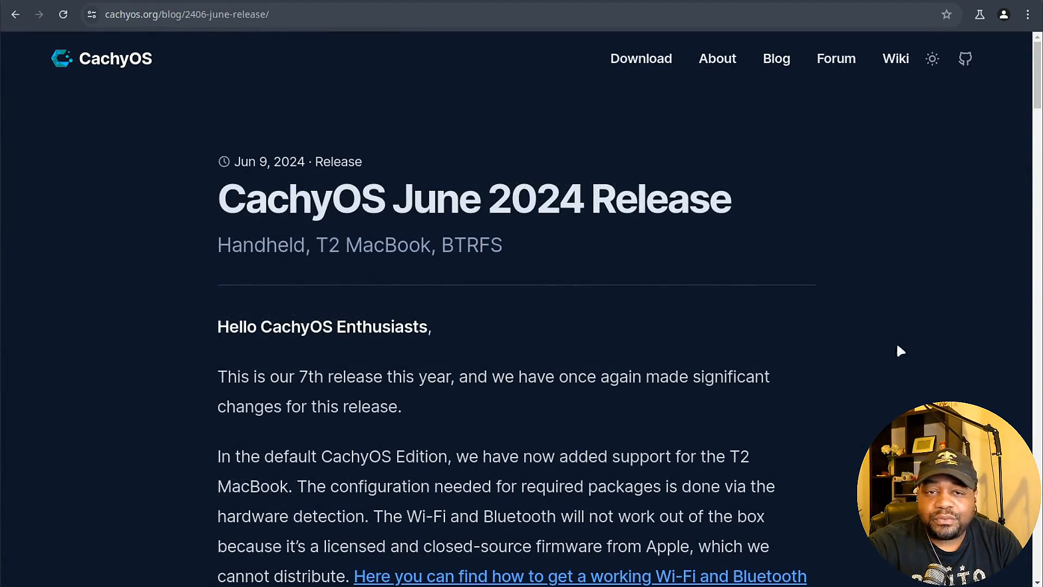
pyautogui.moveTo(630, 52)
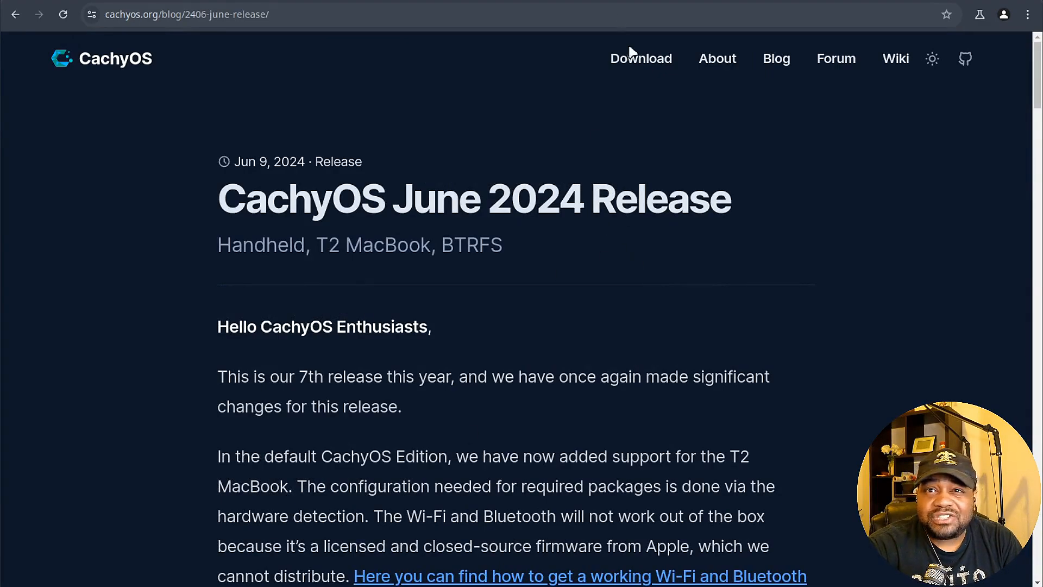
pyautogui.moveTo(672, 364)
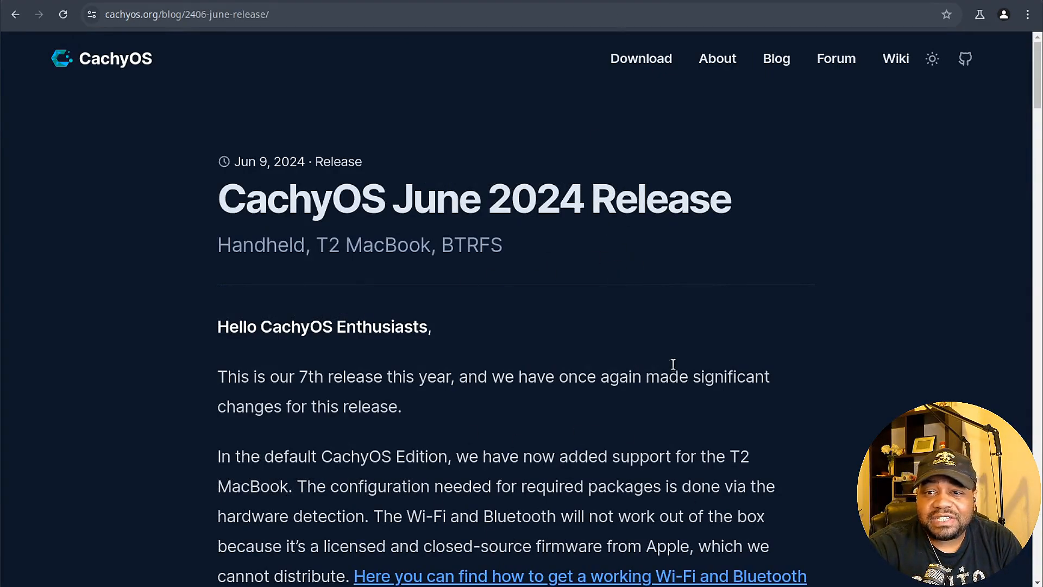
pyautogui.moveTo(432, 207)
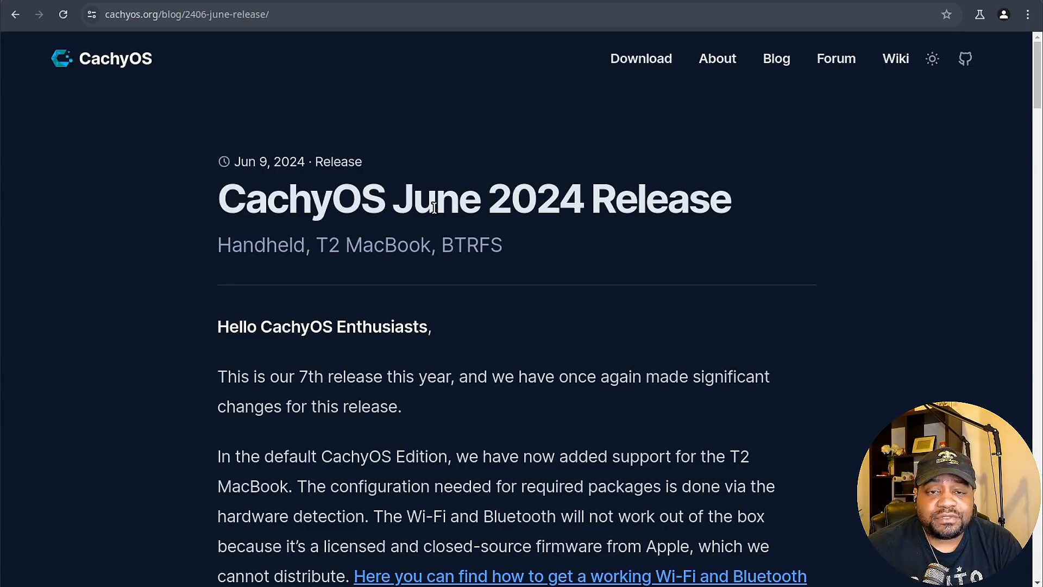
pyautogui.moveTo(435, 213)
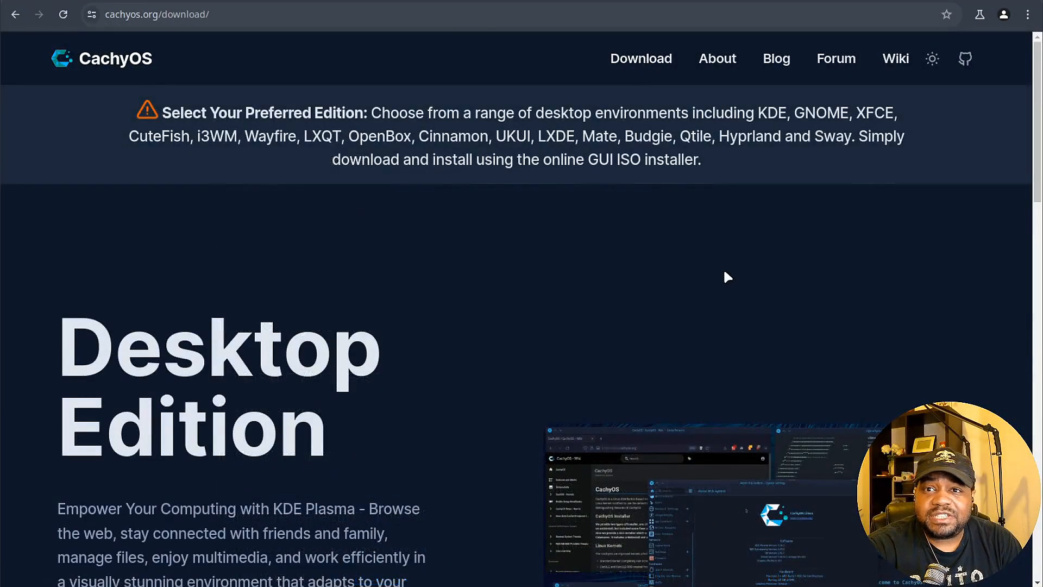
pyautogui.scroll(-3)
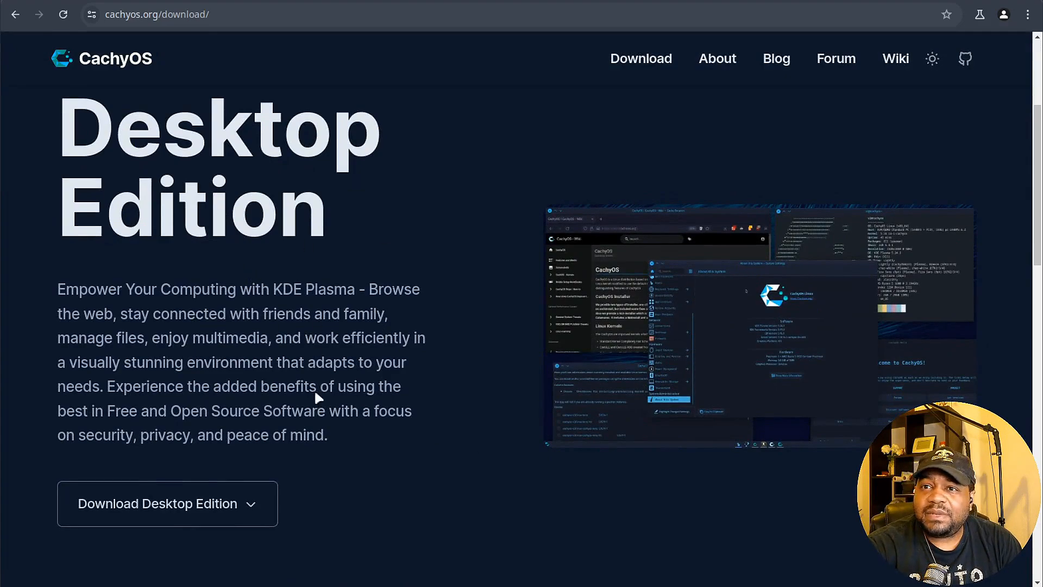
pyautogui.moveTo(380, 434)
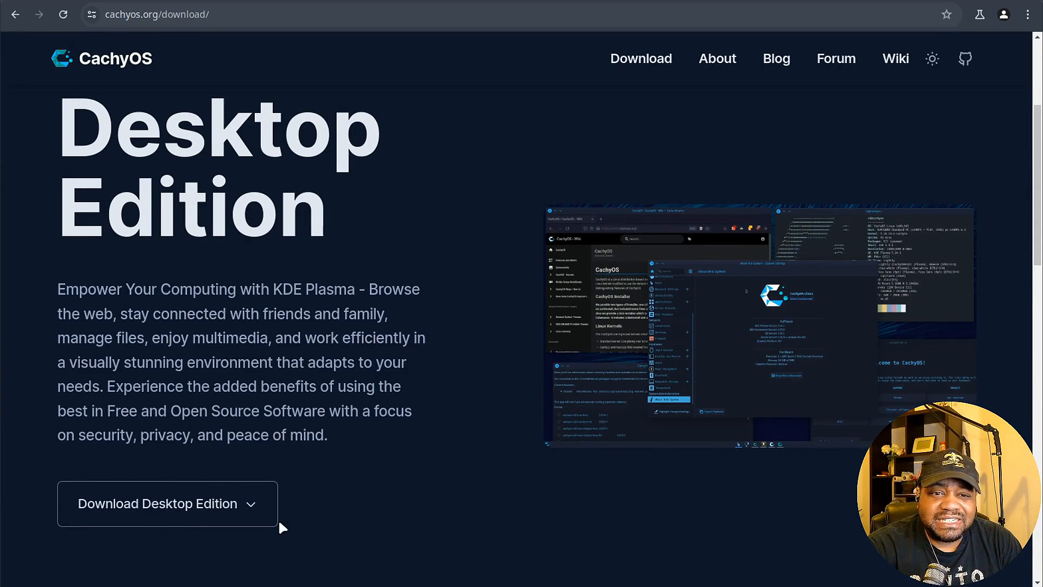
pyautogui.click(167, 503)
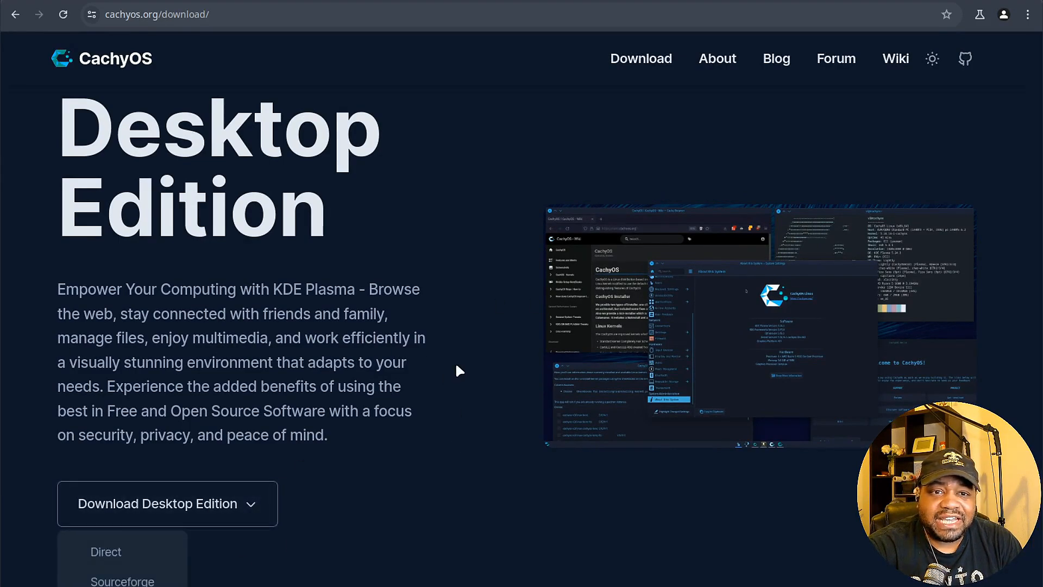
pyautogui.scroll(-3)
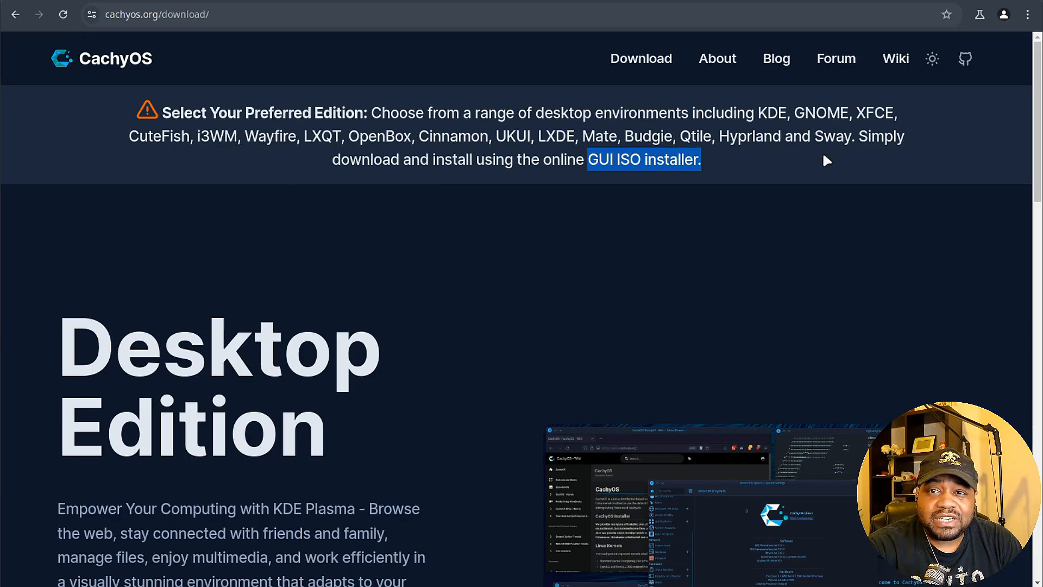
pyautogui.moveTo(519, 405)
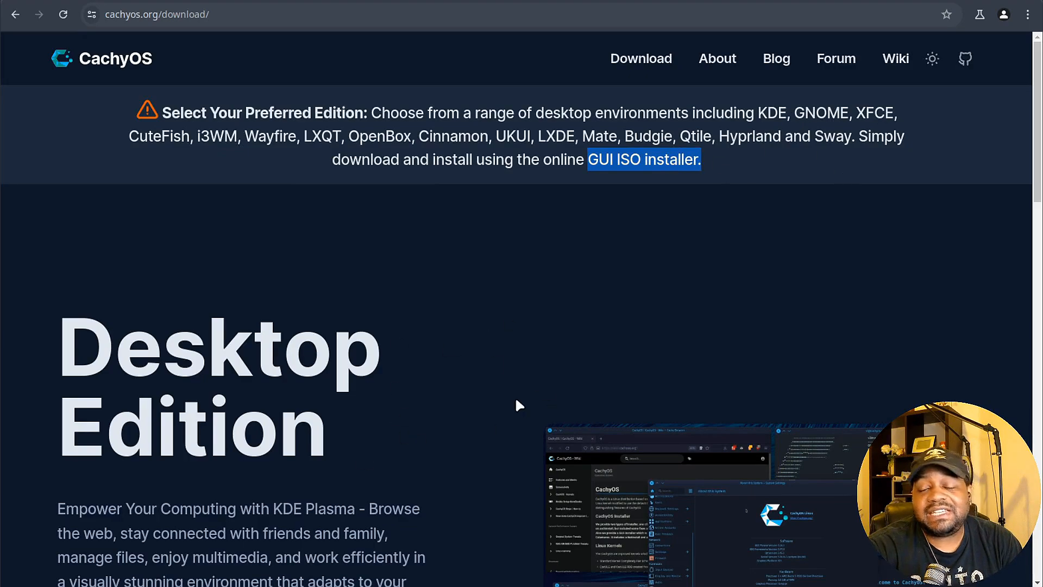
# - Scroll the download page down to the Handheld Edition section
pyautogui.scroll(-3)
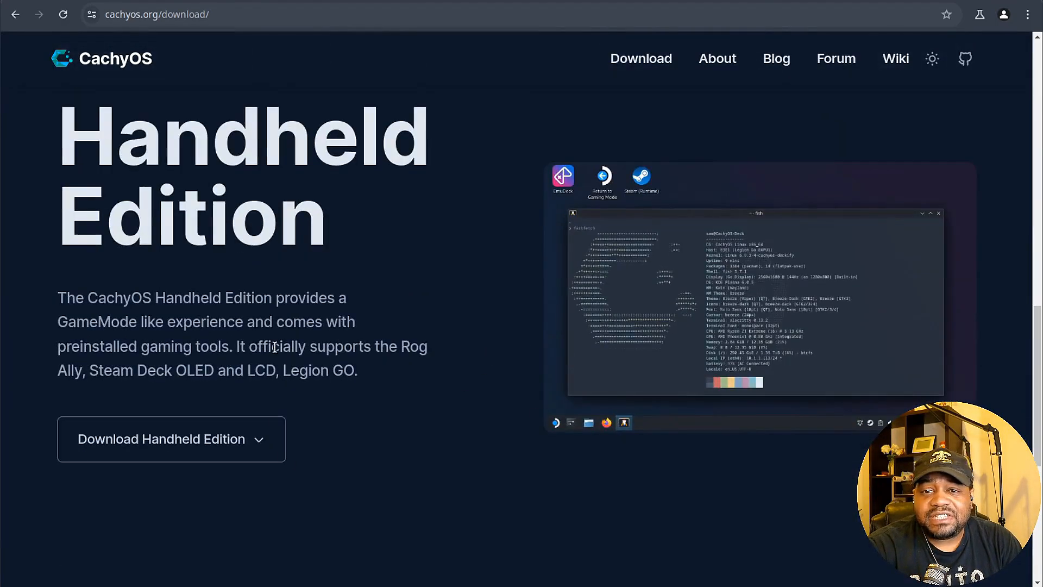
pyautogui.moveTo(401, 321)
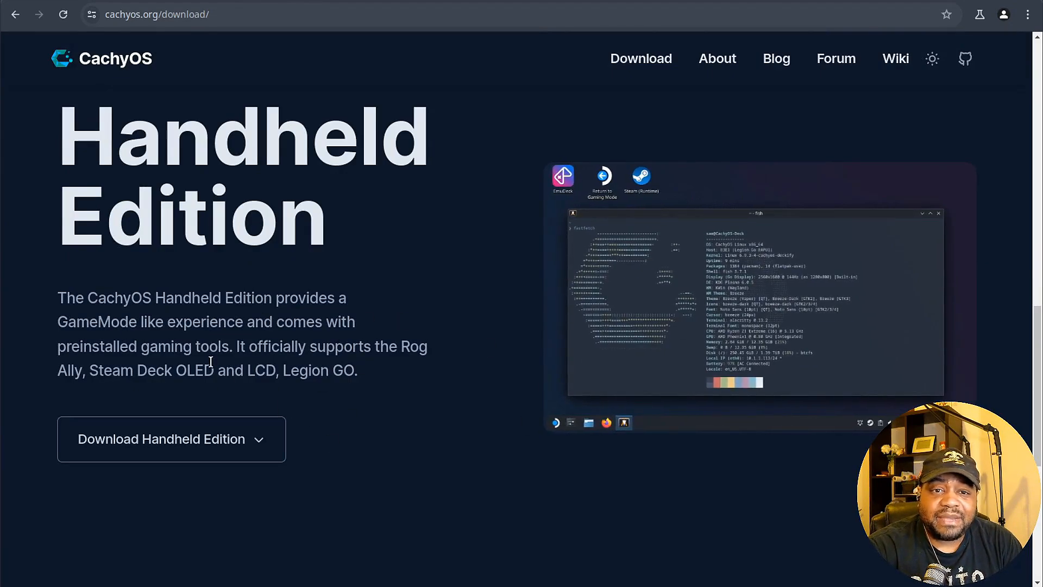
pyautogui.moveTo(426, 326)
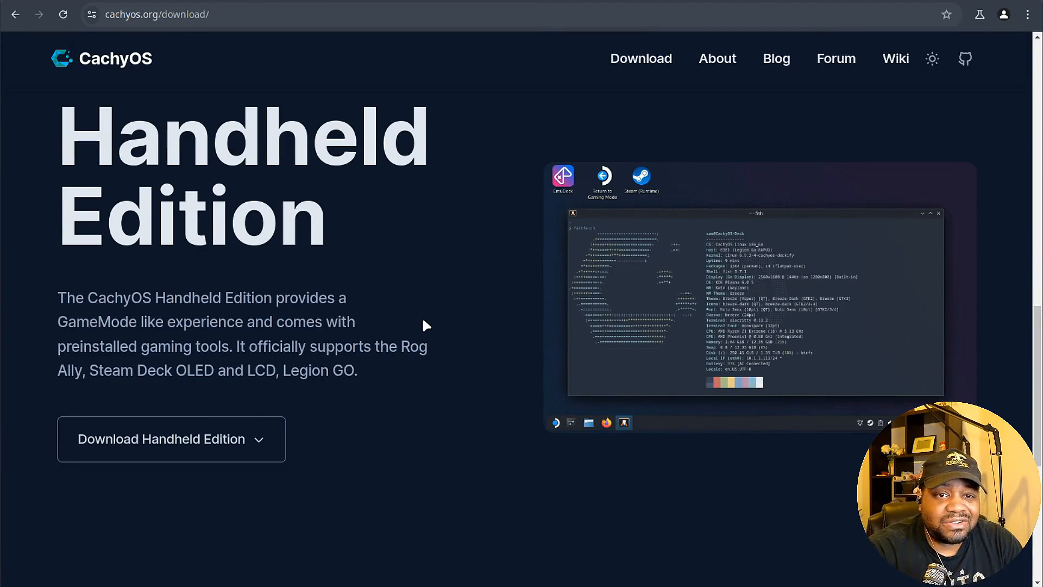
pyautogui.moveTo(473, 390)
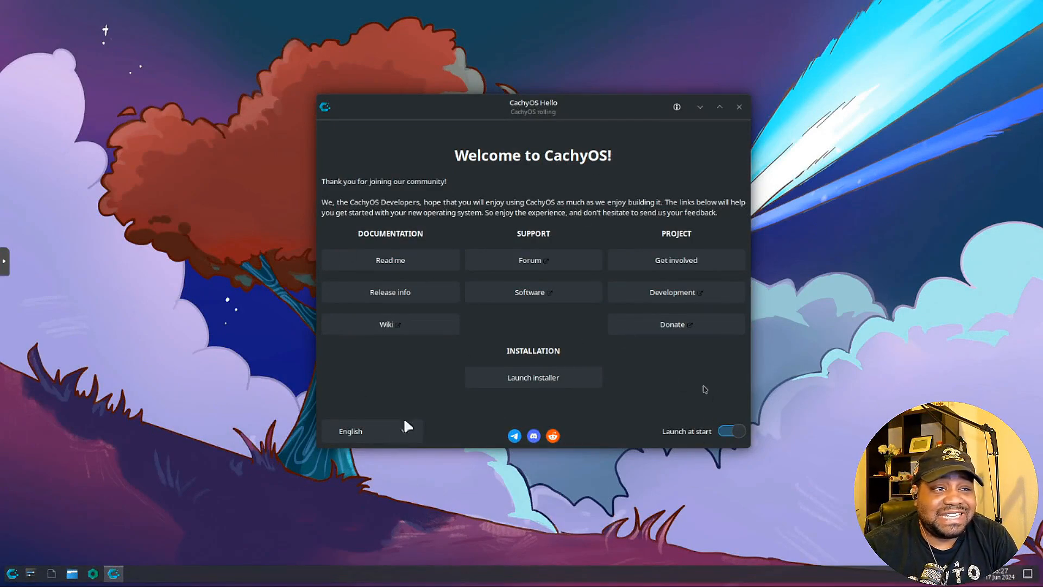
pyautogui.moveTo(532, 377)
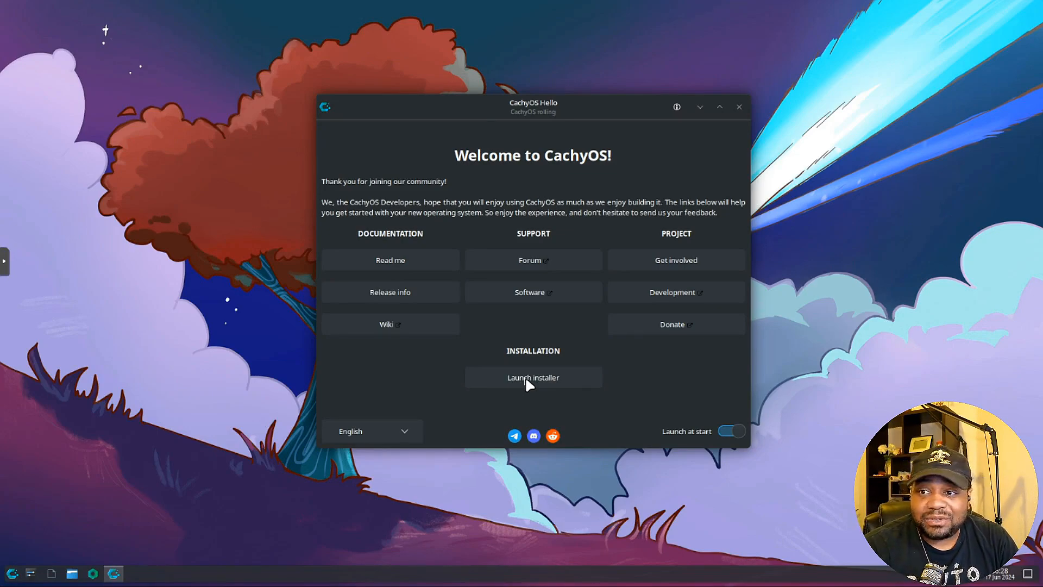
pyautogui.moveTo(888, 336)
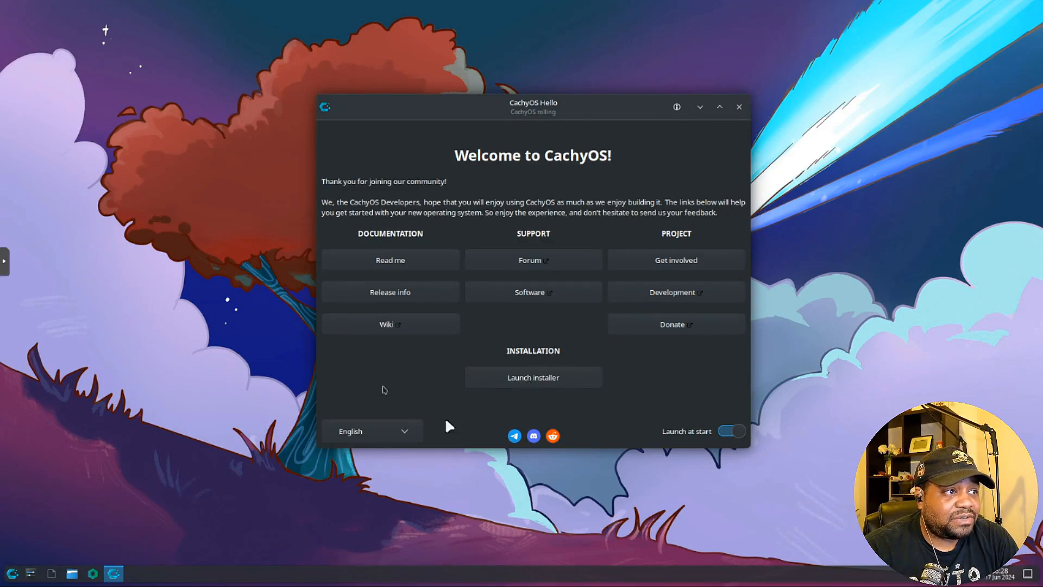
# - Launch the installer and accept American English and the America/Los Angeles time zone
pyautogui.click(533, 377)
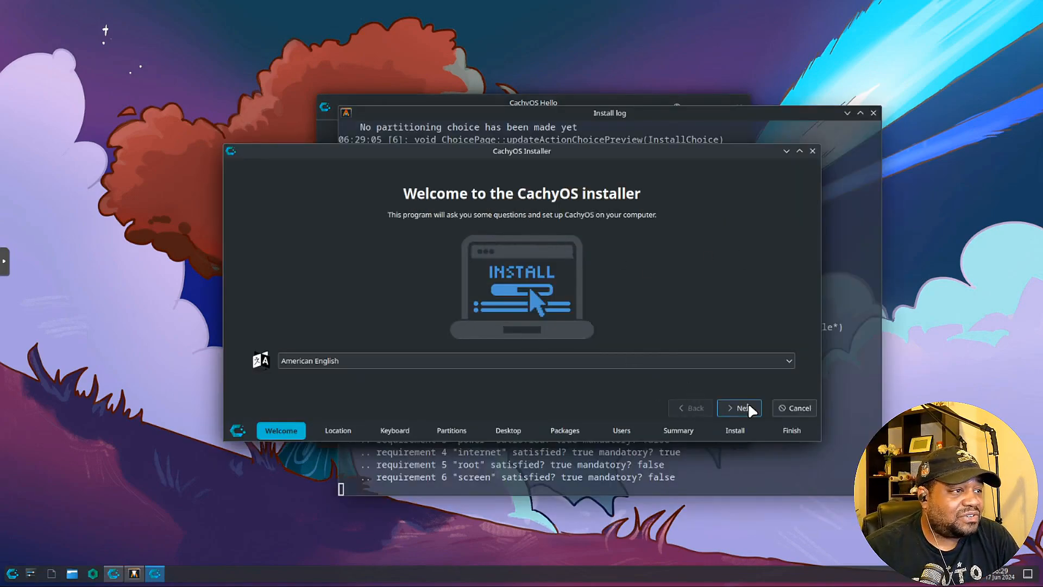
pyautogui.moveTo(749, 416)
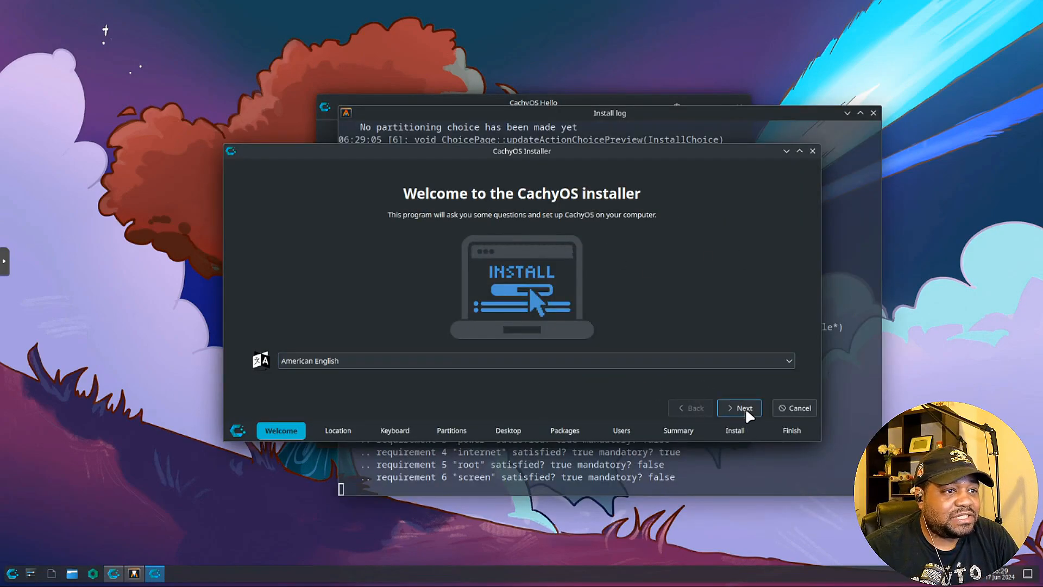
pyautogui.click(739, 408)
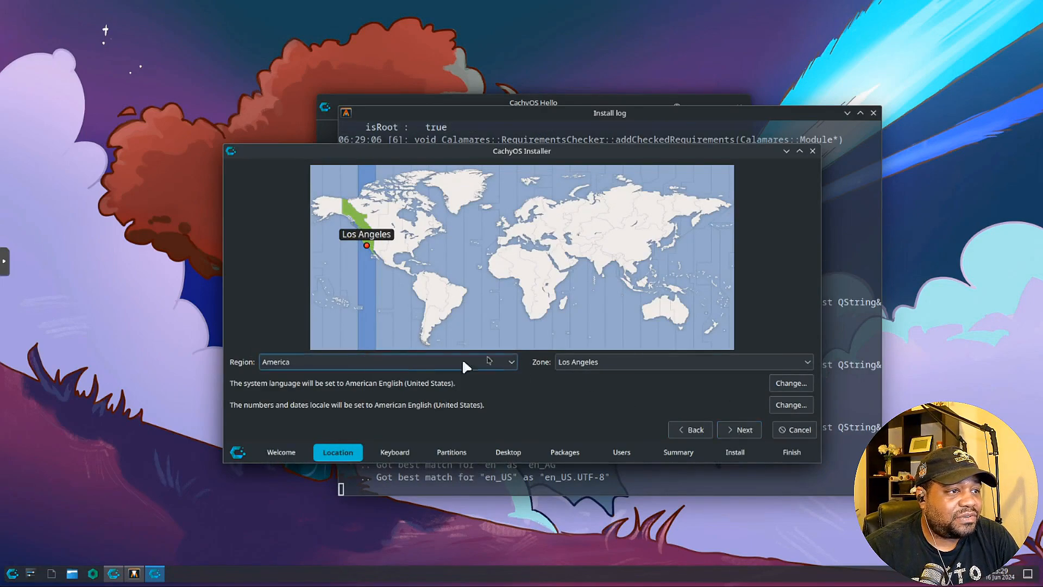
pyautogui.click(739, 429)
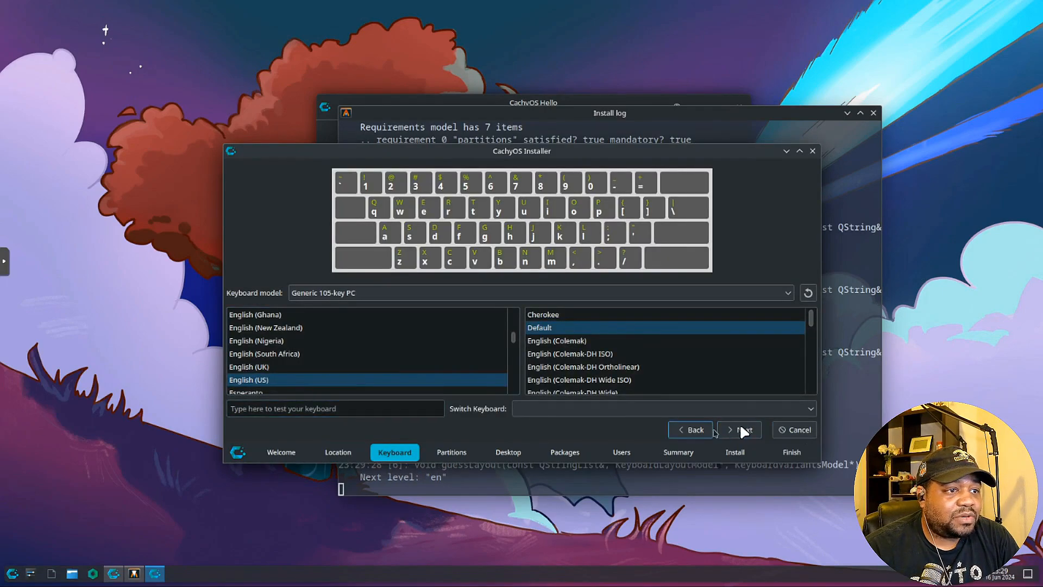
# - Accept the English (US) keyboard and choose Erase disk with btrfs for the 32 GiB drive
pyautogui.click(739, 429)
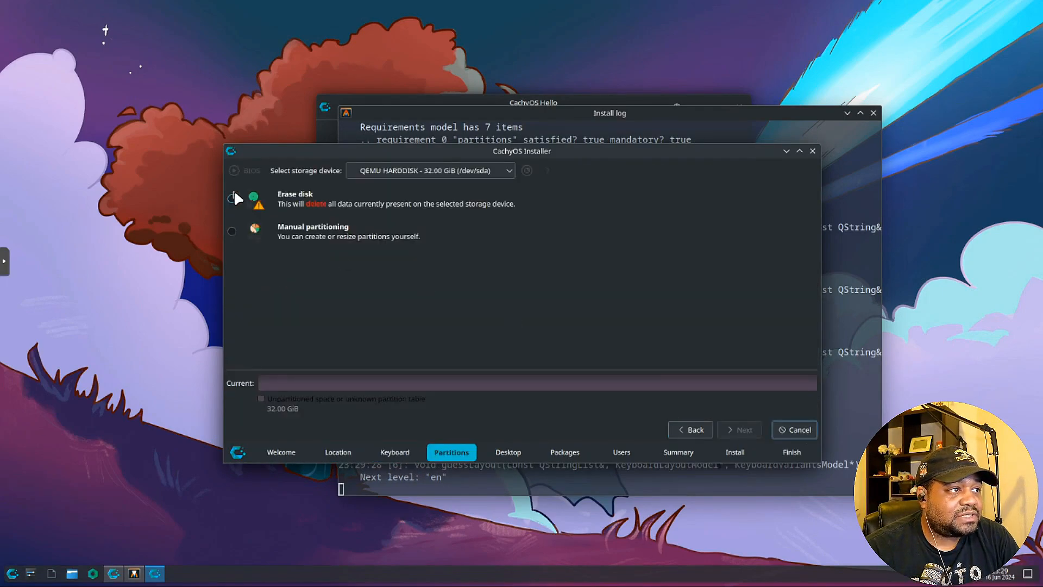
pyautogui.click(232, 198)
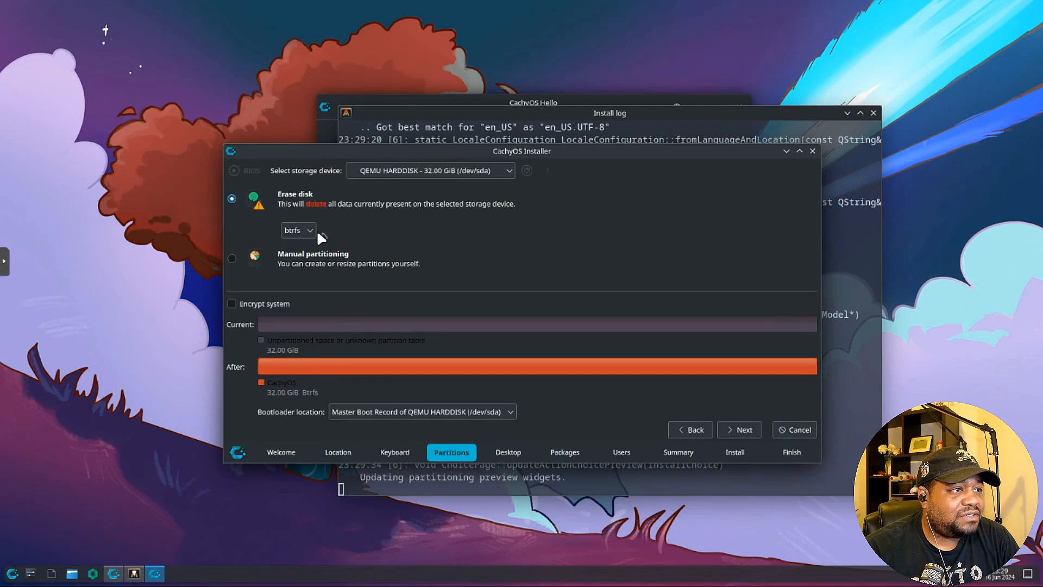
pyautogui.moveTo(573, 218)
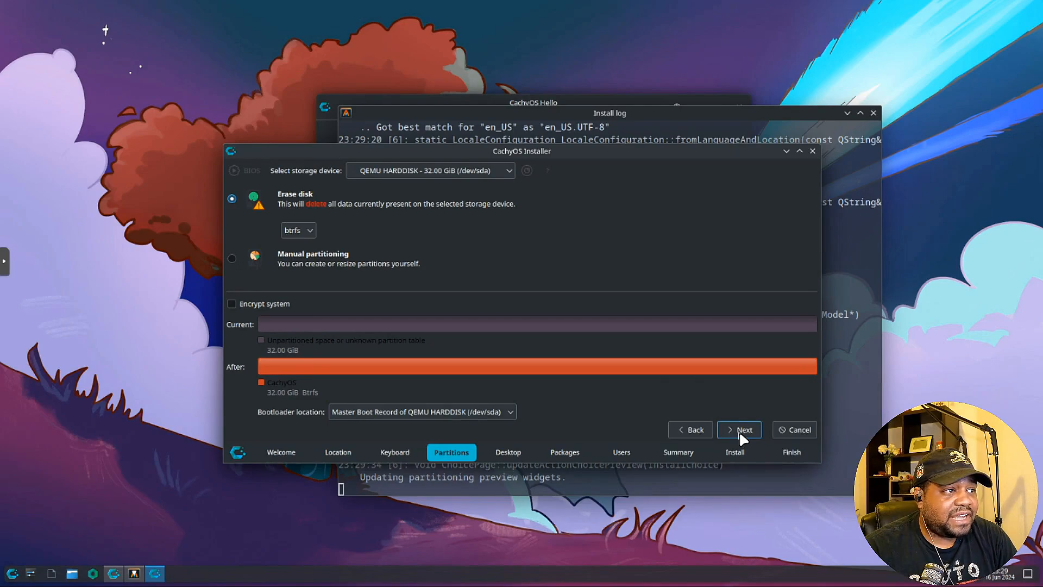
pyautogui.click(739, 429)
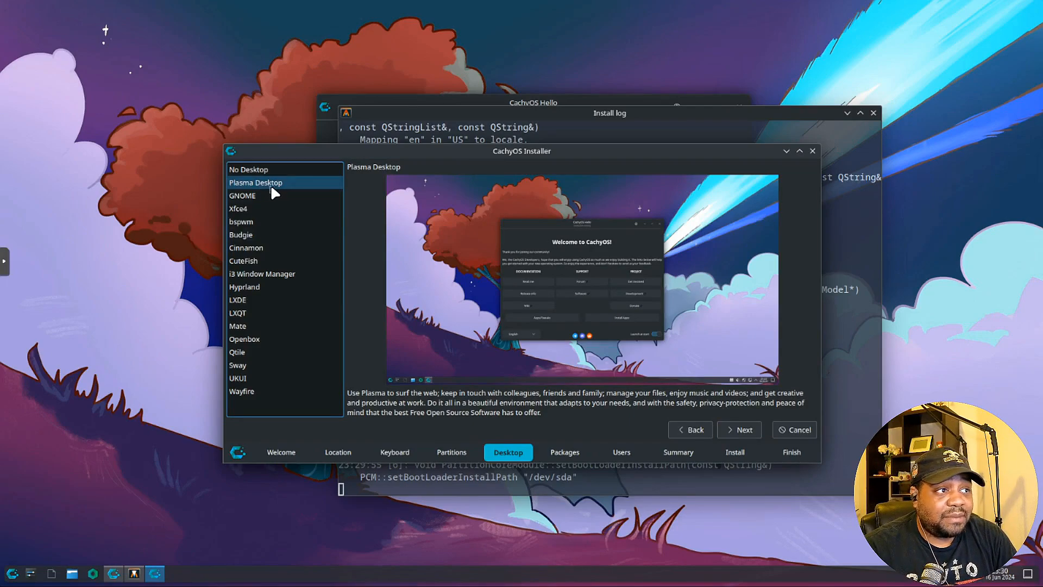
pyautogui.moveTo(279, 312)
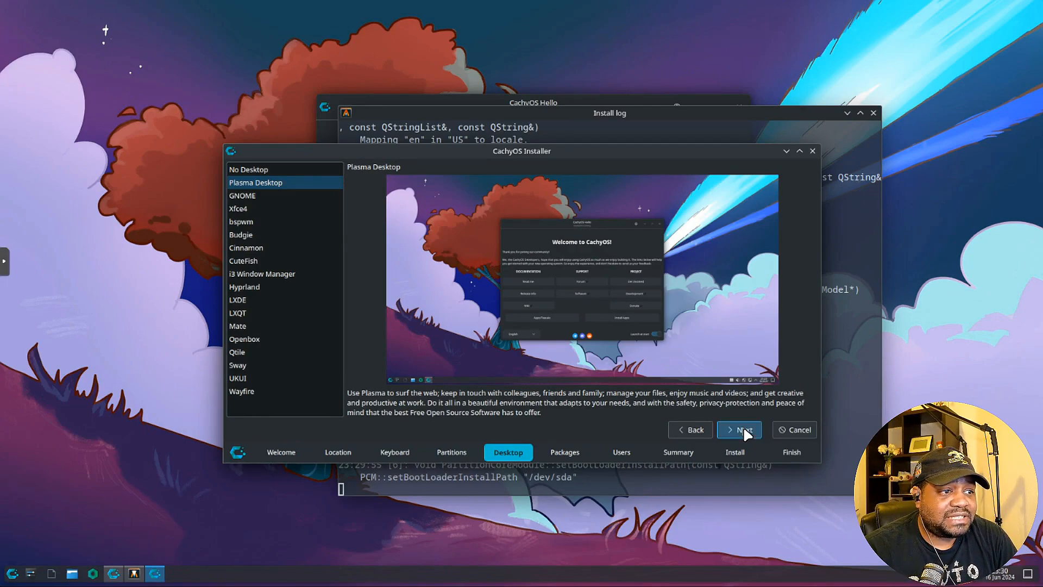
# - Continue with Plasma Desktop as the chosen desktop environment
pyautogui.click(739, 429)
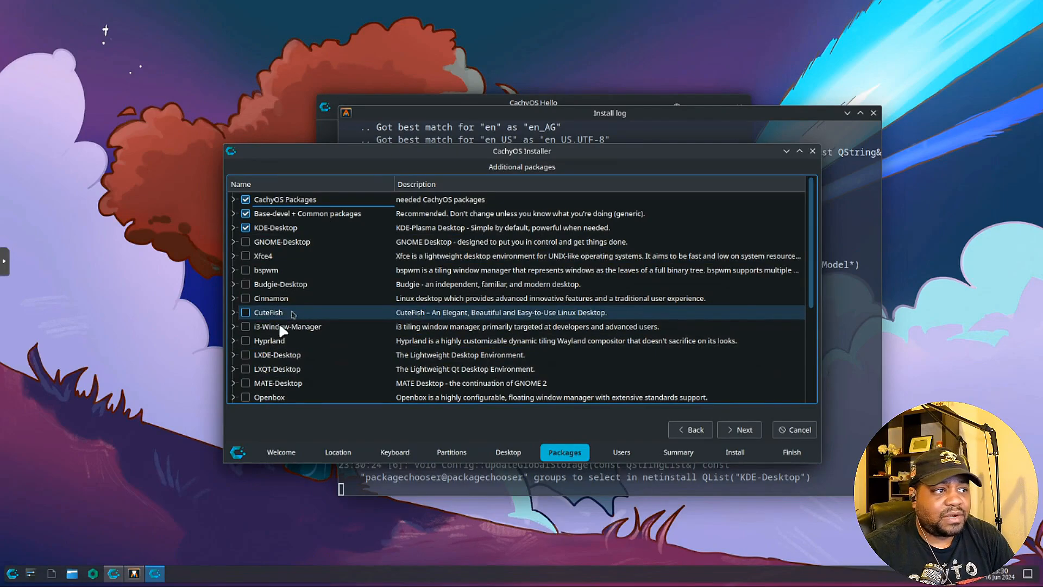
pyautogui.moveTo(242, 356)
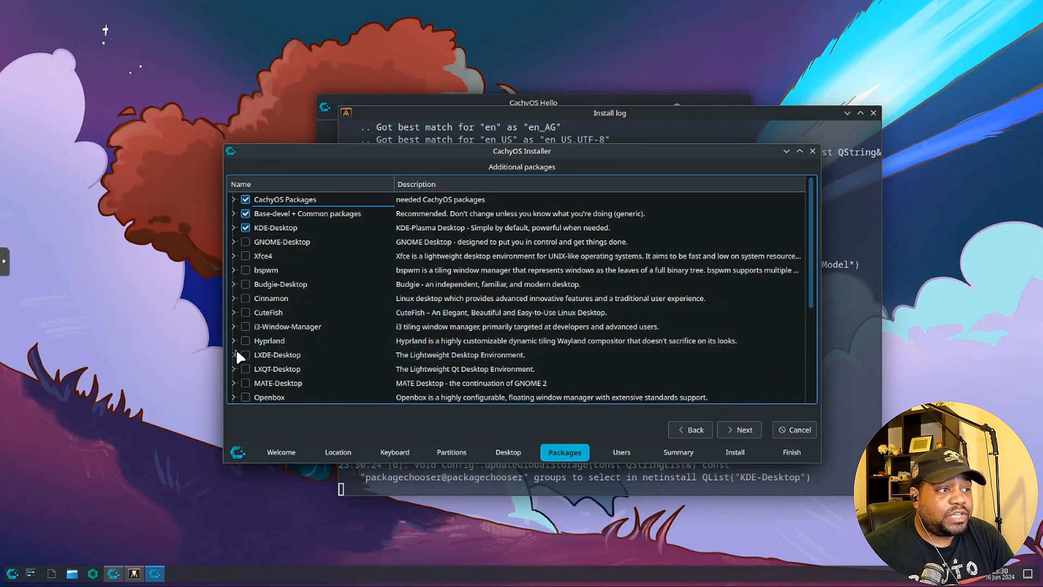
# - Review the Additional packages defaults (CachyOS, Base-devel, KDE-Desktop, microcode) and continue
pyautogui.click(270, 298)
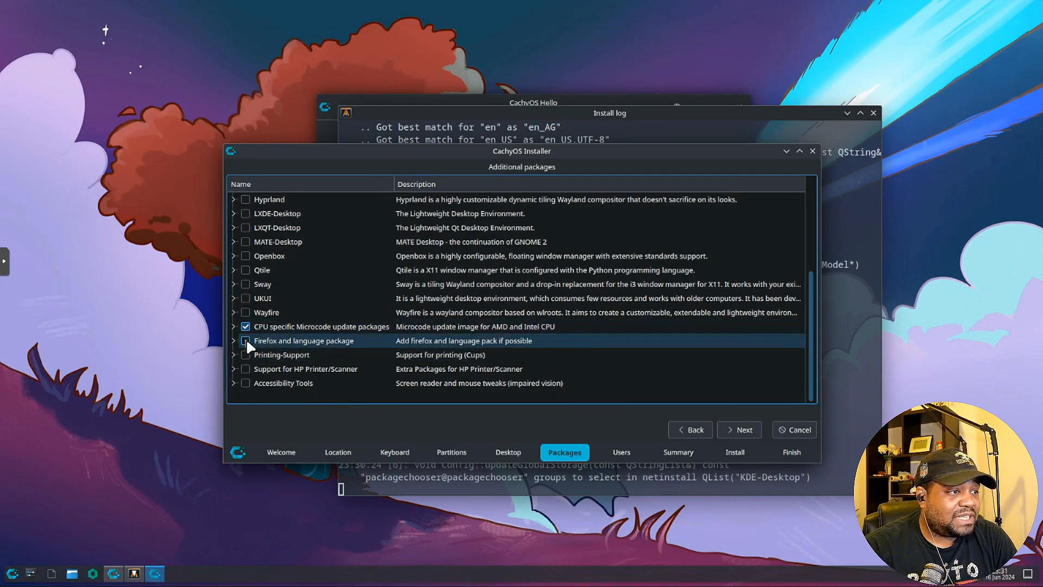
pyautogui.click(234, 340)
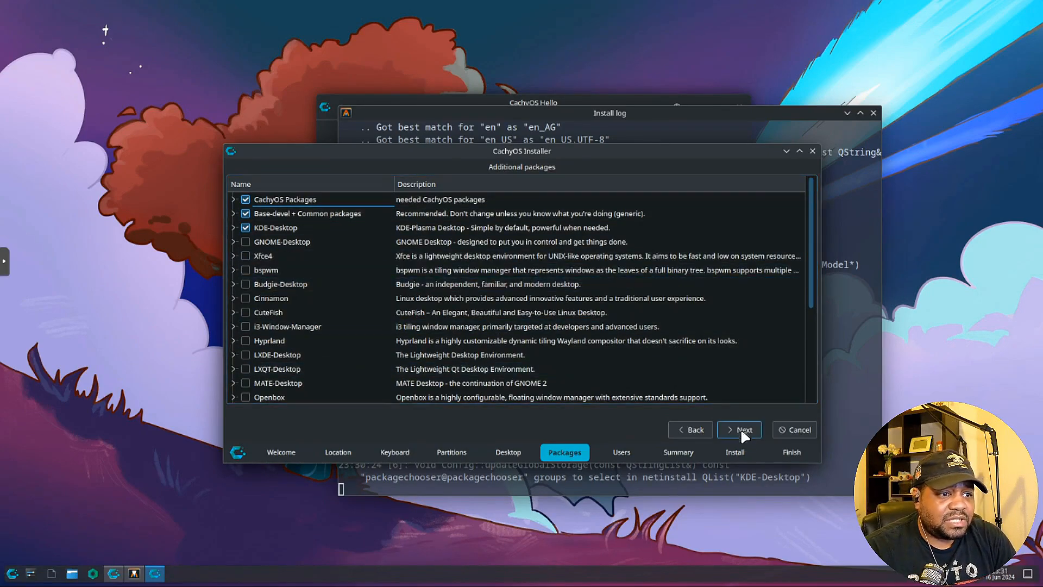
pyautogui.click(740, 429)
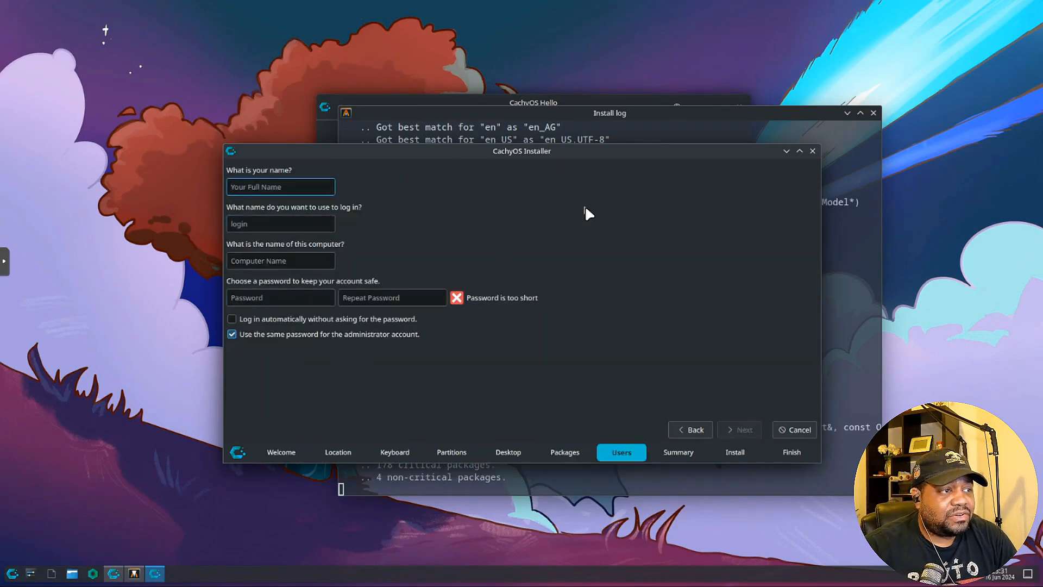
# - Fill in the account as 'josh' with computer name cachyos and a confirmed password, then continue
pyautogui.write('josh')
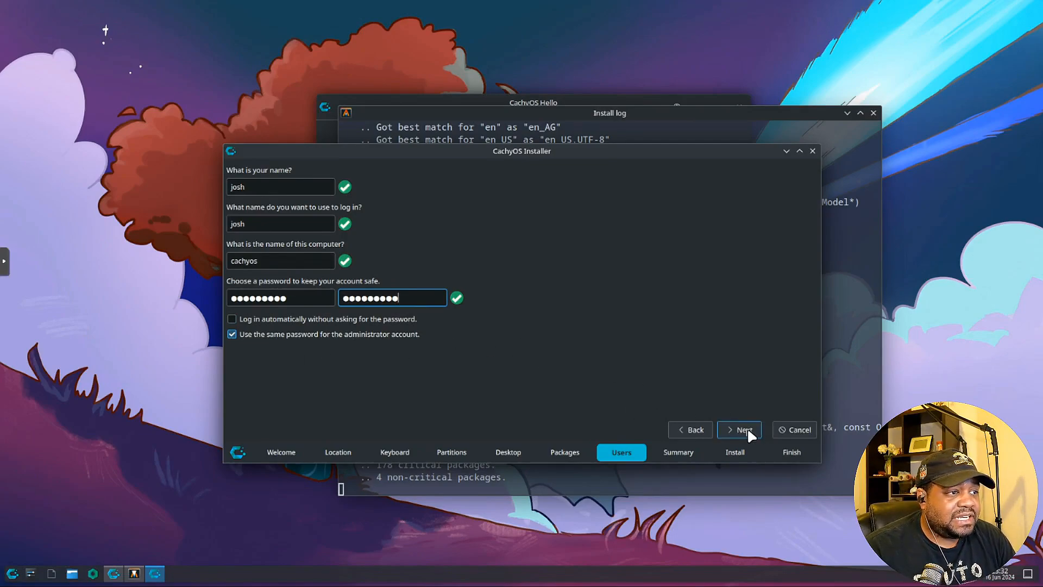
pyautogui.click(739, 429)
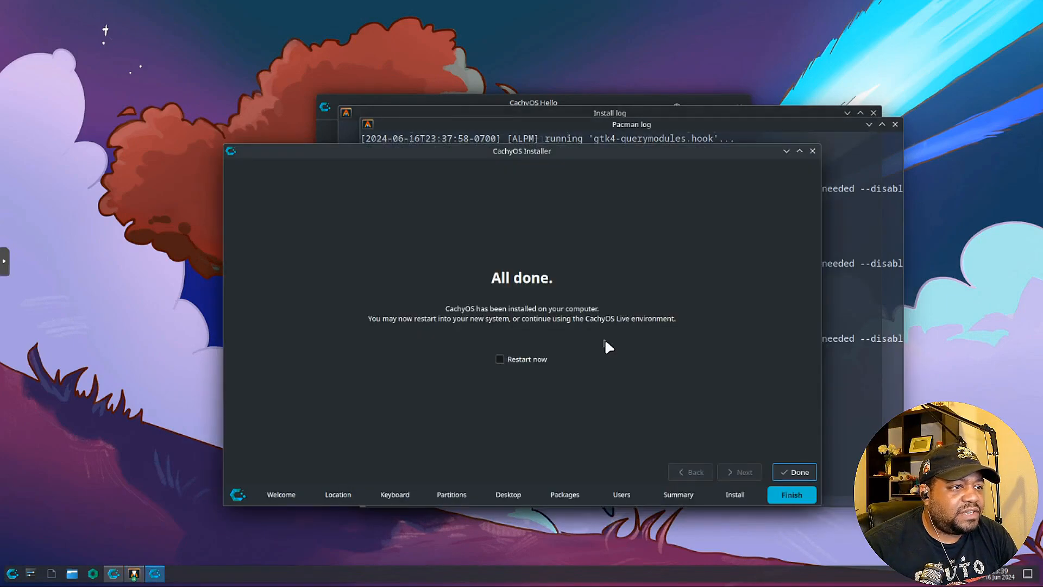
# - Tick Restart now and finish, rebooting into the new CachyOS system
pyautogui.click(500, 360)
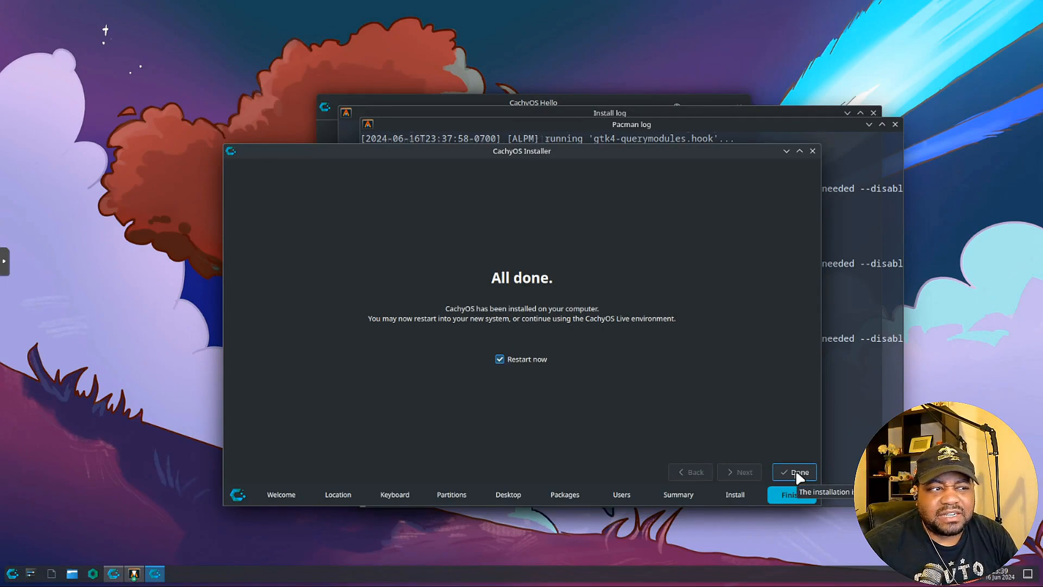
pyautogui.click(793, 472)
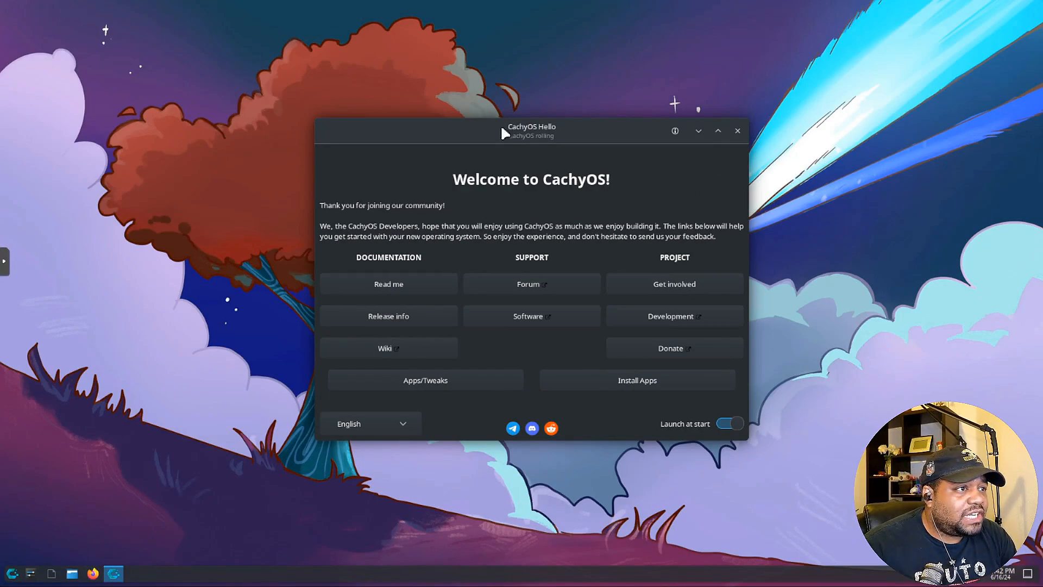
pyautogui.moveTo(393, 226)
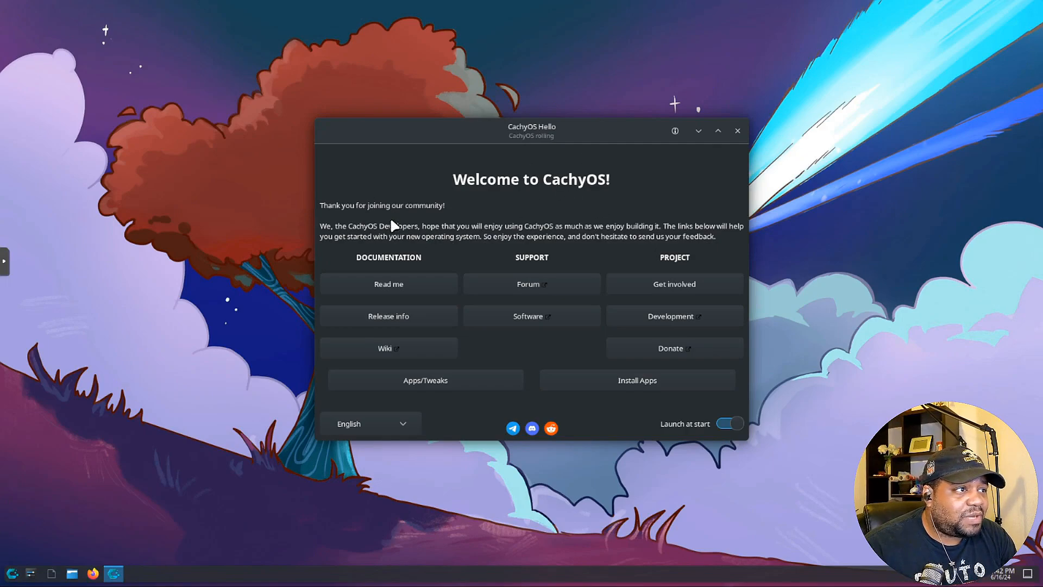
pyautogui.moveTo(431, 212)
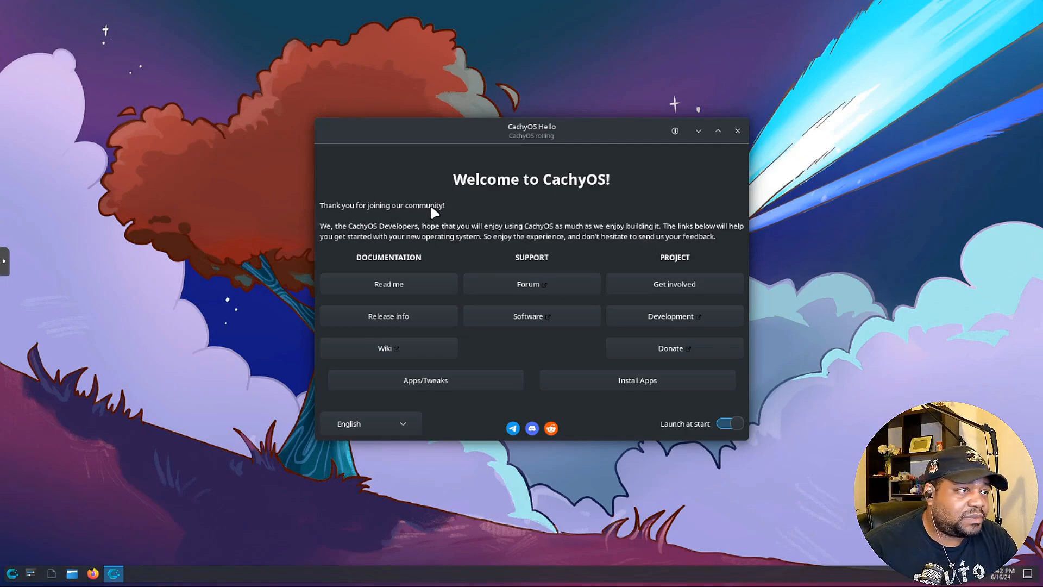
pyautogui.moveTo(379, 267)
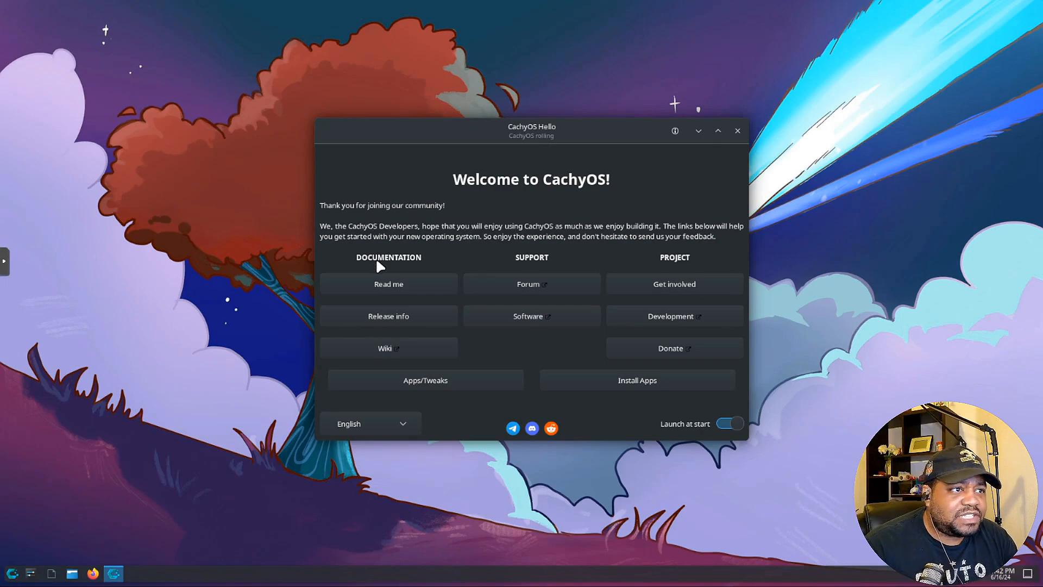
pyautogui.moveTo(389, 307)
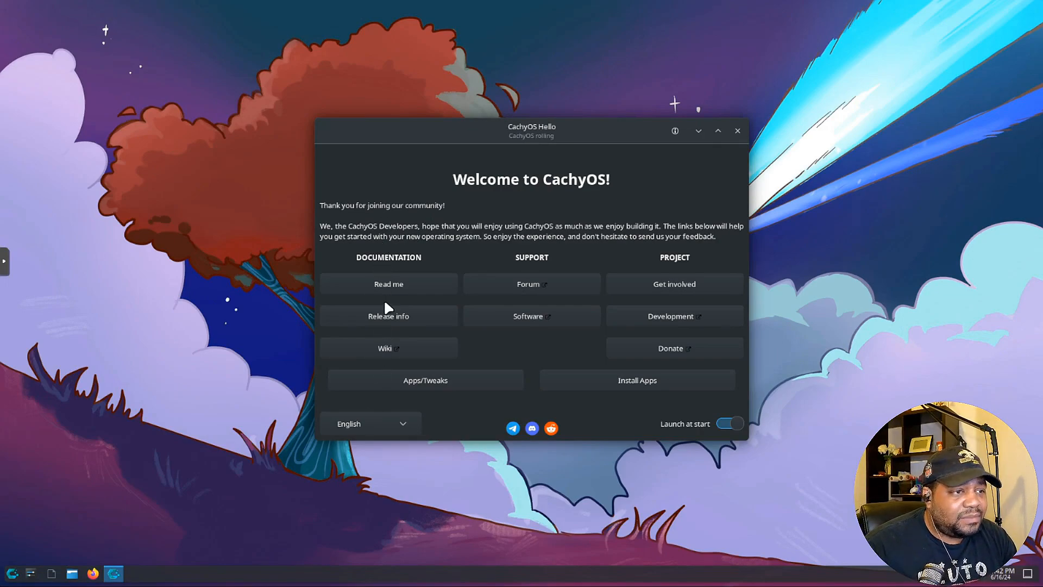
pyautogui.moveTo(392, 322)
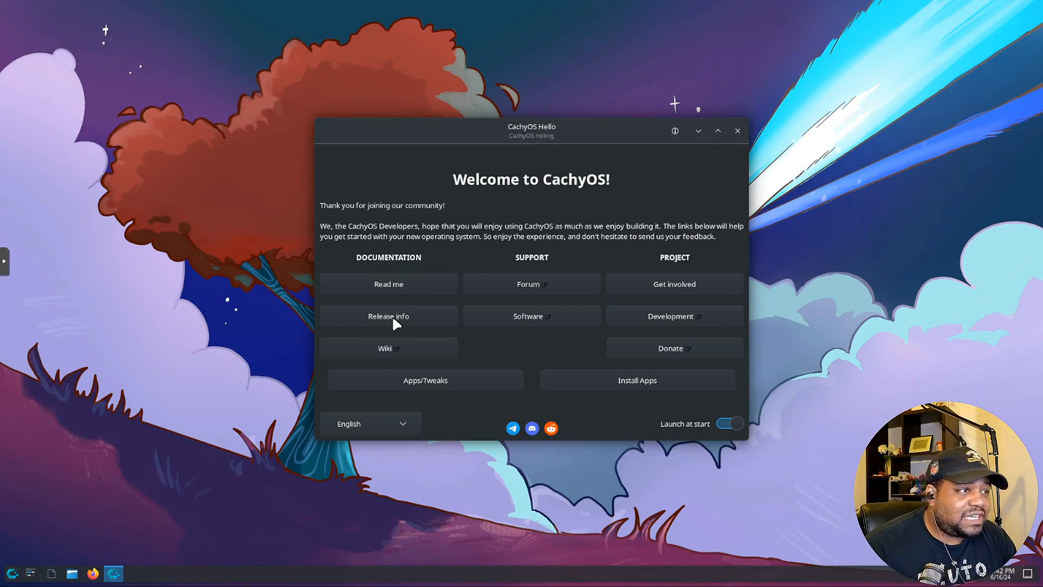
pyautogui.moveTo(544, 315)
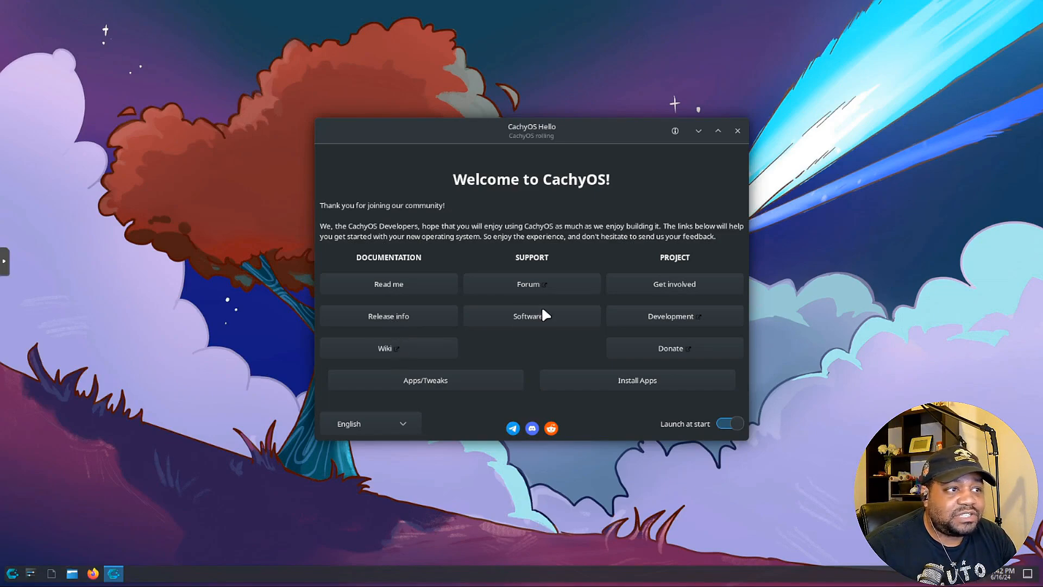
pyautogui.moveTo(531, 291)
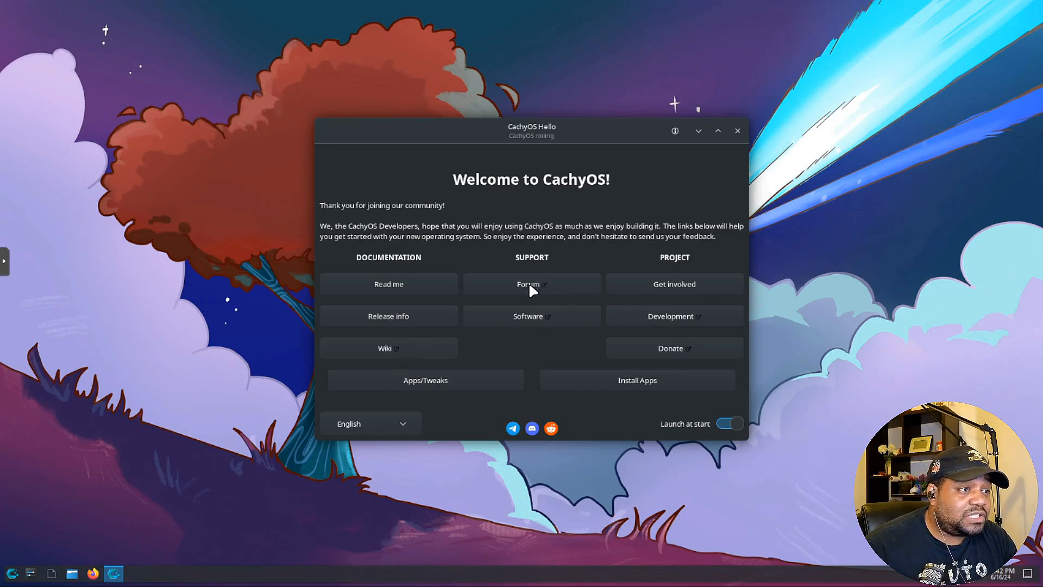
pyautogui.moveTo(715, 269)
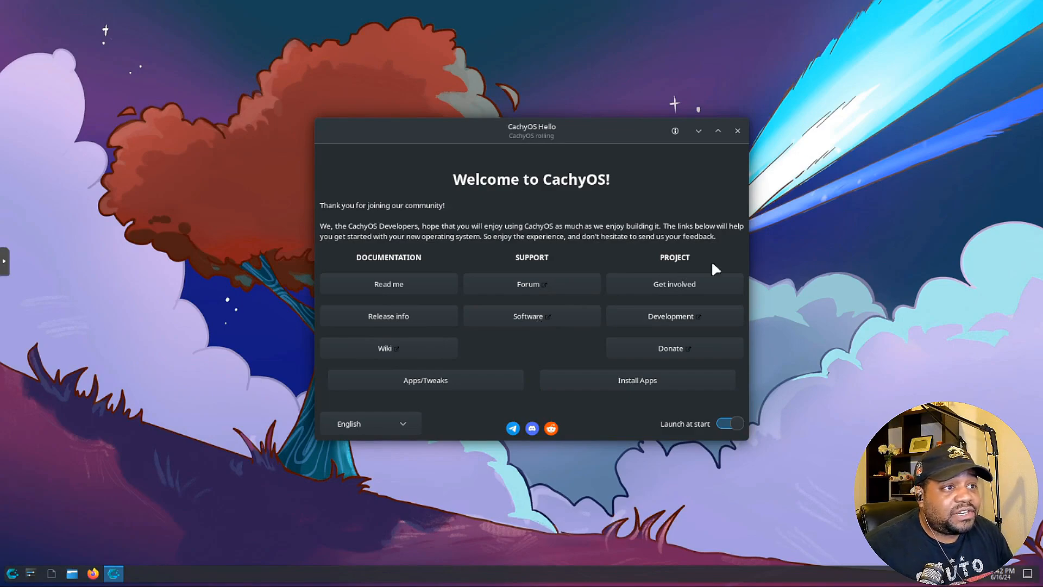
pyautogui.moveTo(677, 339)
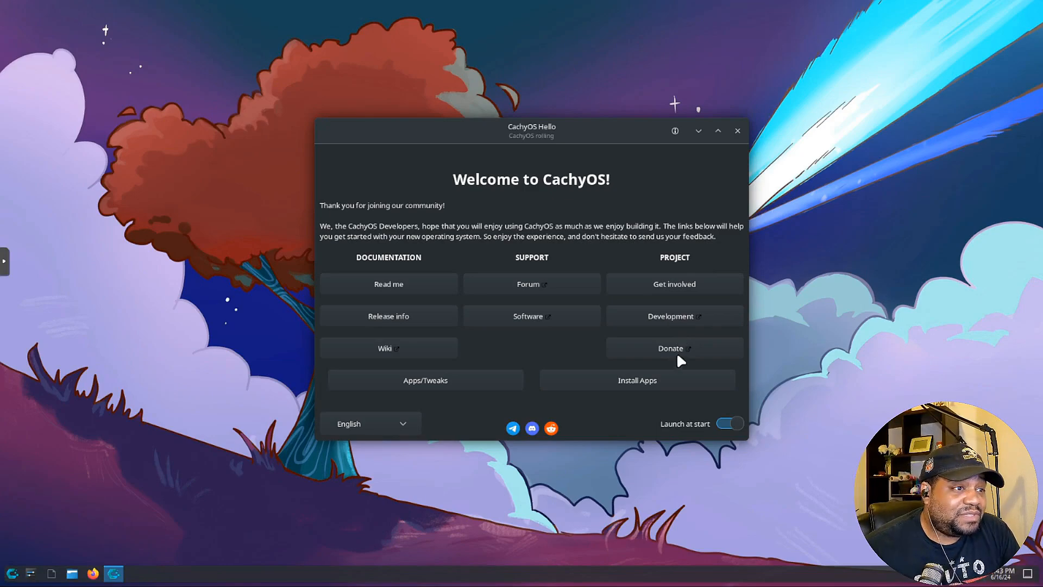
pyautogui.moveTo(677, 349)
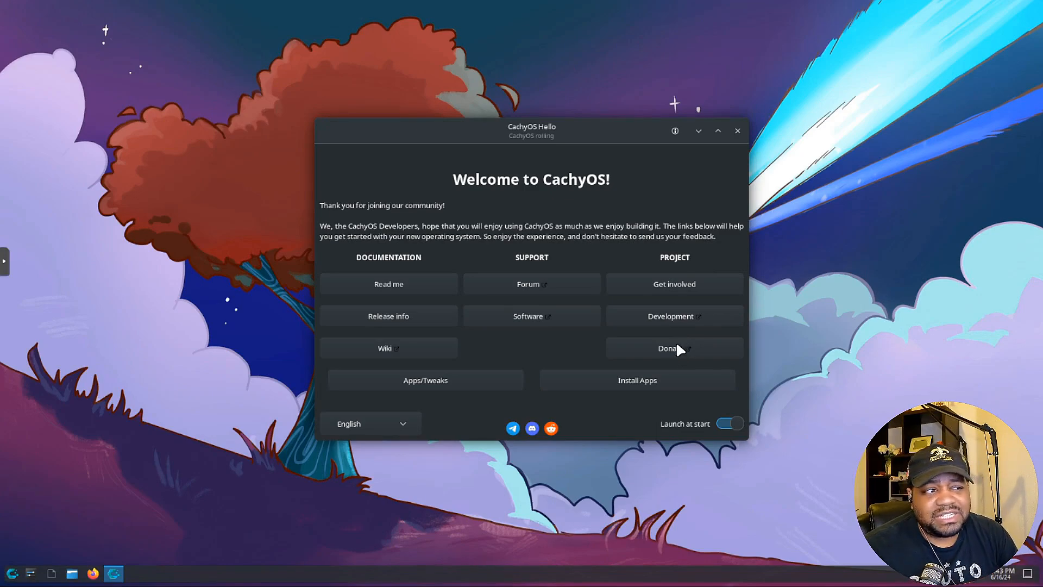
pyautogui.moveTo(692, 379)
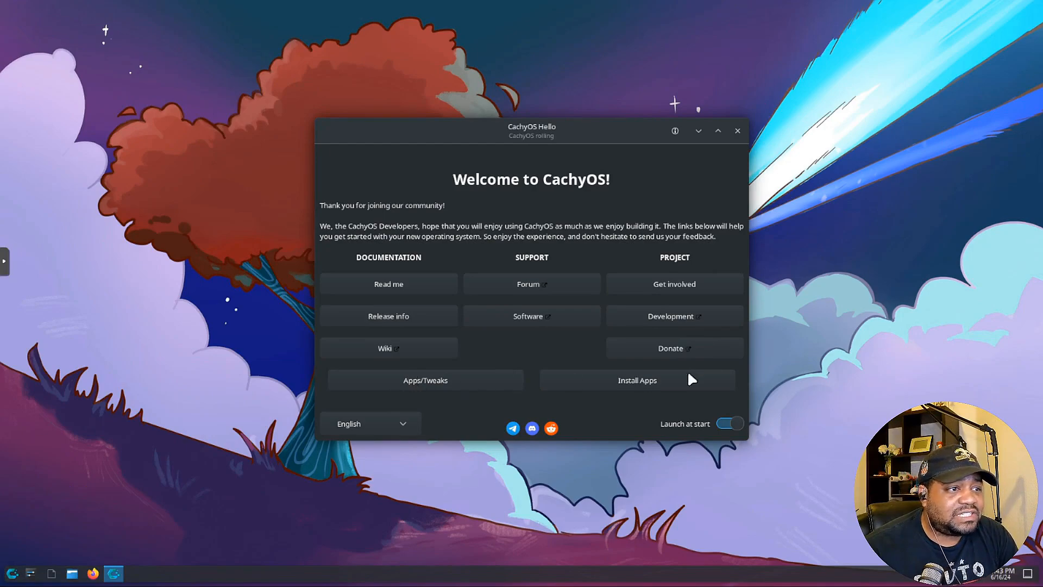
pyautogui.moveTo(778, 421)
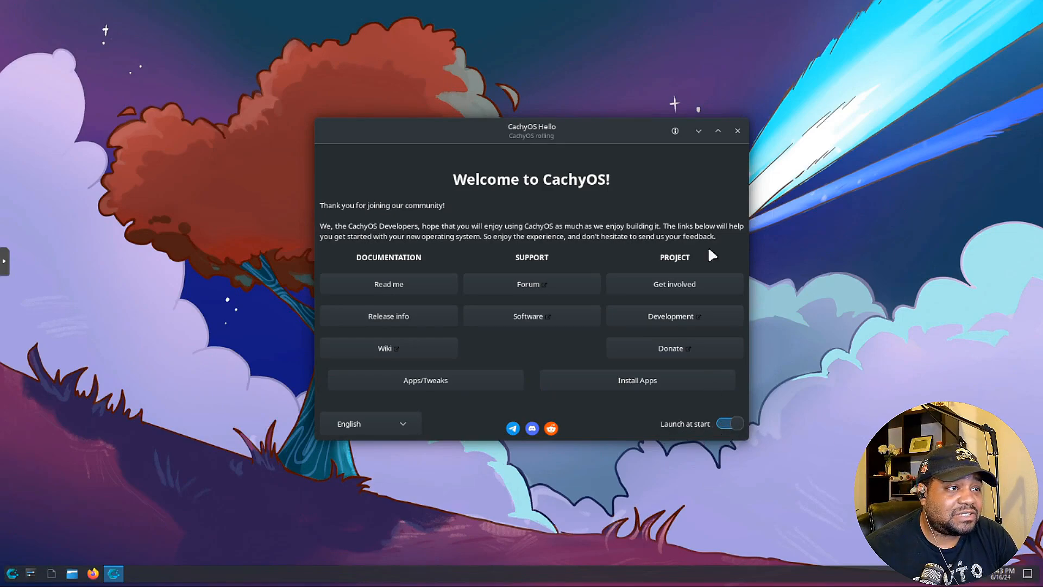
pyautogui.moveTo(736, 131)
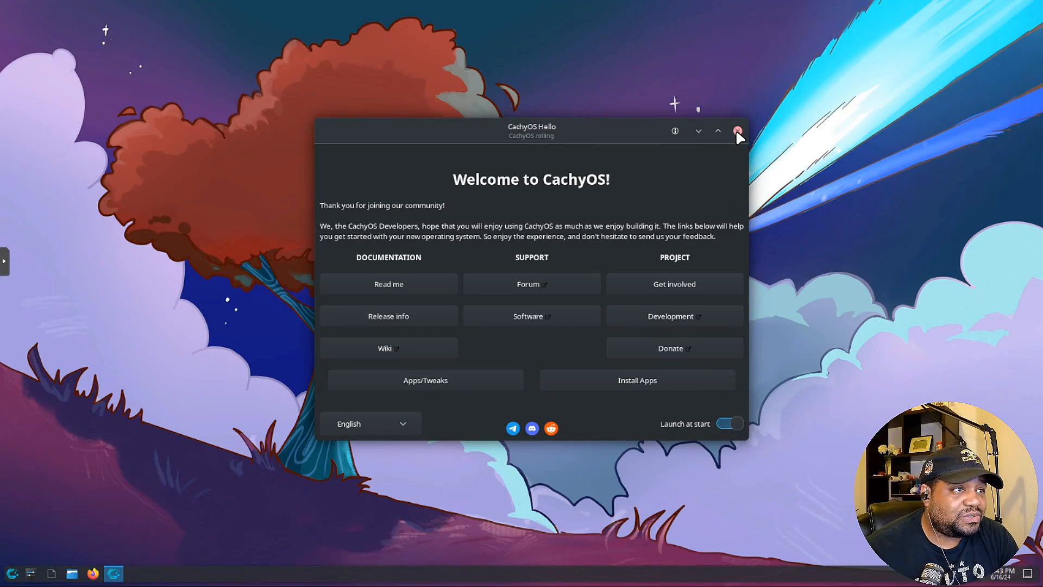
# - Close the Welcome to CachyOS window, leaving the Plasma desktop clear
pyautogui.click(736, 131)
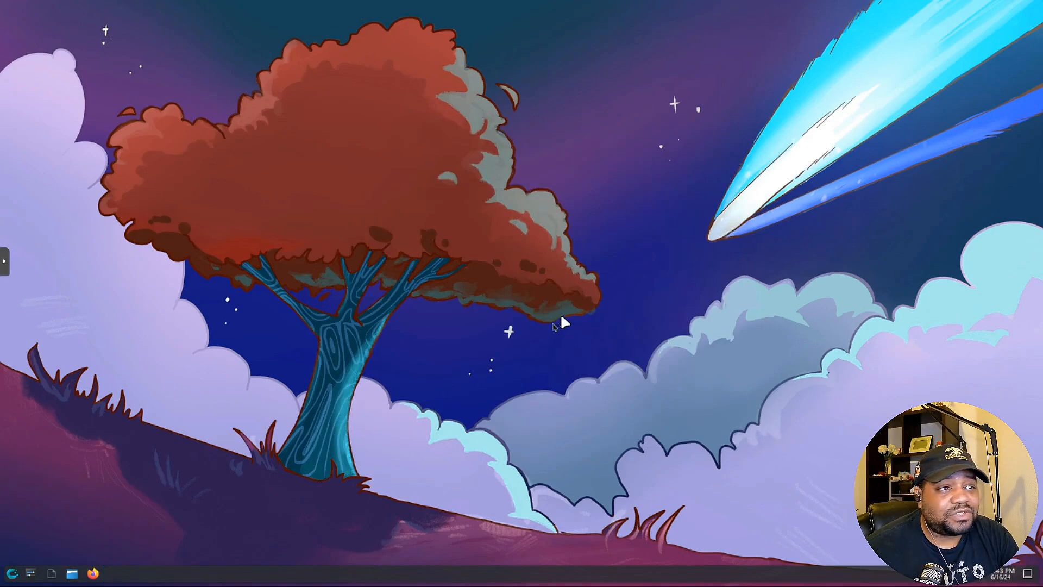
pyautogui.moveTo(52, 573)
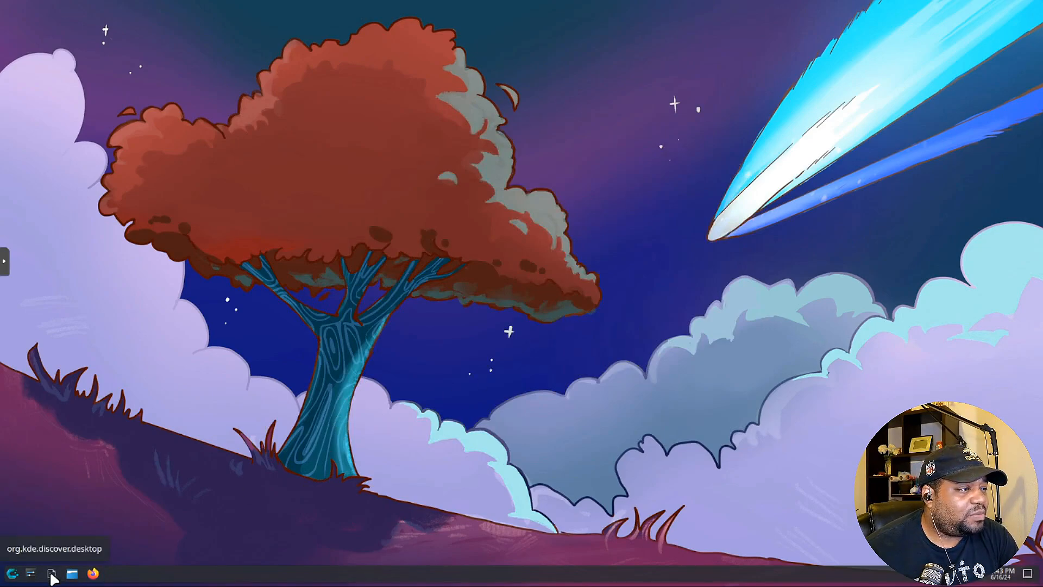
pyautogui.moveTo(11, 573)
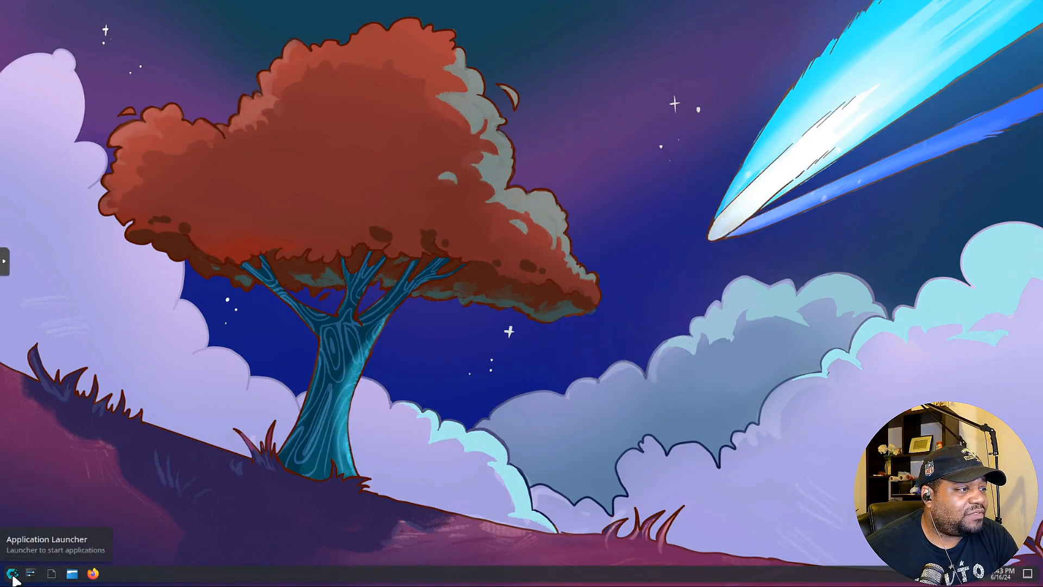
# - Launch Konsole from the application launcher
pyautogui.click(11, 572)
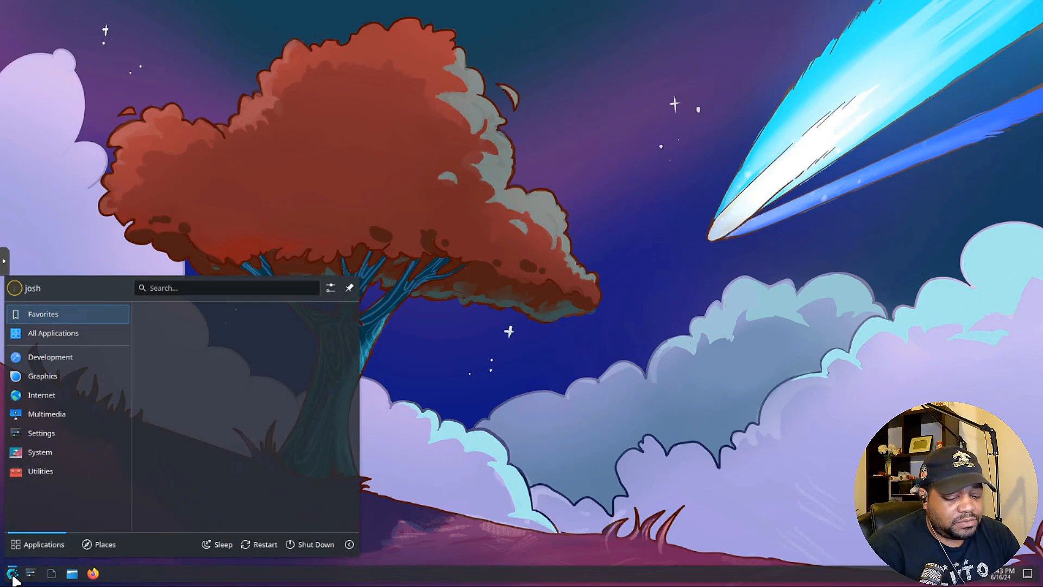
pyautogui.click(113, 573)
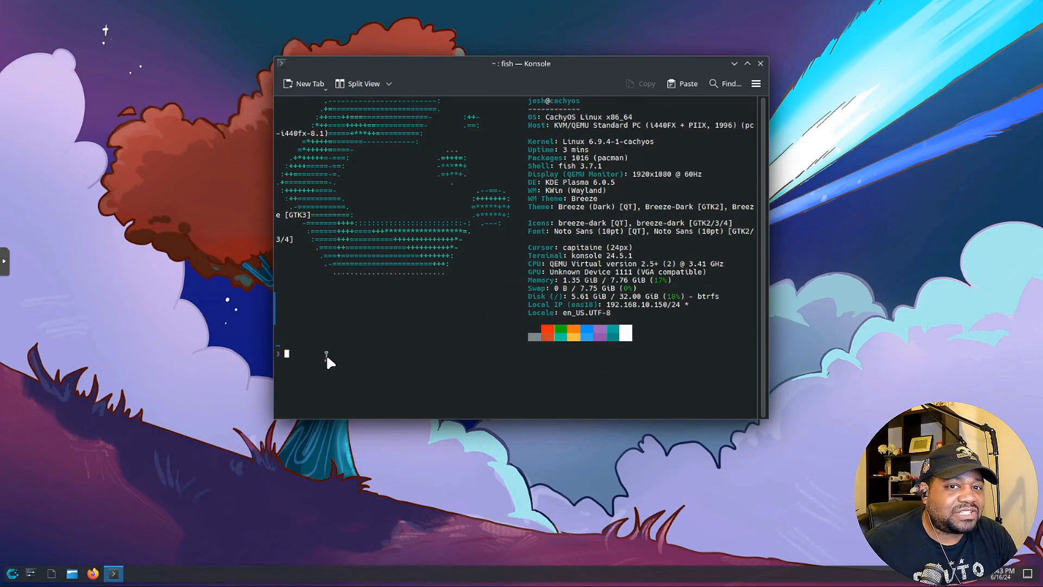
pyautogui.moveTo(561, 133)
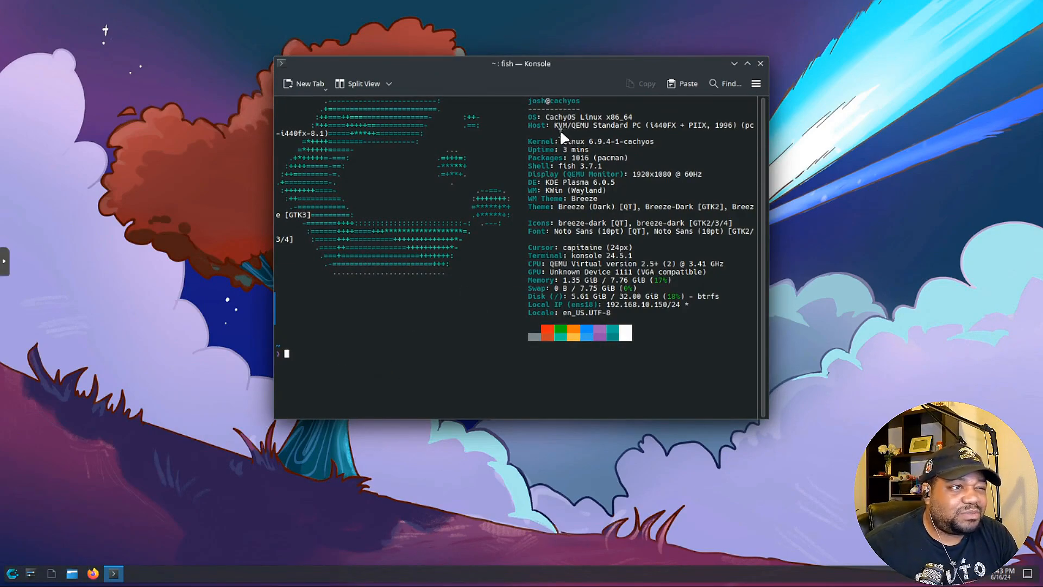
pyautogui.moveTo(566, 141)
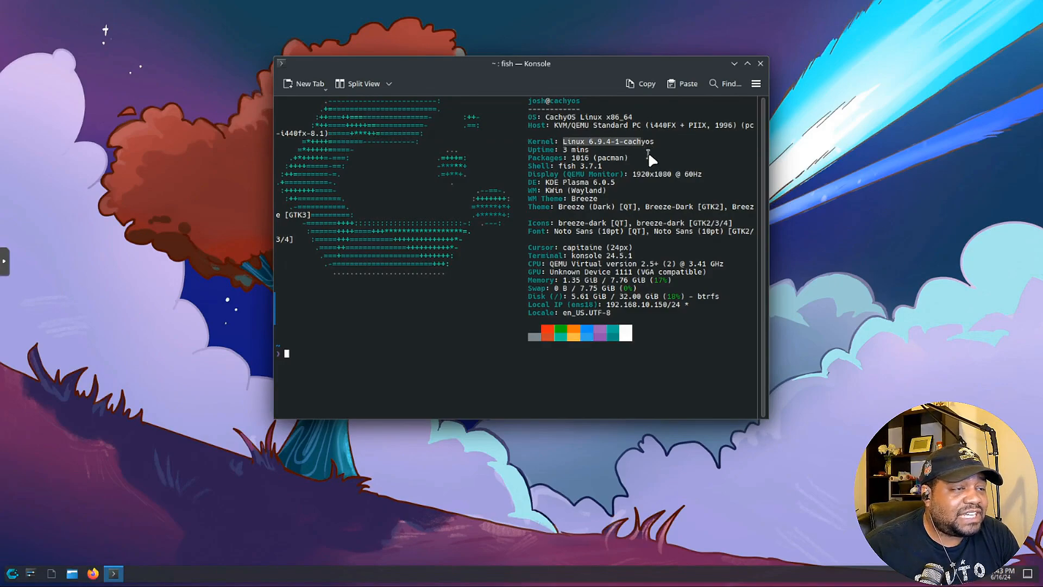
pyautogui.moveTo(602, 166)
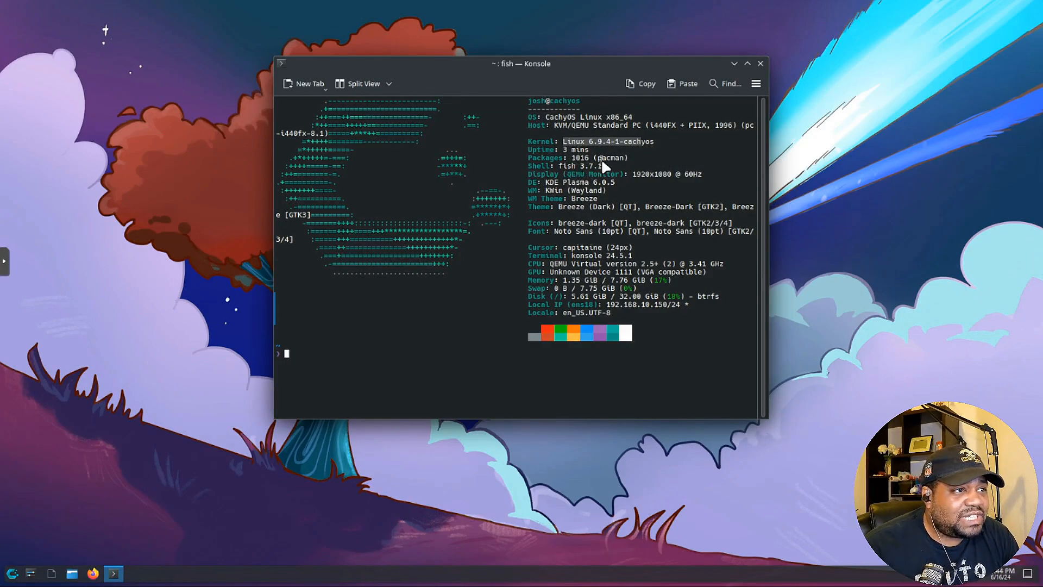
pyautogui.moveTo(629, 222)
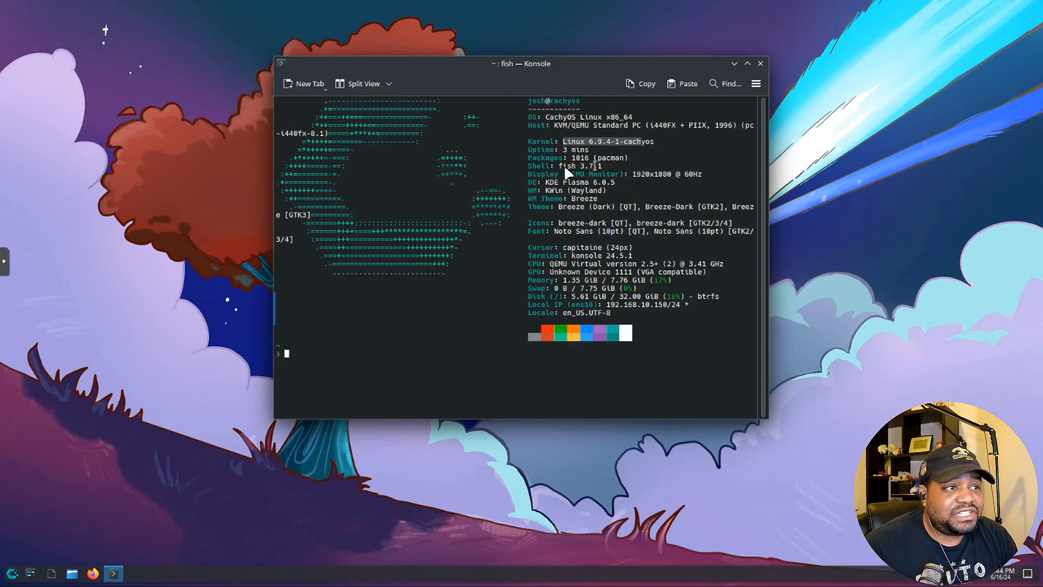
pyautogui.moveTo(582, 203)
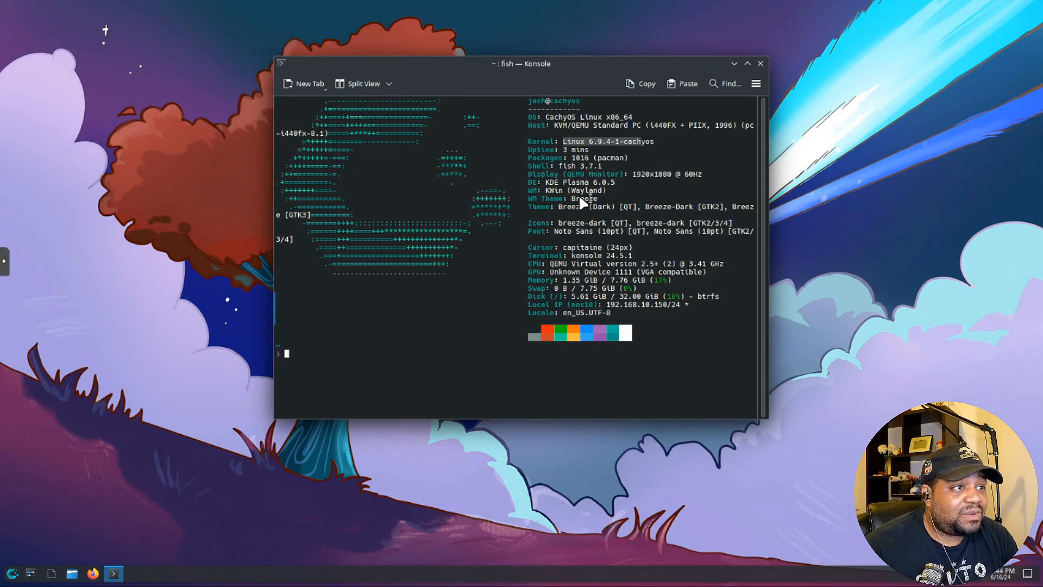
pyautogui.moveTo(543, 205)
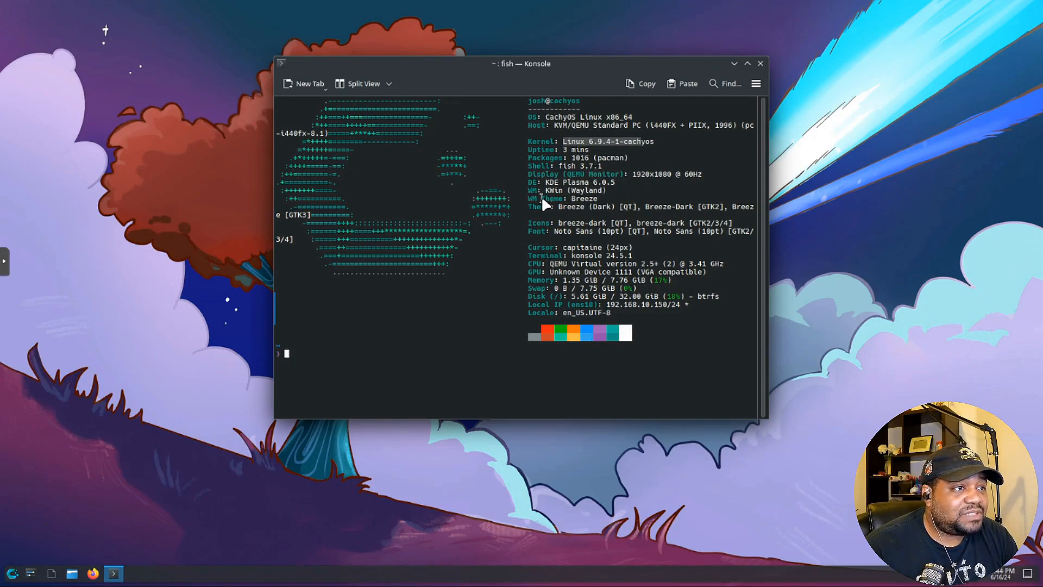
pyautogui.moveTo(686, 191)
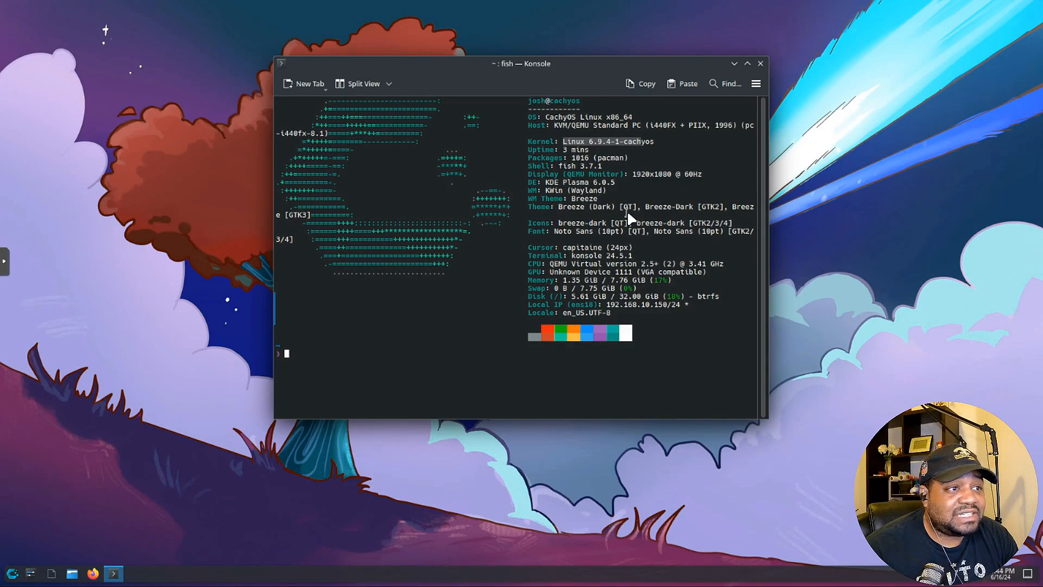
pyautogui.moveTo(532, 230)
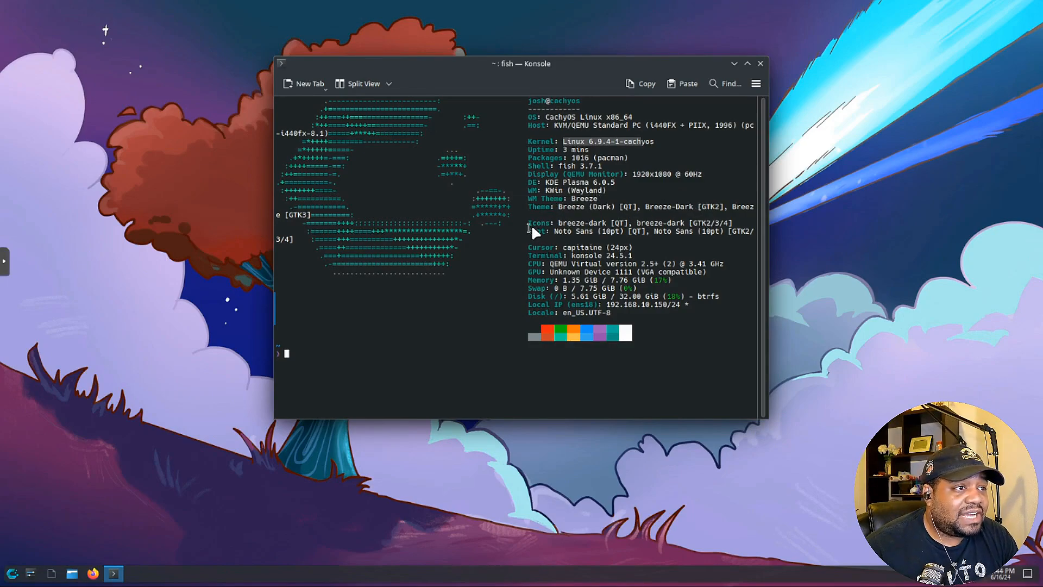
pyautogui.moveTo(671, 231)
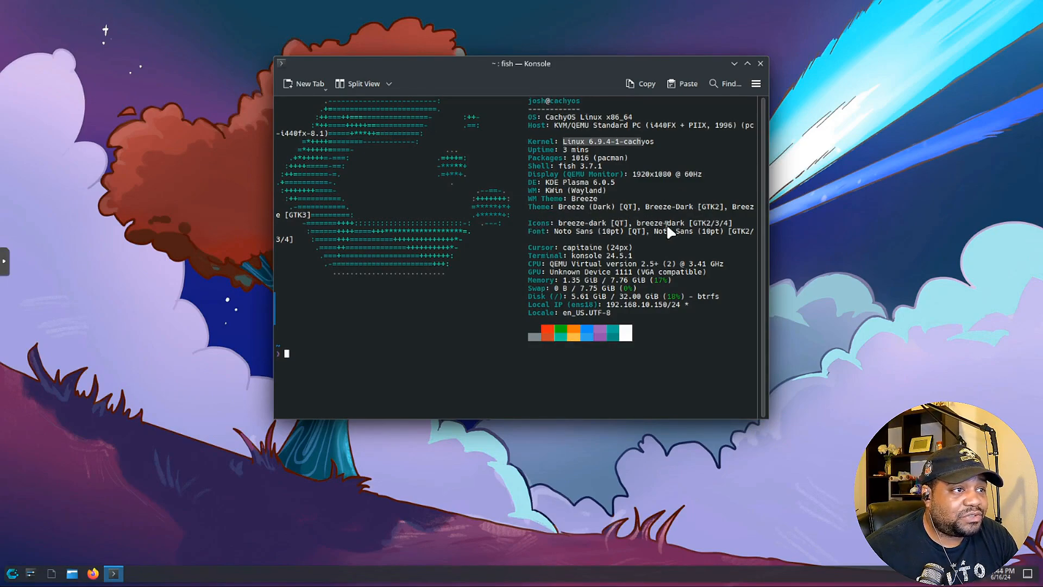
pyautogui.moveTo(639, 238)
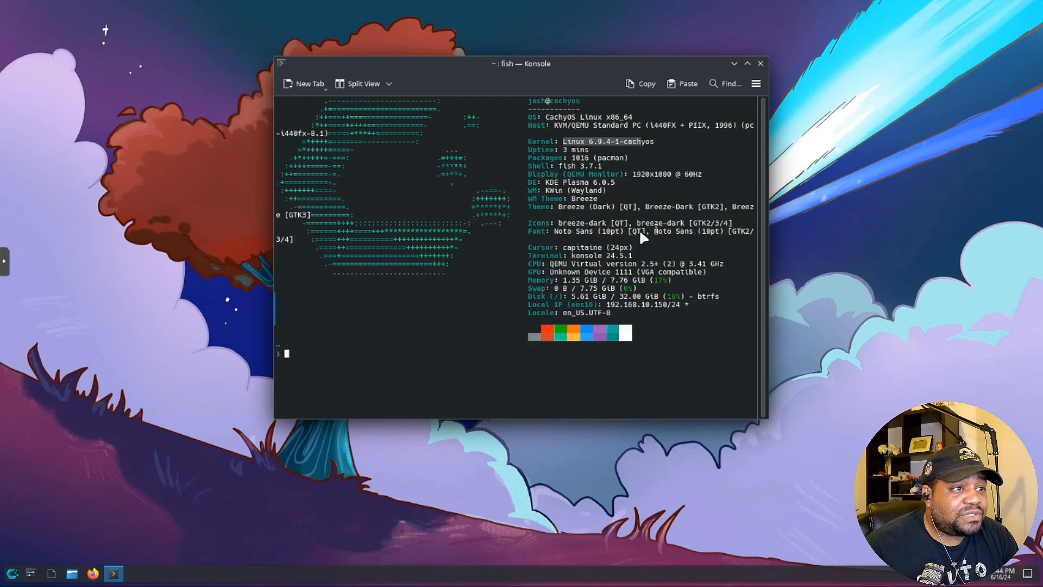
pyautogui.moveTo(548, 254)
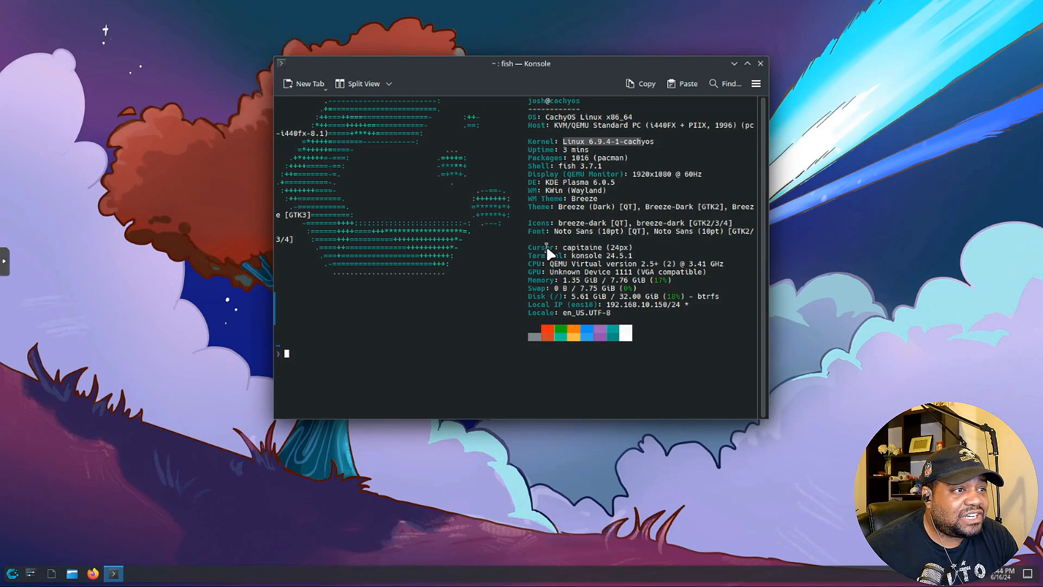
pyautogui.moveTo(593, 260)
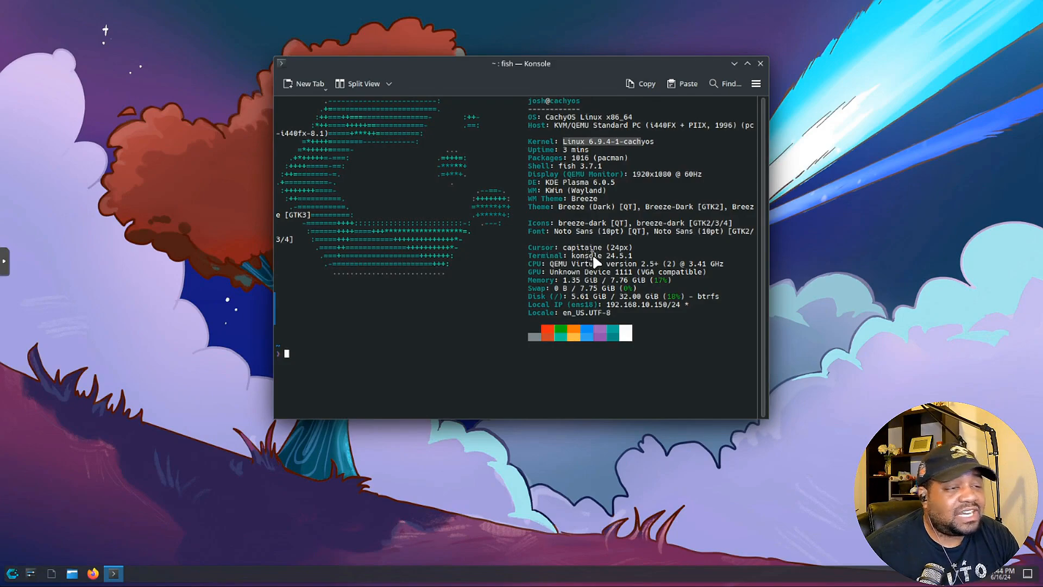
pyautogui.moveTo(551, 280)
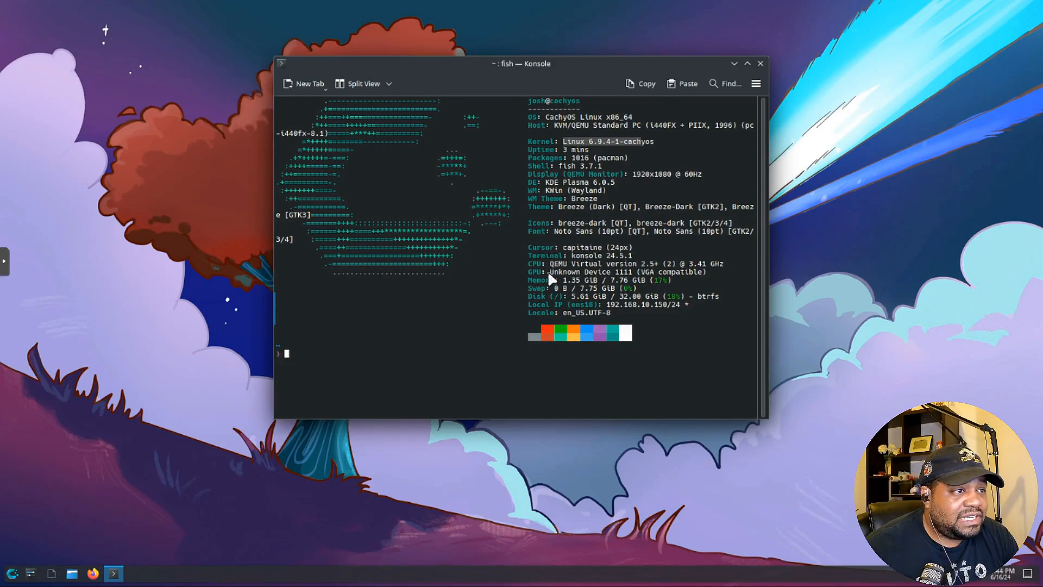
pyautogui.moveTo(554, 307)
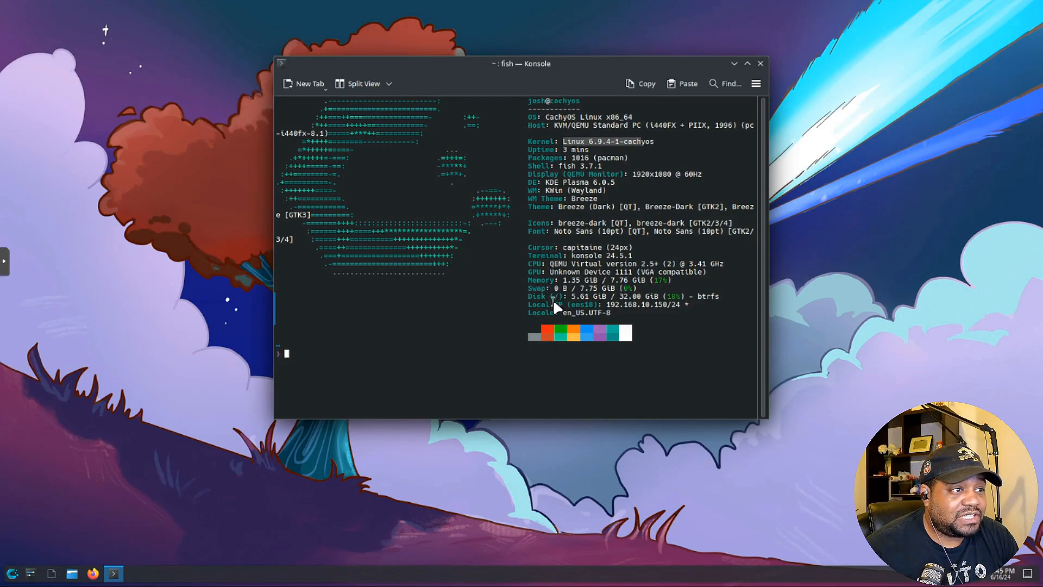
pyautogui.moveTo(532, 292)
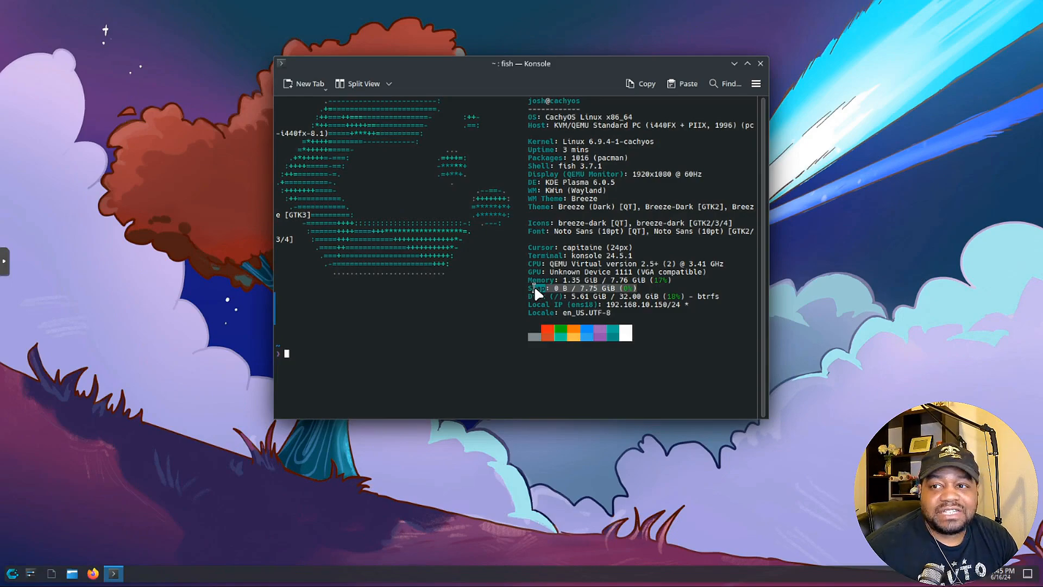
pyautogui.moveTo(649, 283)
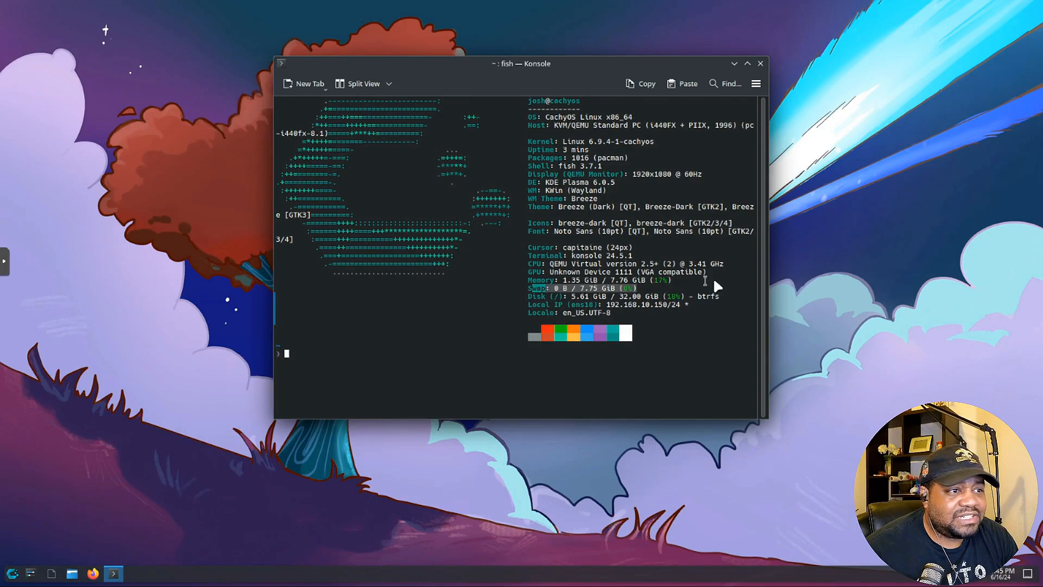
pyautogui.moveTo(539, 323)
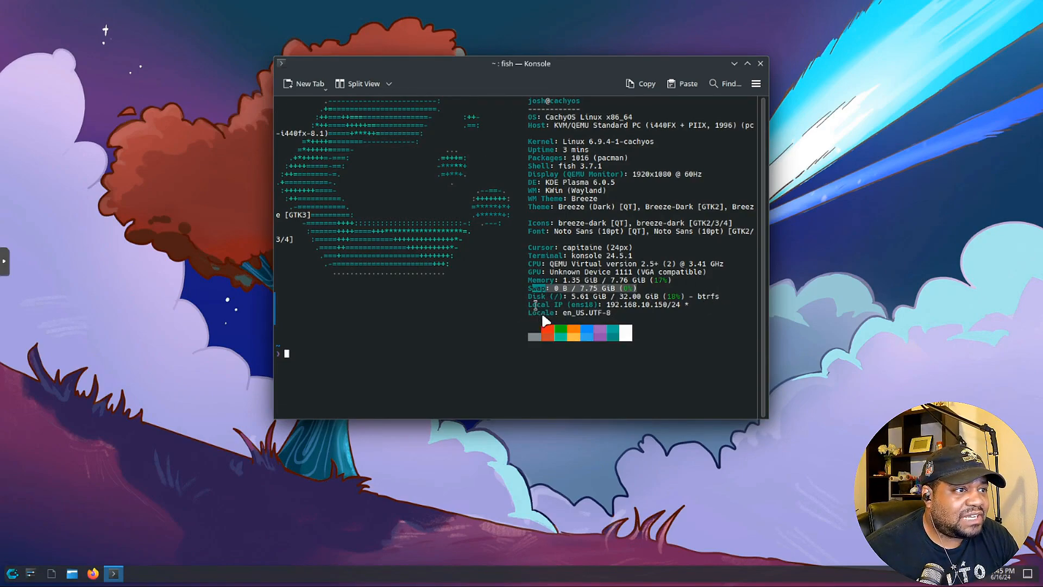
pyautogui.moveTo(615, 318)
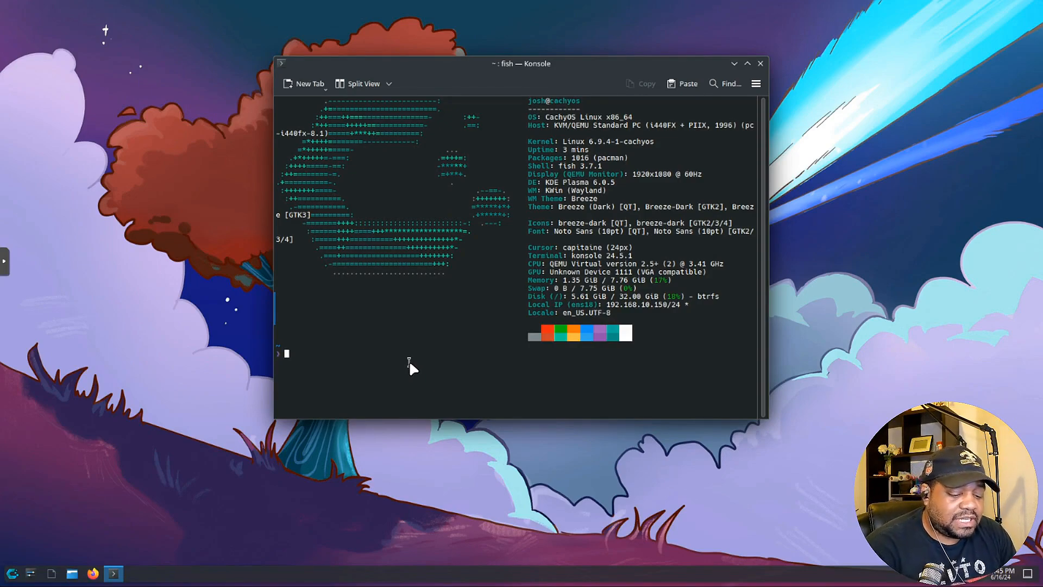
pyautogui.write('sudo')
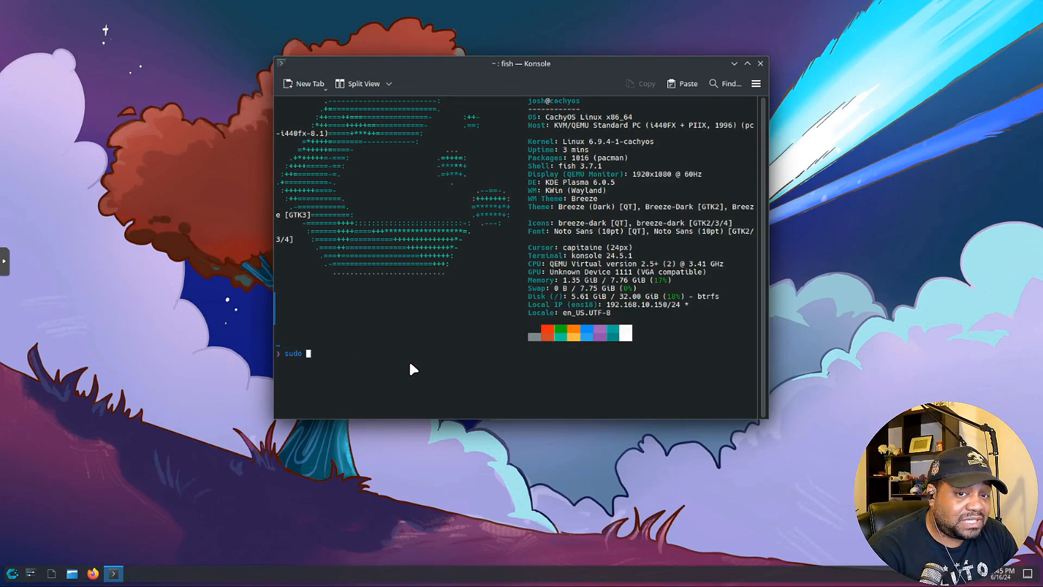
pyautogui.write('pacman -Syu')
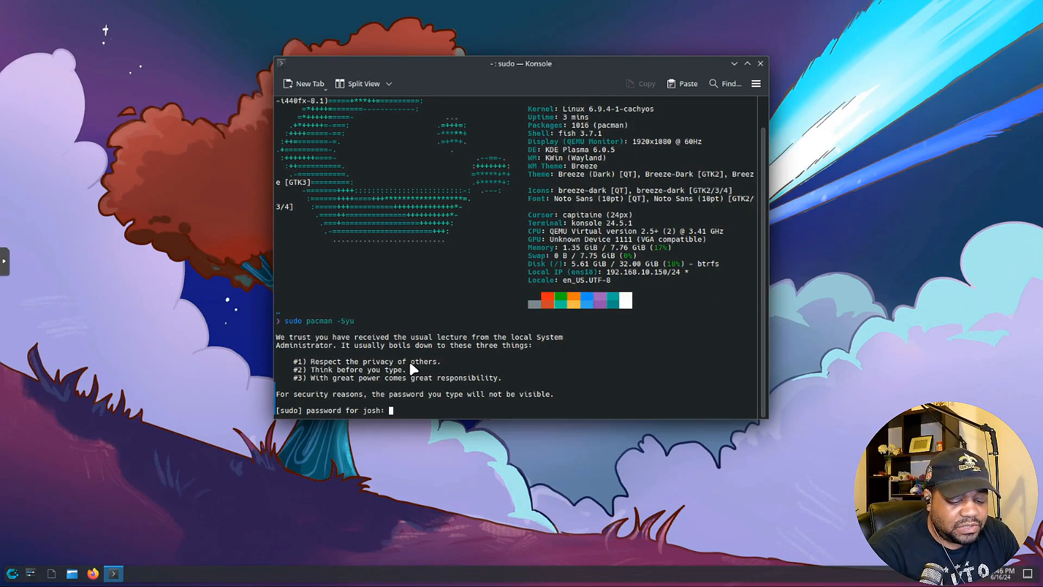
pyautogui.moveTo(530, 371)
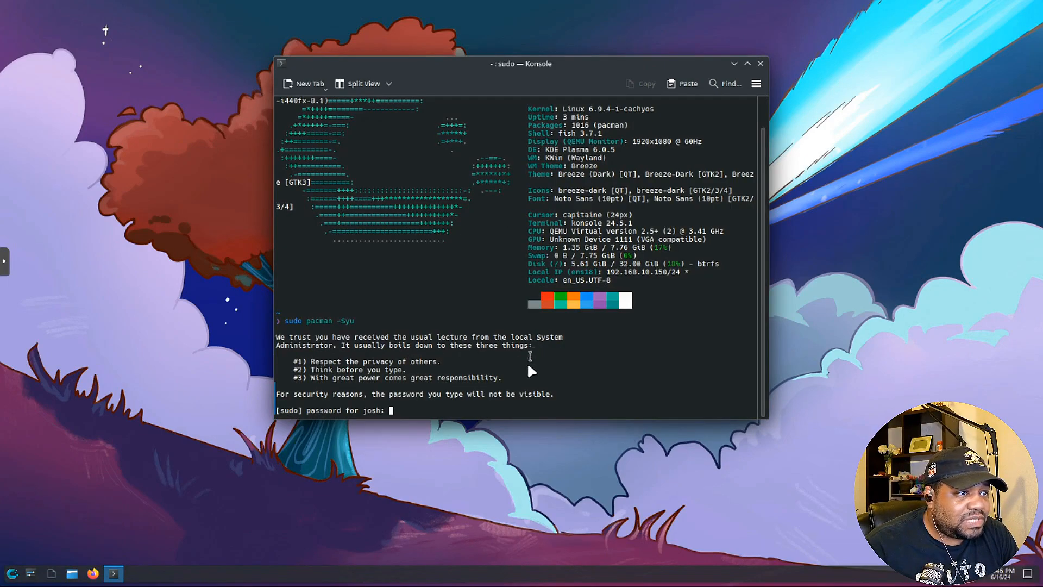
pyautogui.moveTo(355, 352)
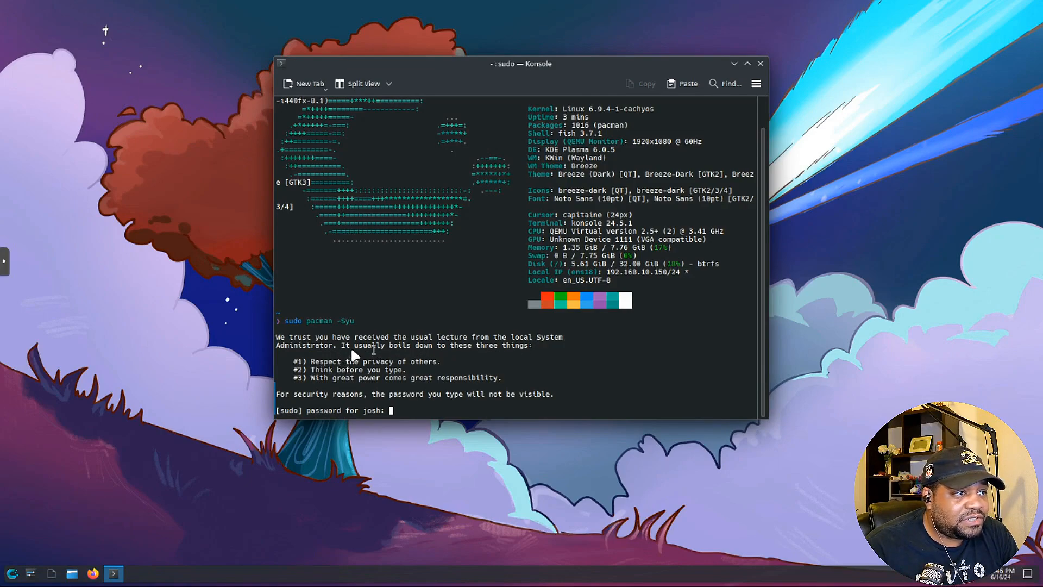
pyautogui.moveTo(432, 369)
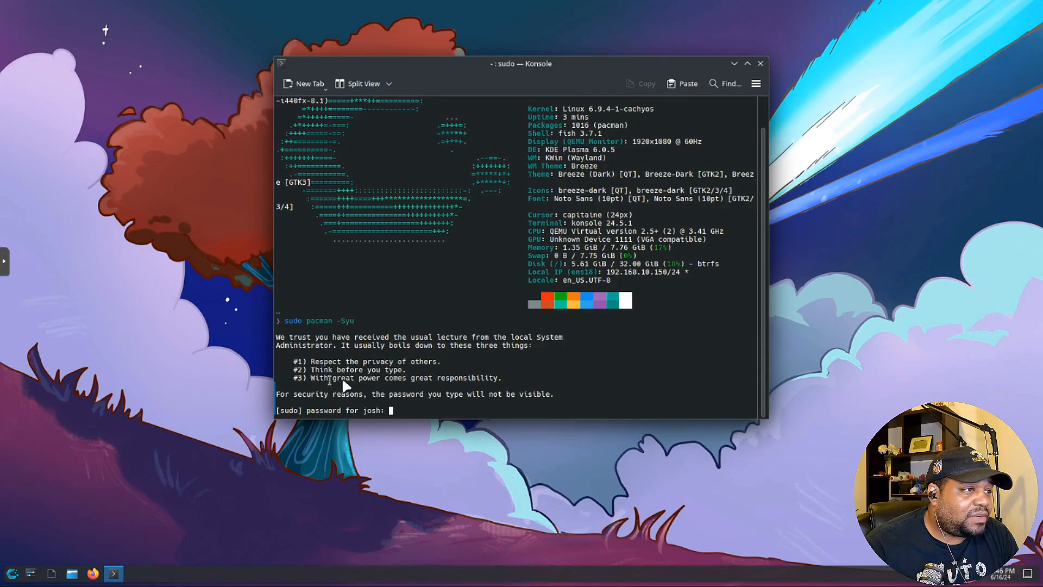
pyautogui.moveTo(291, 409)
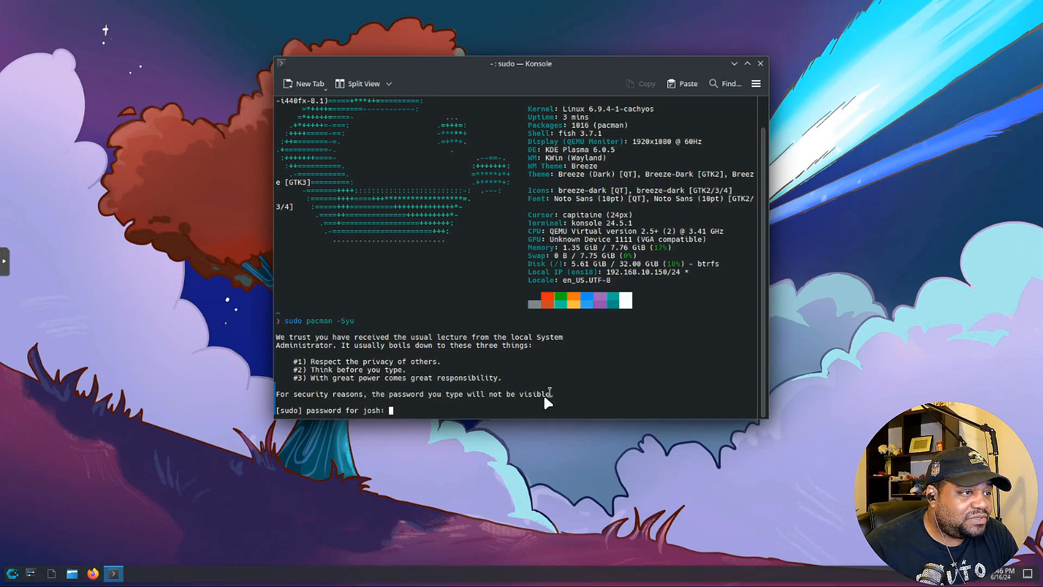
pyautogui.moveTo(432, 363)
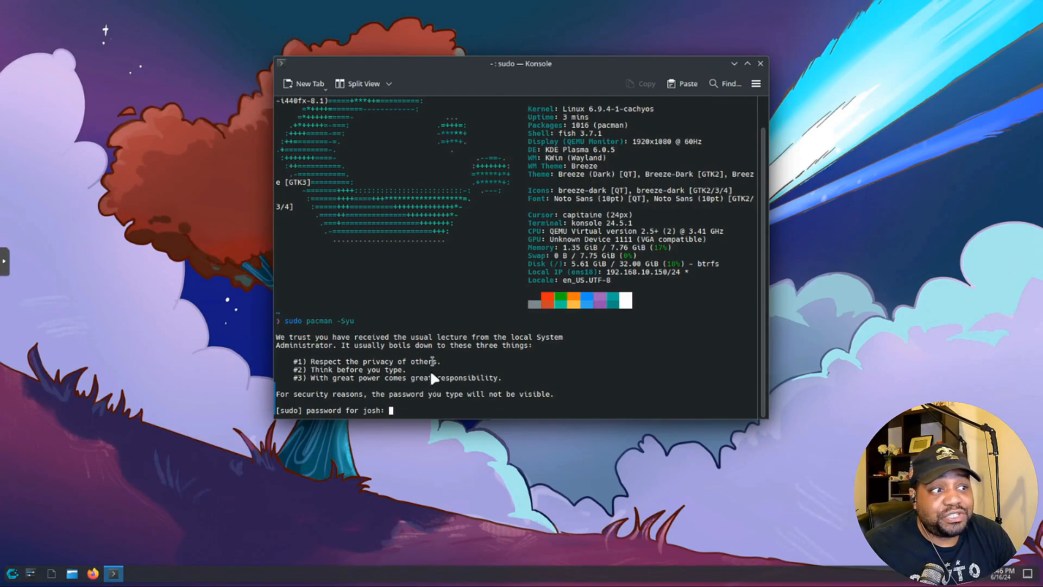
pyautogui.moveTo(428, 410)
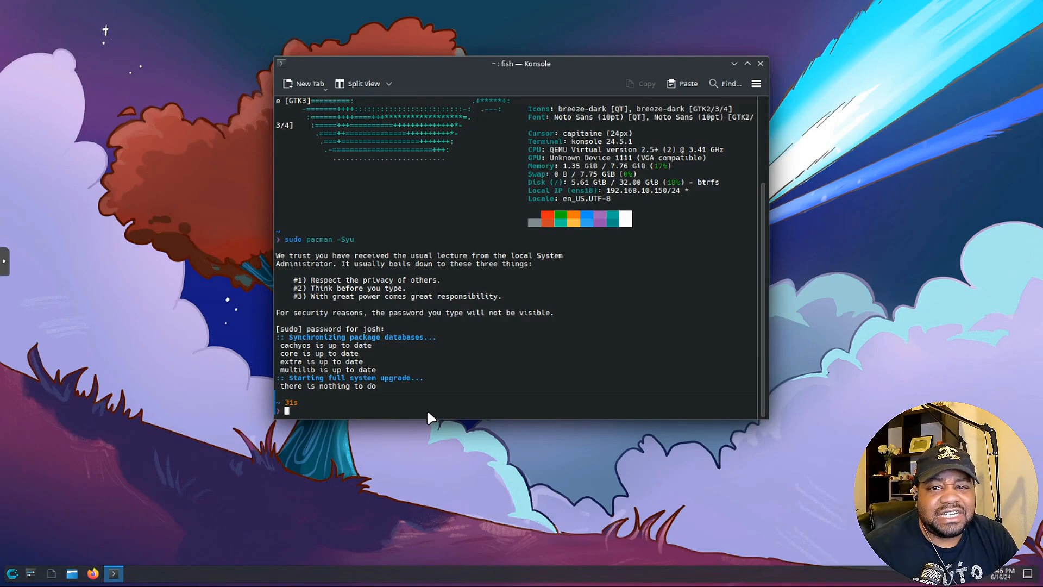
pyautogui.moveTo(396, 410)
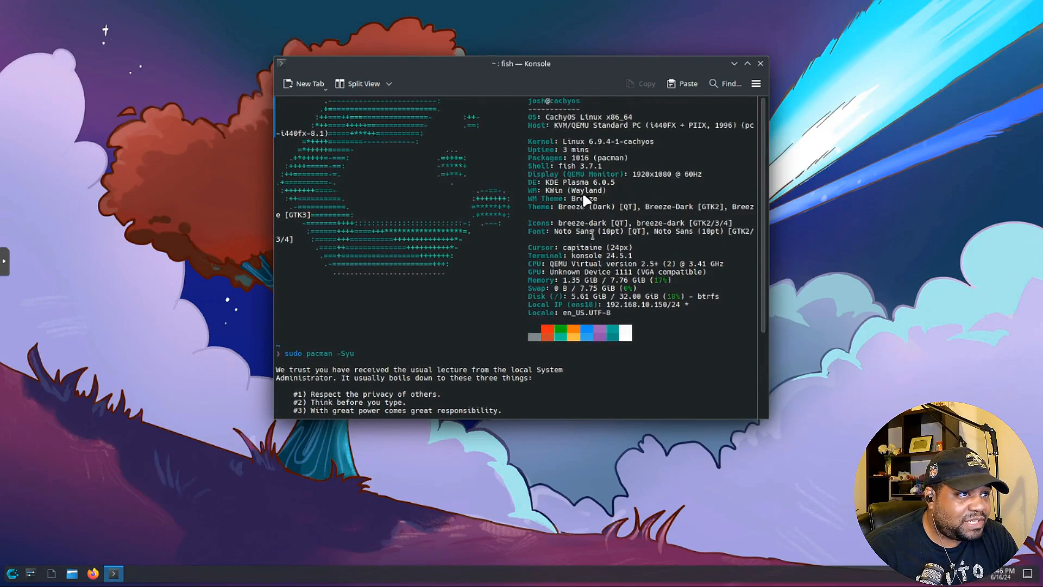
pyautogui.moveTo(586, 172)
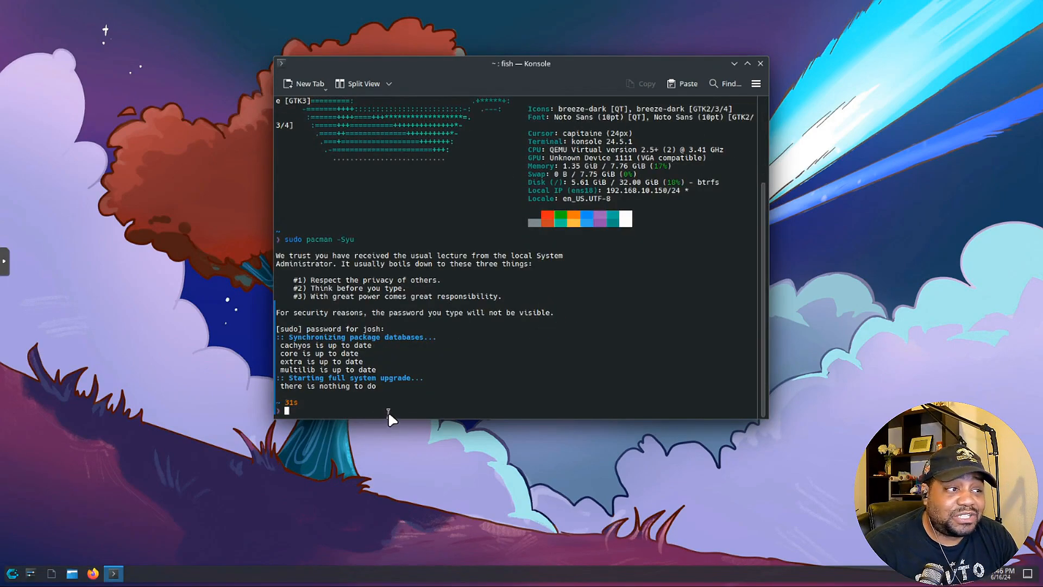
# - Run pacman -Q to print all installed packages with versions and scroll the list
pyautogui.write('pacat')
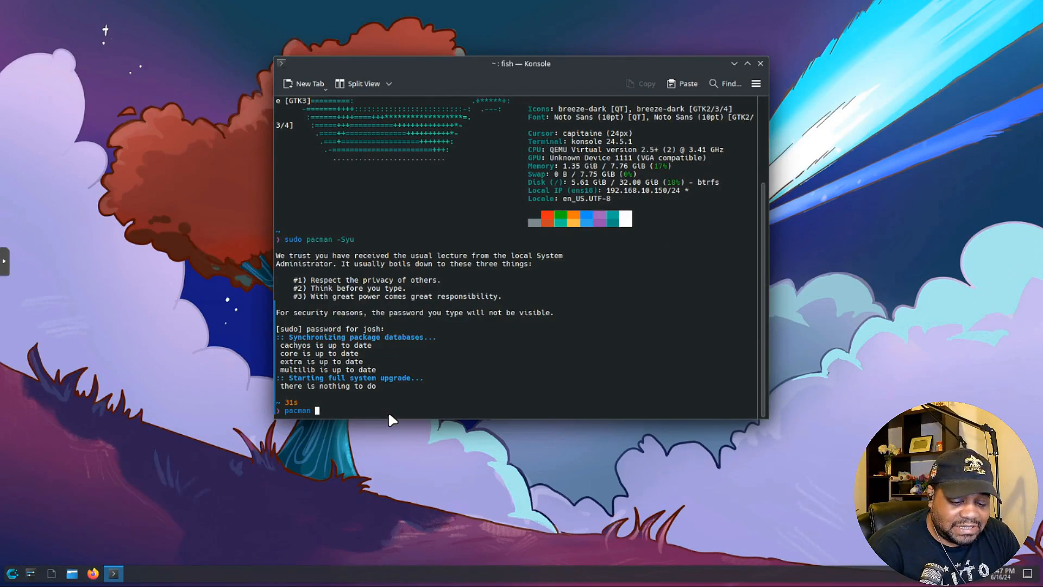
pyautogui.write('-Q')
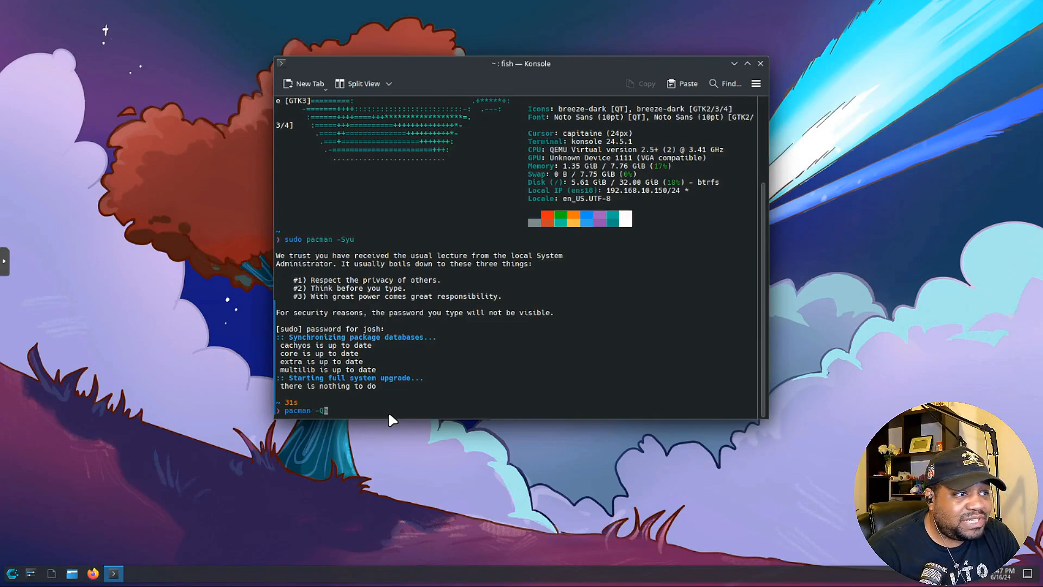
pyautogui.press('Return')
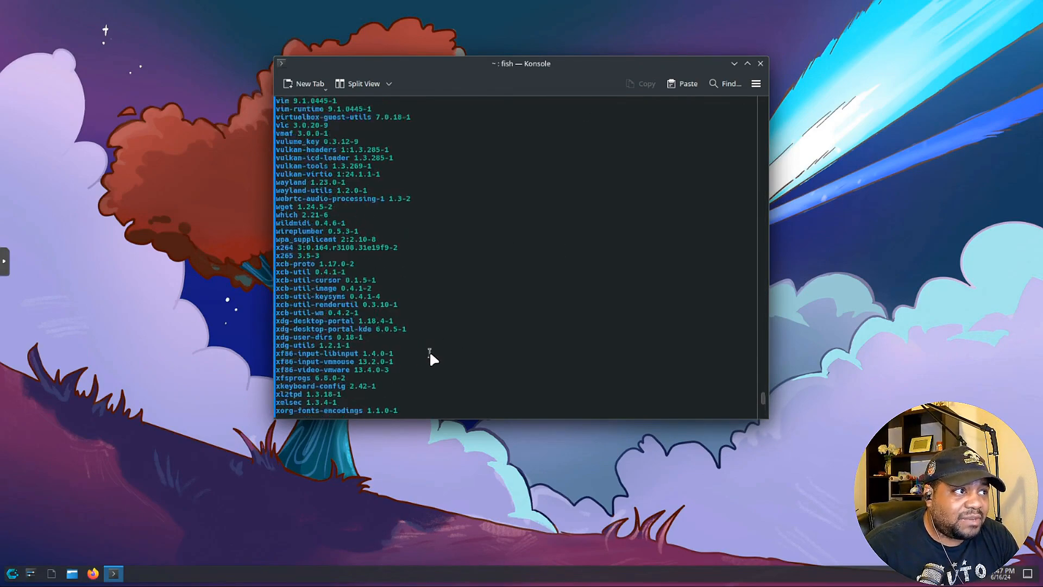
pyautogui.scroll(3)
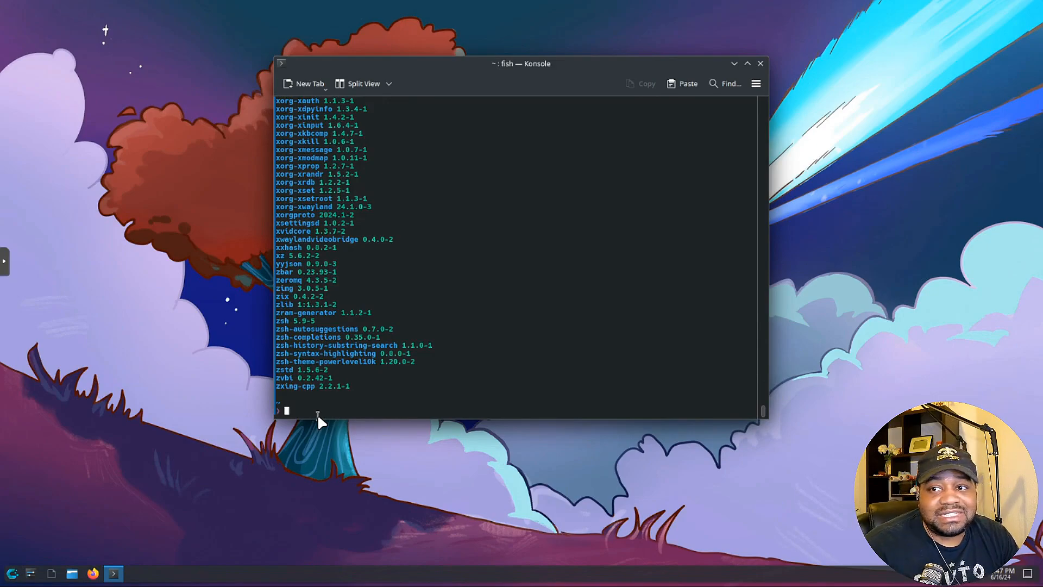
pyautogui.moveTo(326, 410)
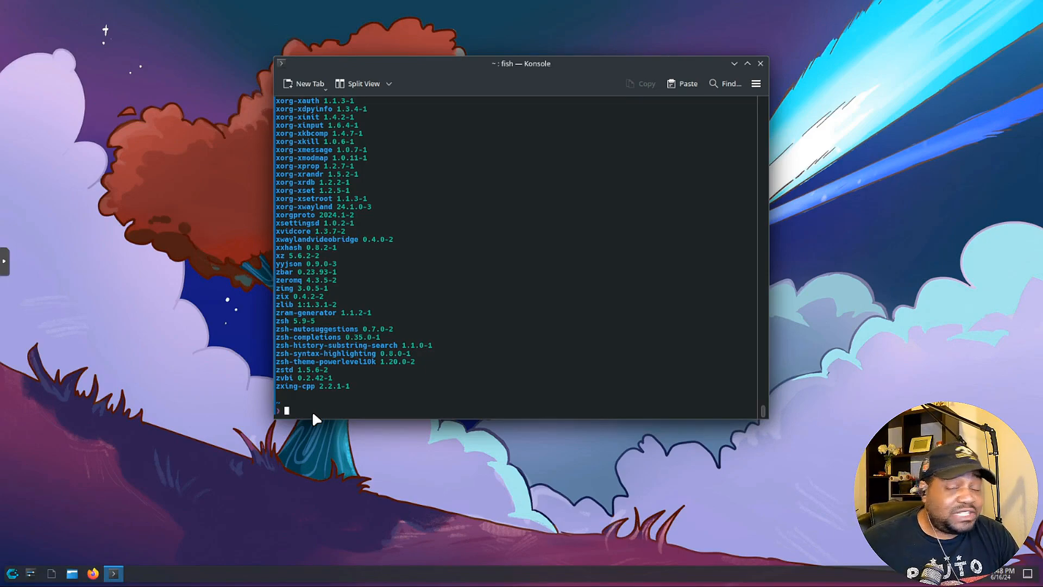
pyautogui.moveTo(356, 416)
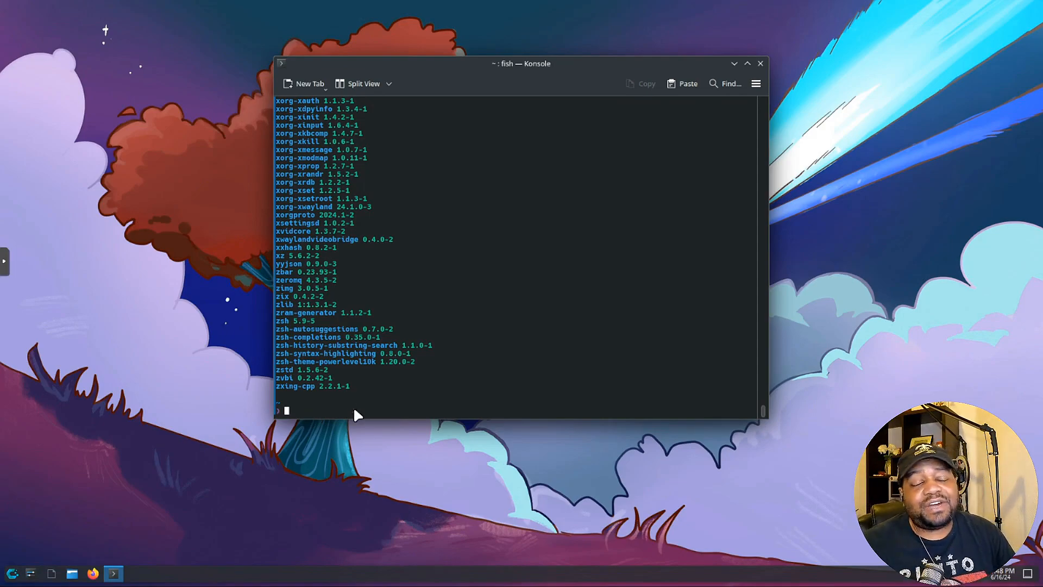
pyautogui.moveTo(559, 286)
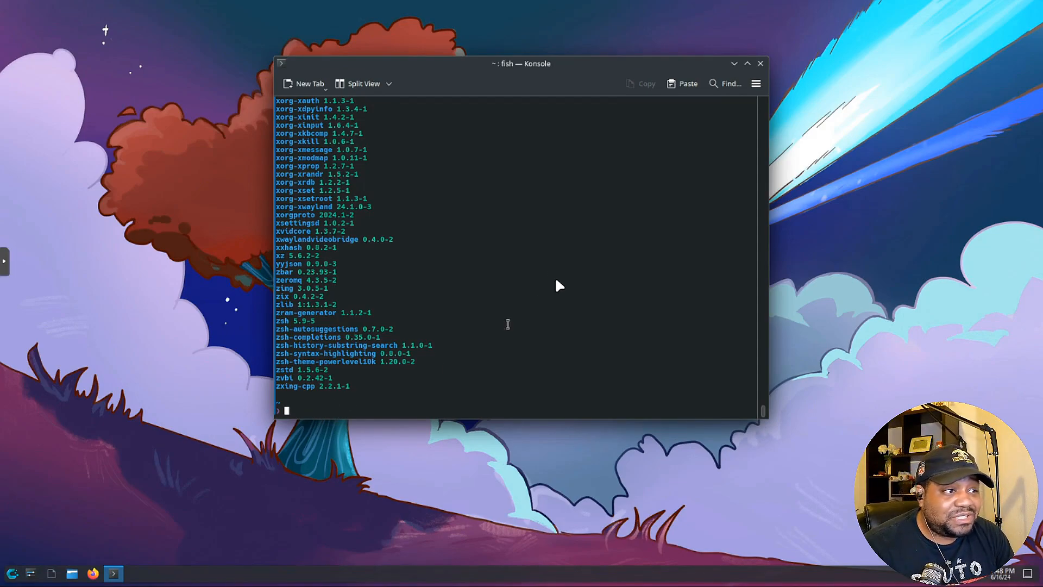
pyautogui.moveTo(356, 413)
pyautogui.write('sudo bt')
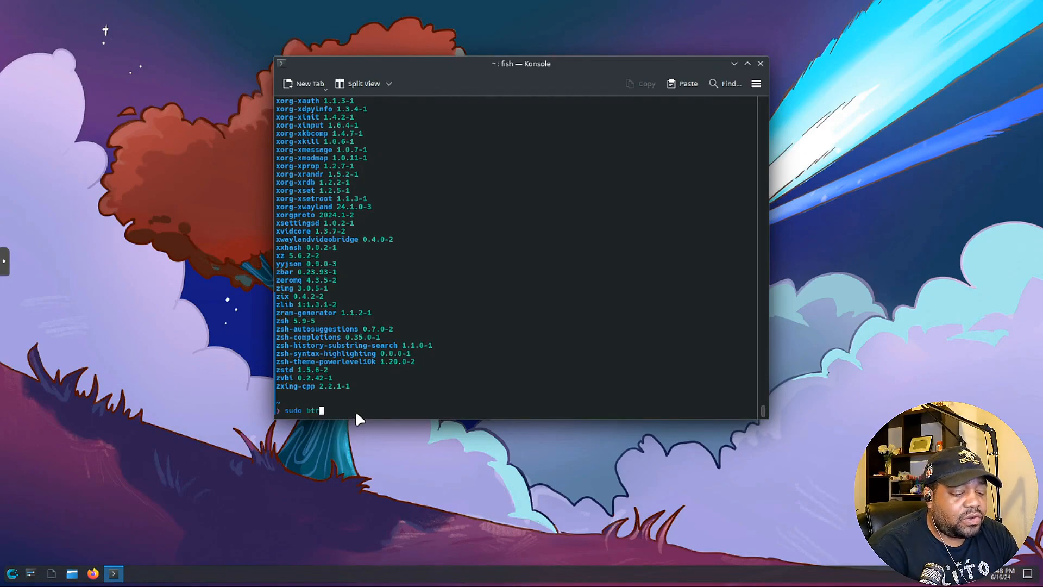
# - Run sudo btrfs filesystem df / to report Data, System and Metadata usage
pyautogui.write('rfs file')
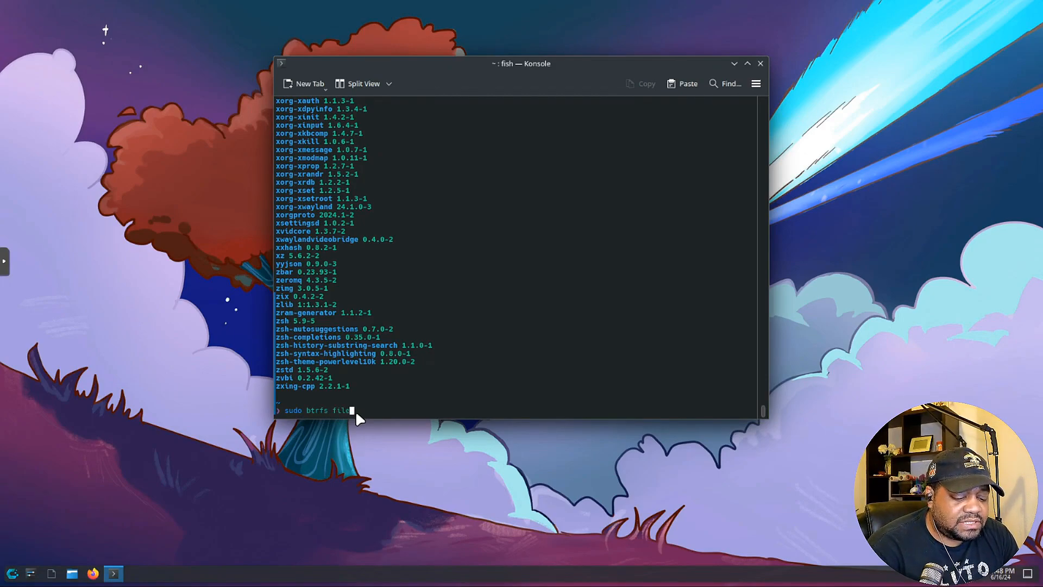
pyautogui.write('system df')
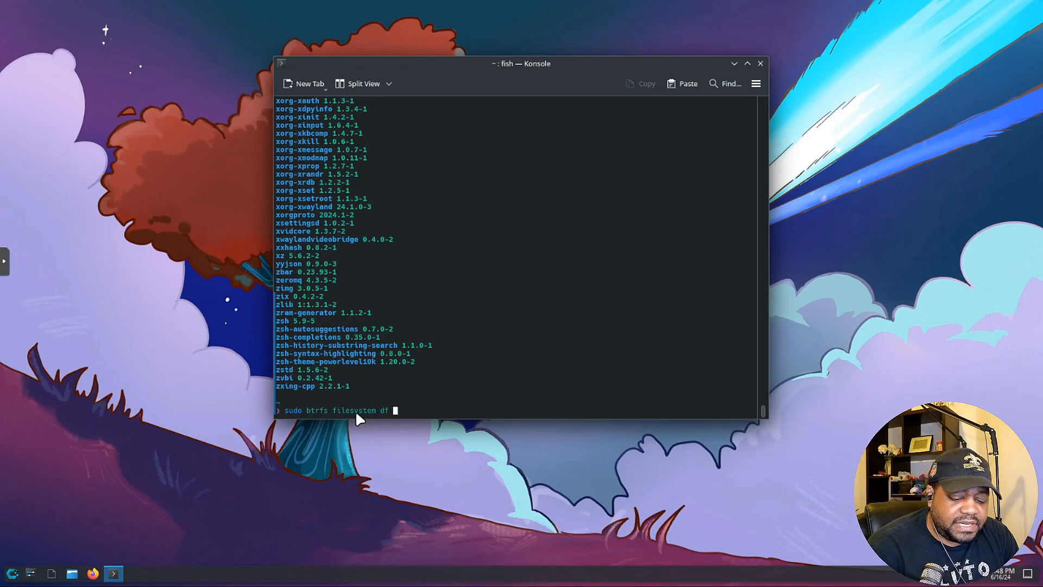
pyautogui.press('Return')
pyautogui.write('sudo ufw statu')
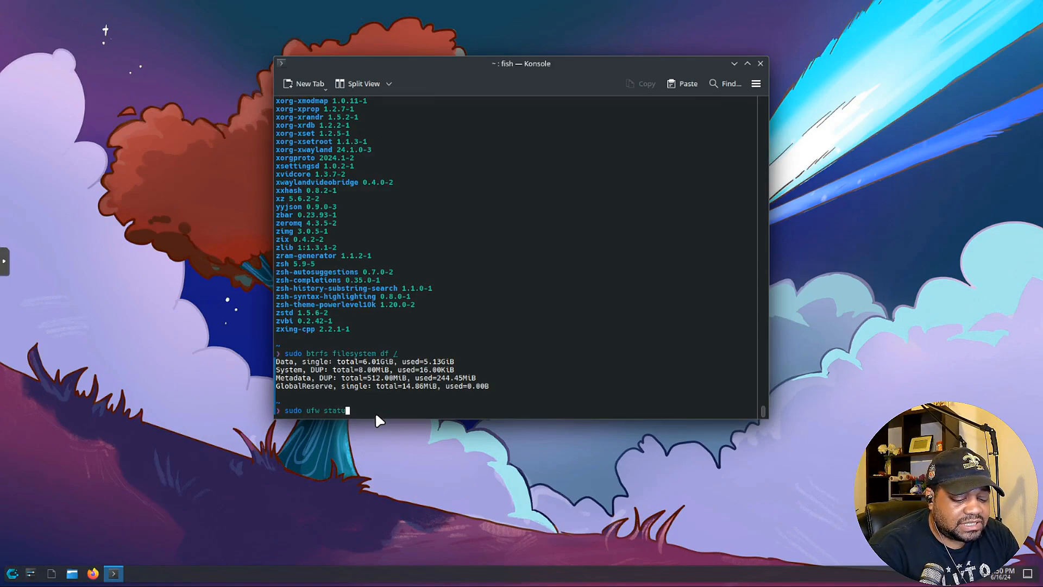
# - Check ufw status, enable the firewall, allow 22/tcp and confirm it is active
pyautogui.press('Return')
pyautogui.write('sudo ufw')
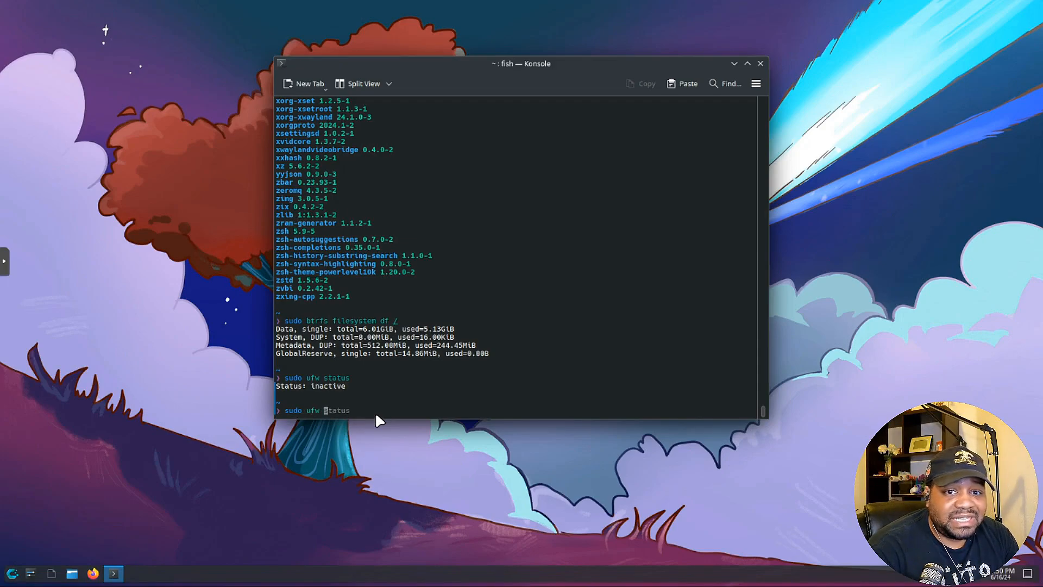
pyautogui.write('enable')
pyautogui.write('sudo ufw allow')
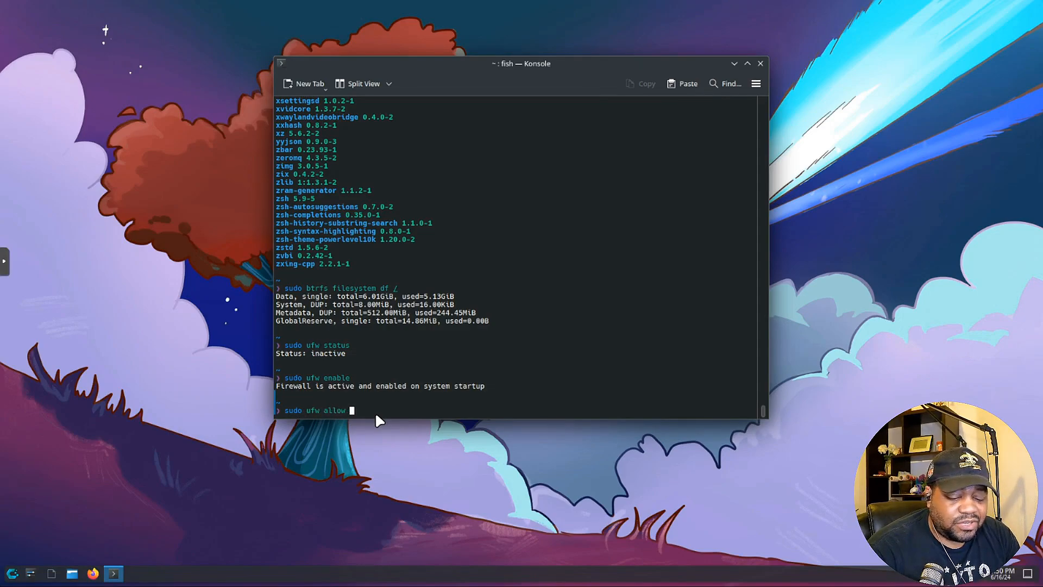
pyautogui.write('22/tcp')
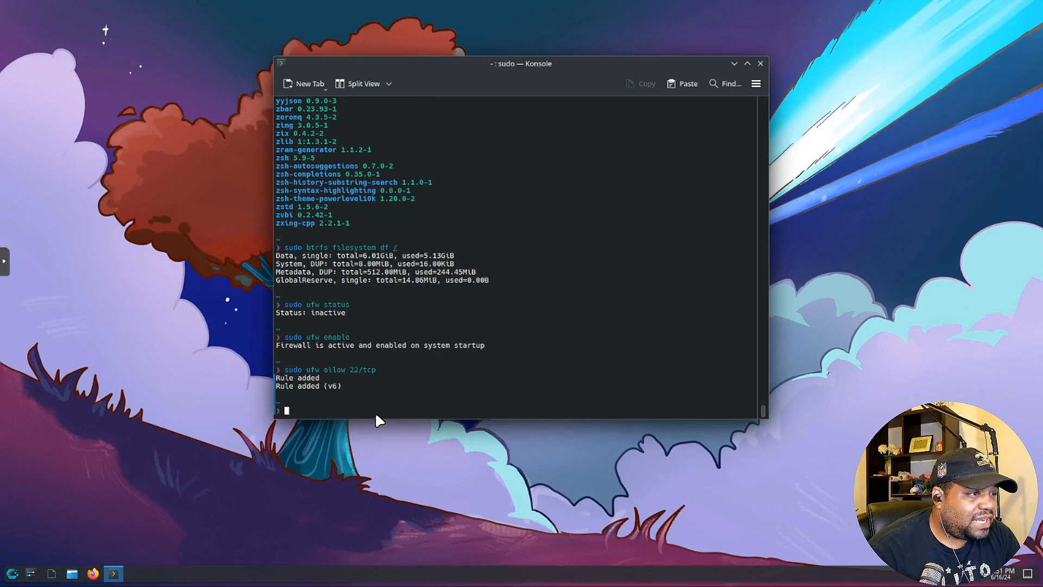
pyautogui.write('sudo ufw enable')
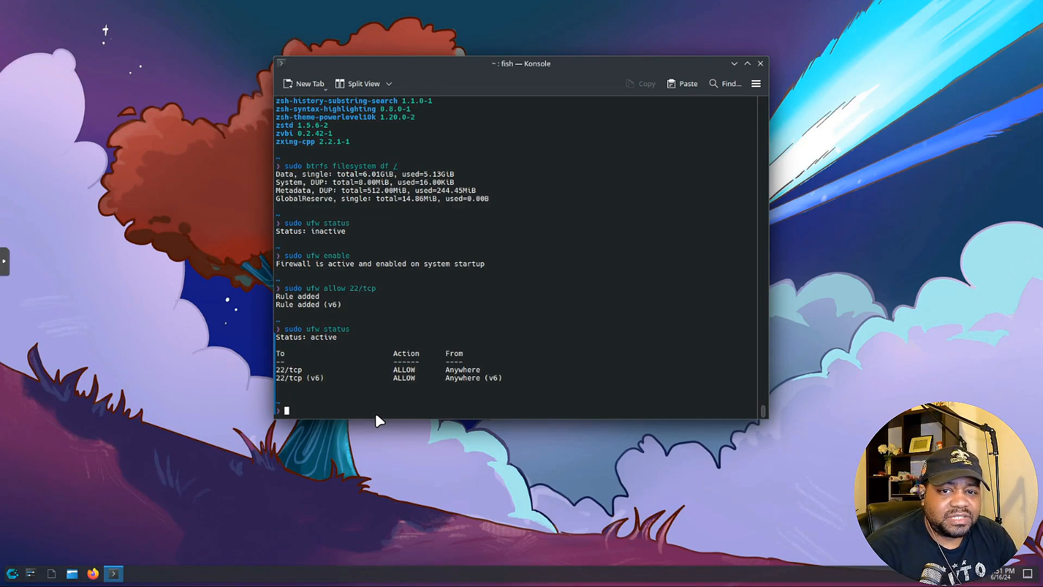
pyautogui.moveTo(1024, 307)
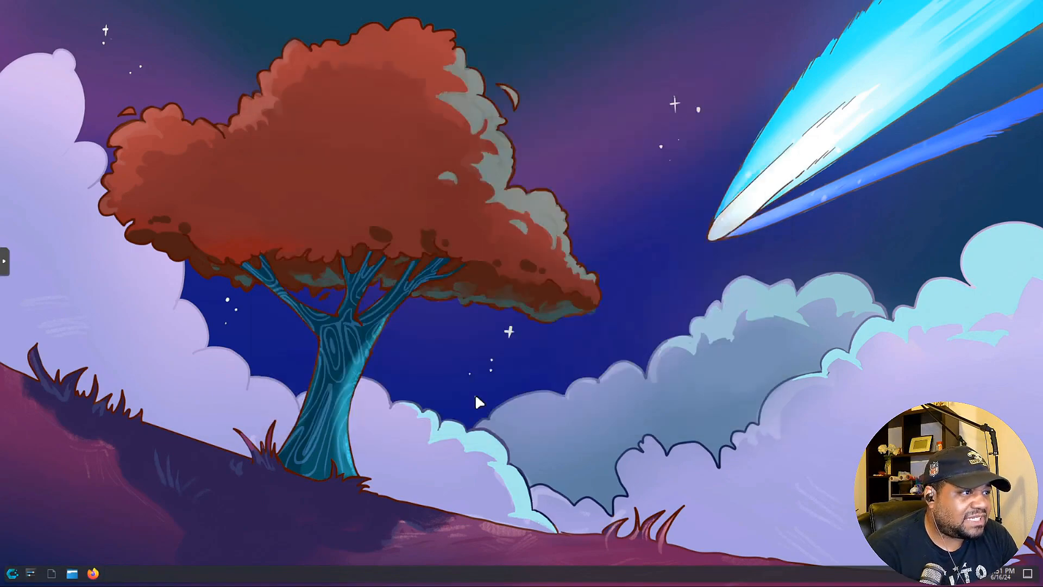
pyautogui.moveTo(470, 429)
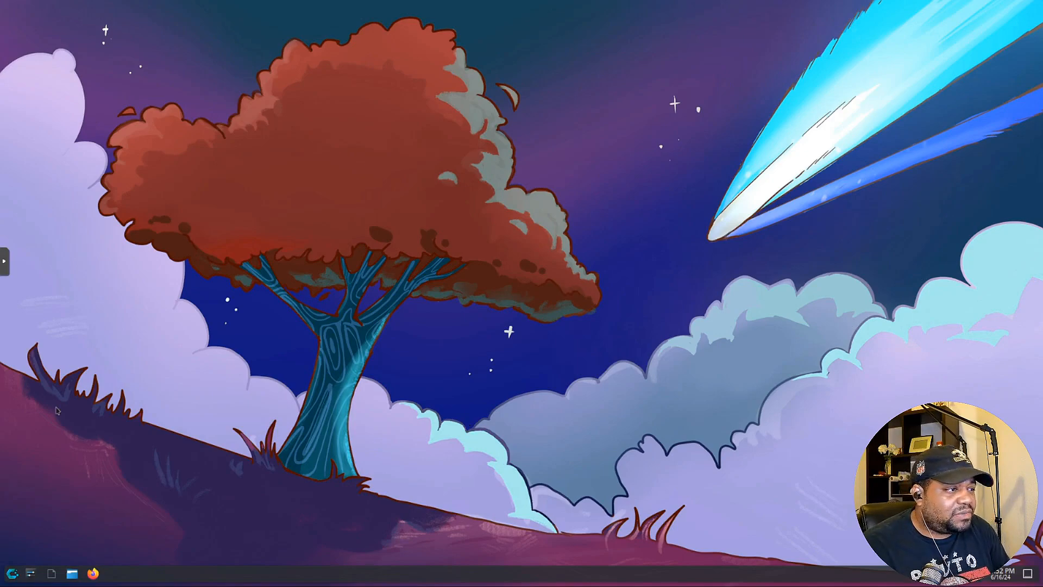
# - Open Dolphin, pass through Pictures and browse the Network location's device list
pyautogui.click(72, 573)
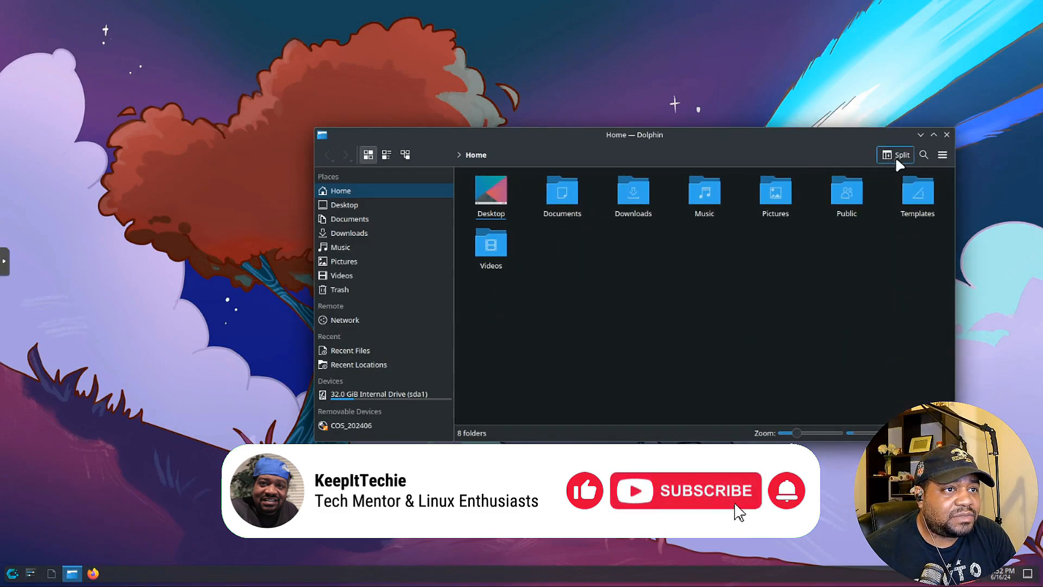
pyautogui.click(897, 154)
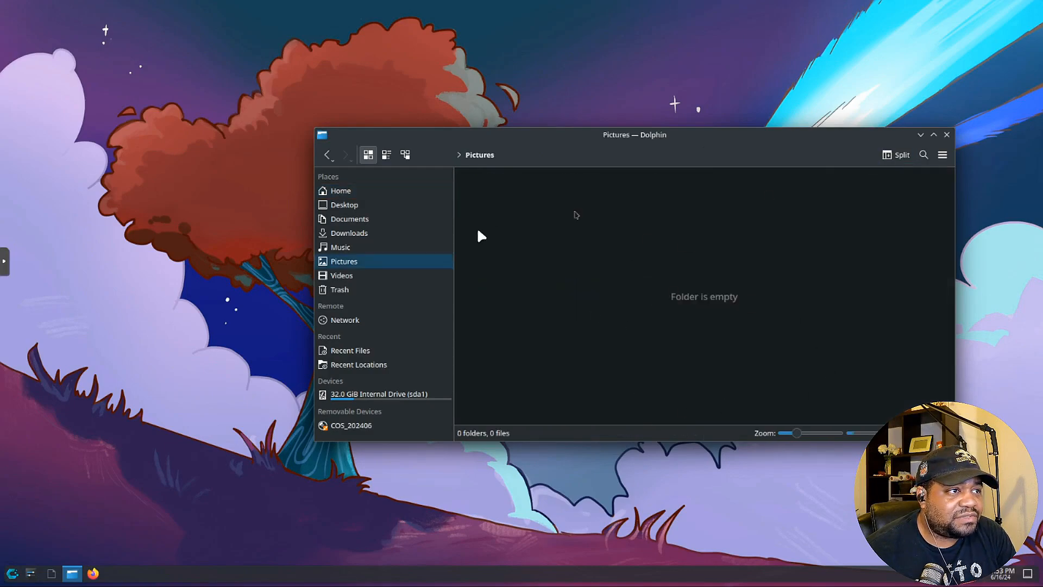
pyautogui.moveTo(371, 316)
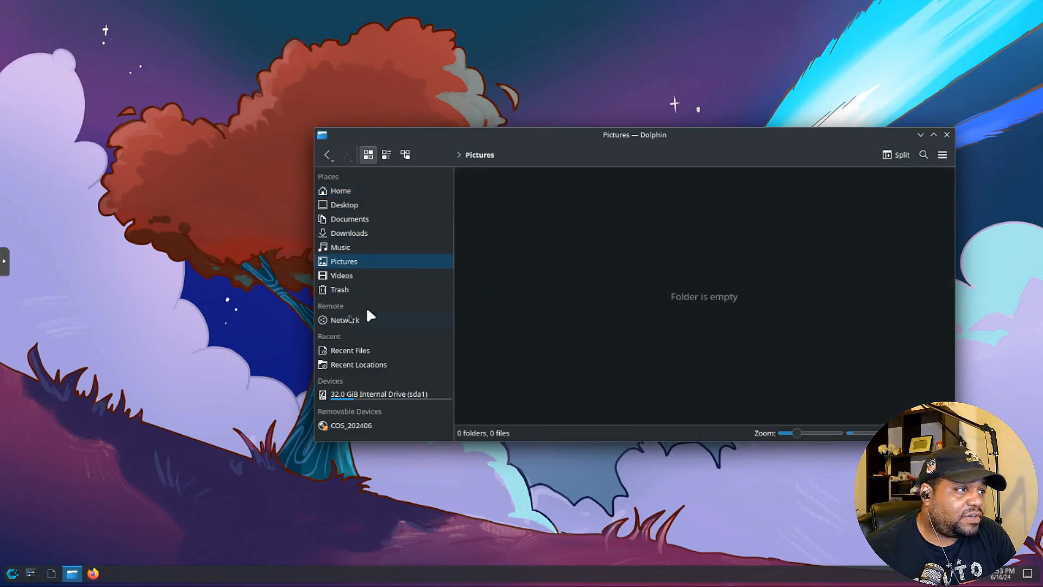
pyautogui.moveTo(377, 289)
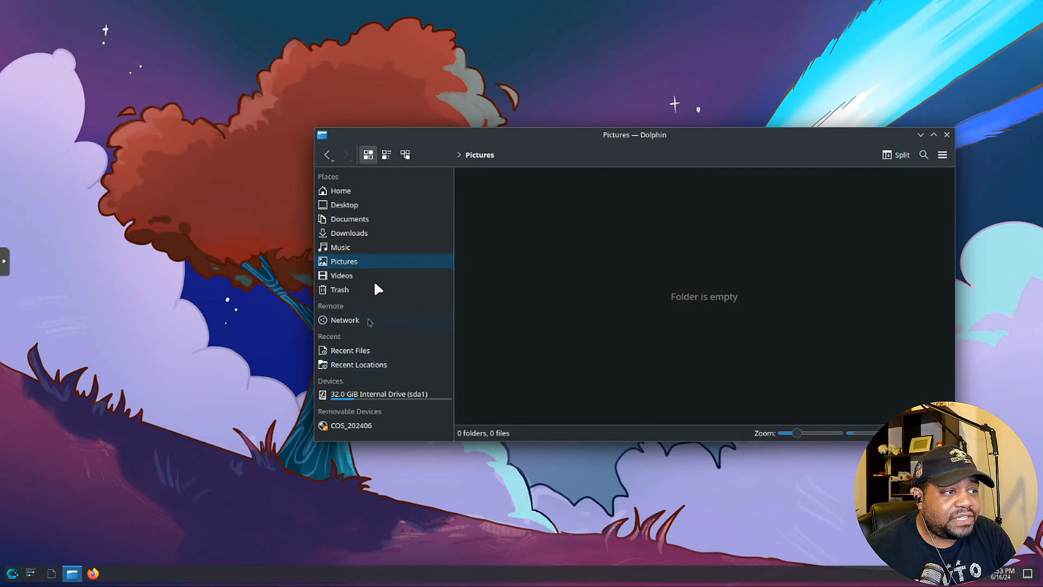
pyautogui.click(344, 319)
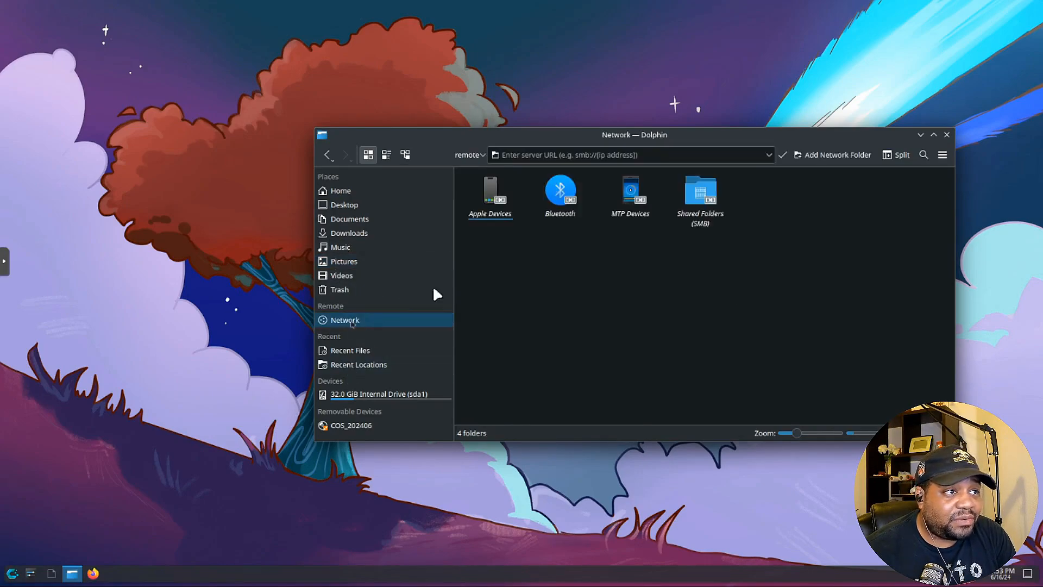
pyautogui.click(629, 154)
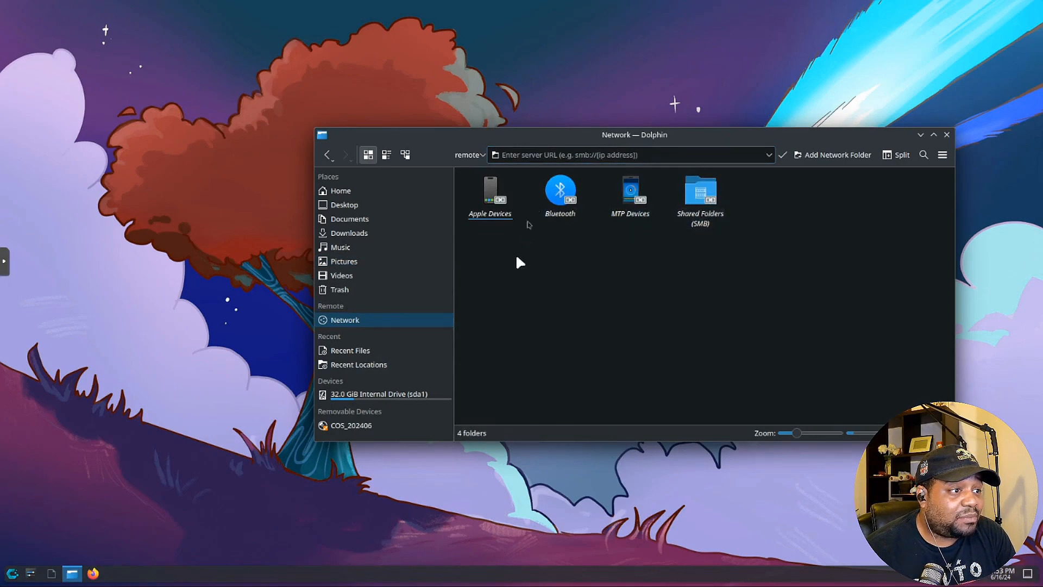
pyautogui.moveTo(800, 303)
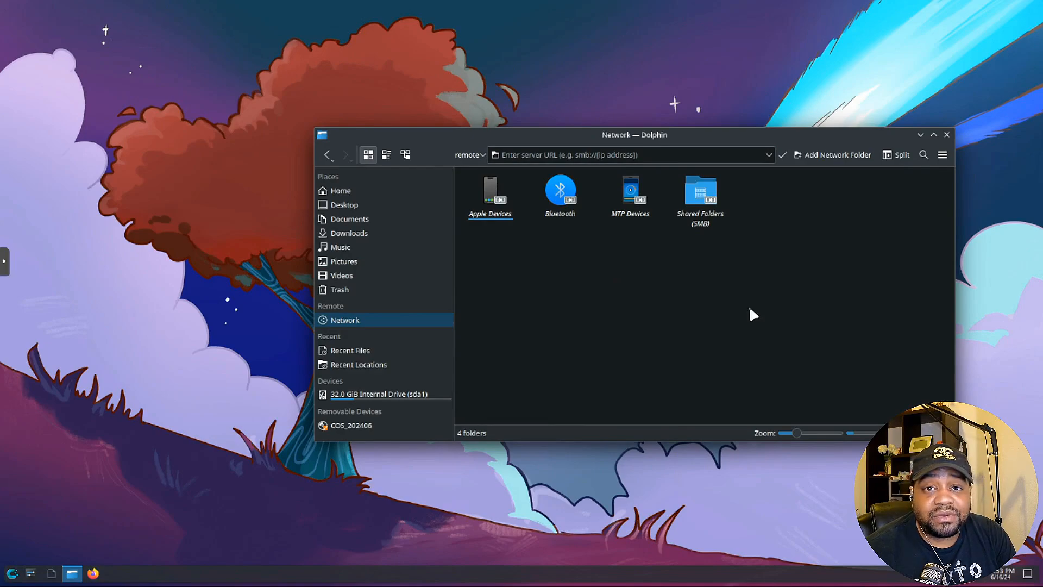
pyautogui.moveTo(944, 150)
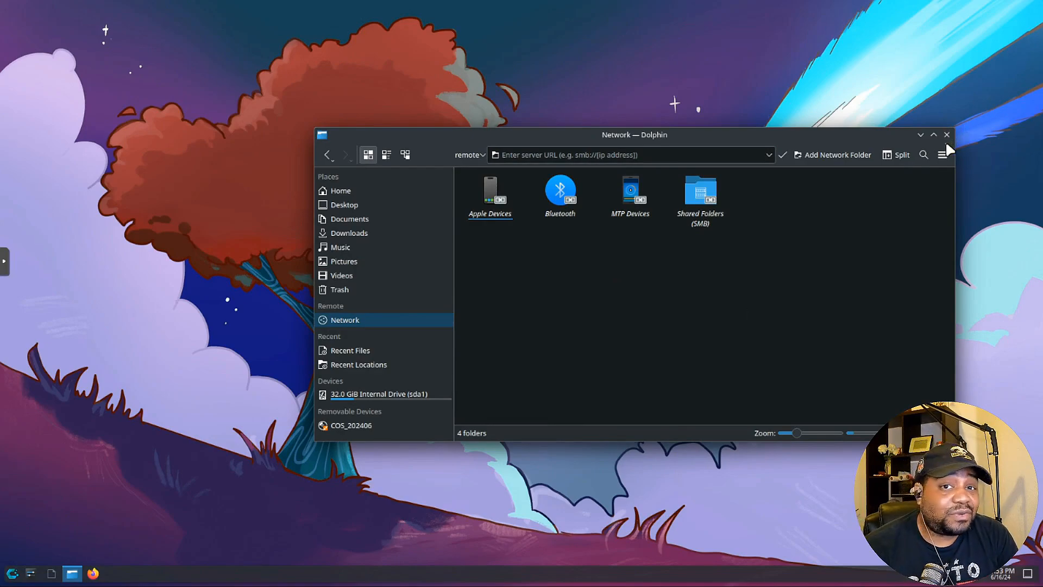
# - Search 'so' in the application launcher and start CachyOS Package Installer
pyautogui.click(11, 573)
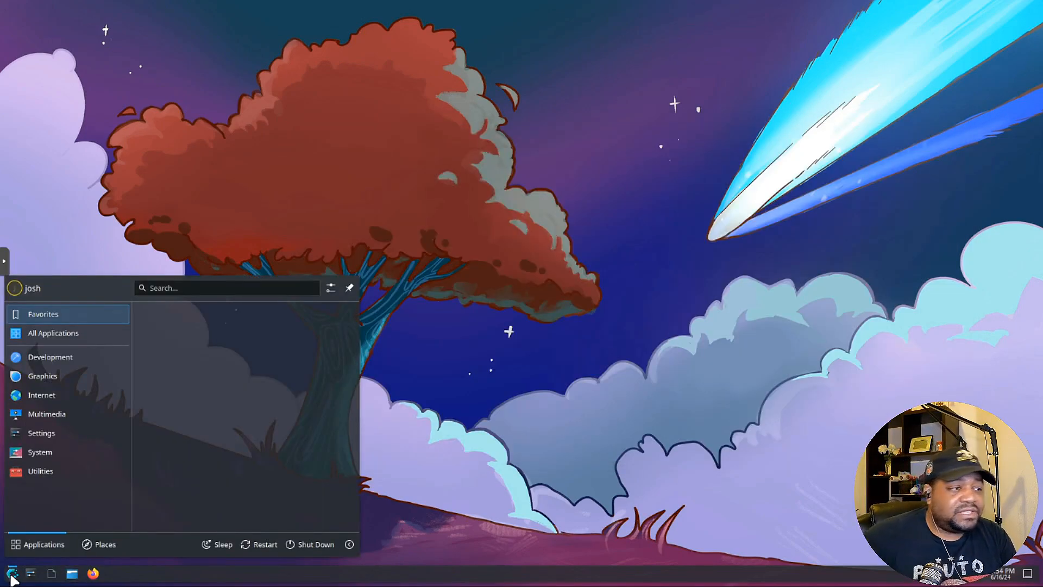
pyautogui.write('software')
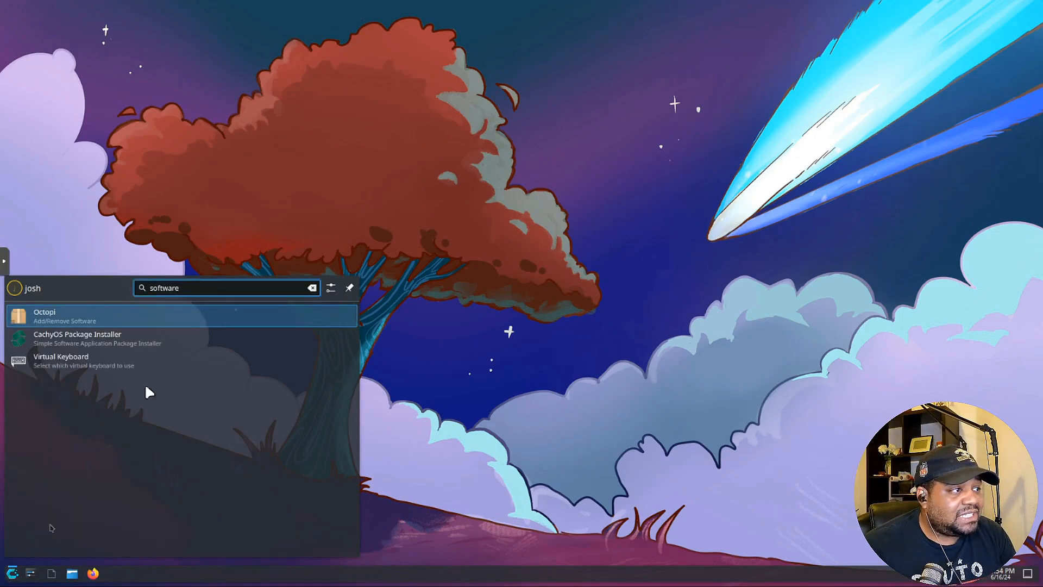
pyautogui.click(44, 312)
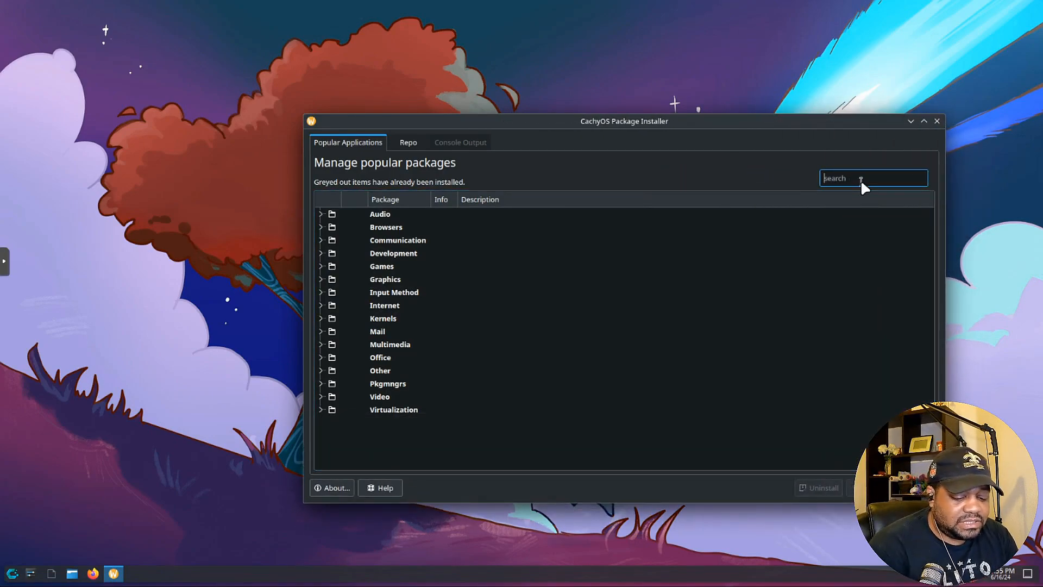
# - Search 'chromiu', clear it, search 'libre' and tick libreoffice-fresh for installation
pyautogui.write('chromiu')
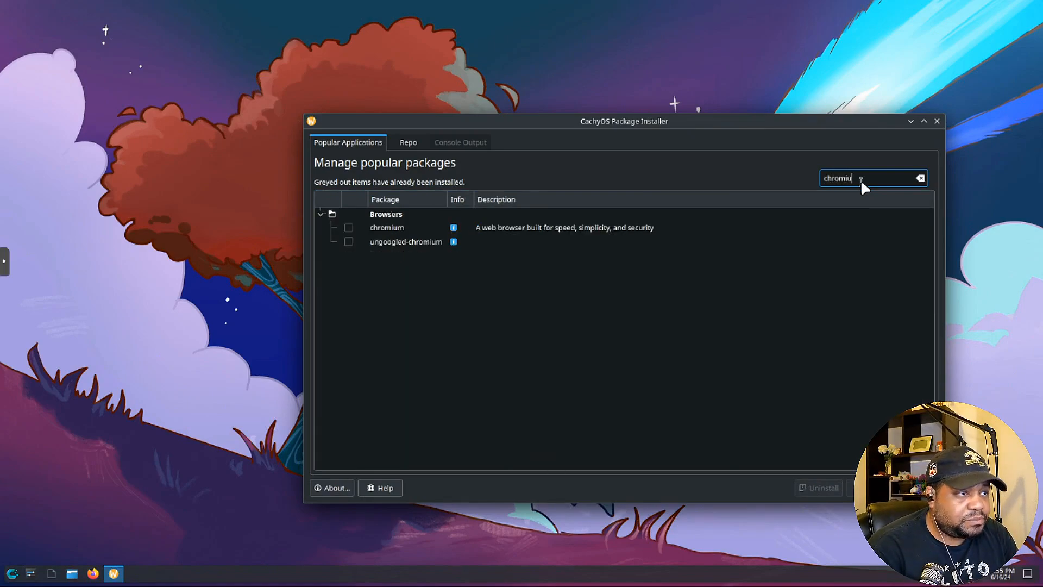
pyautogui.moveTo(339, 266)
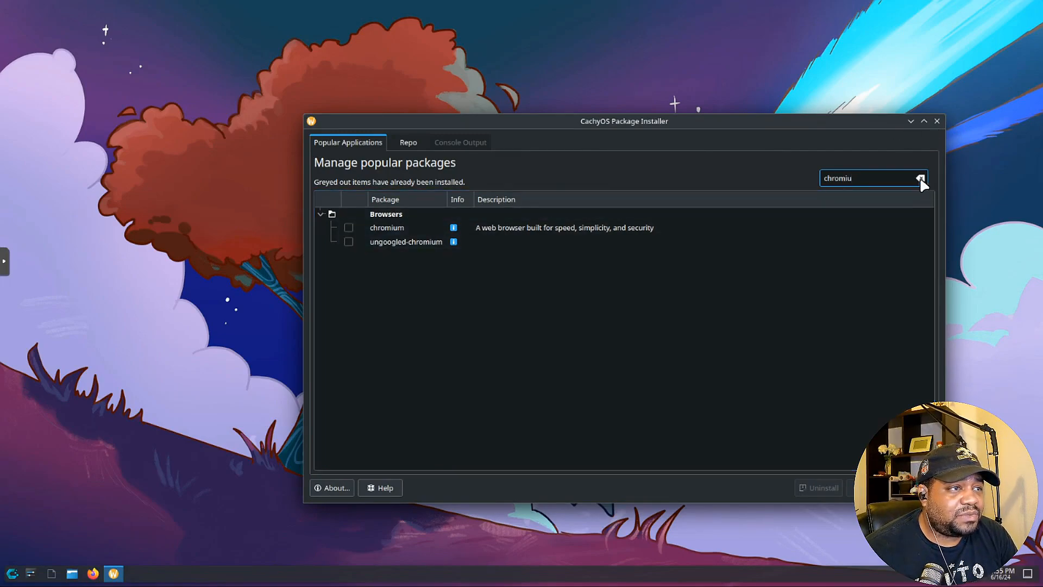
pyautogui.click(920, 177)
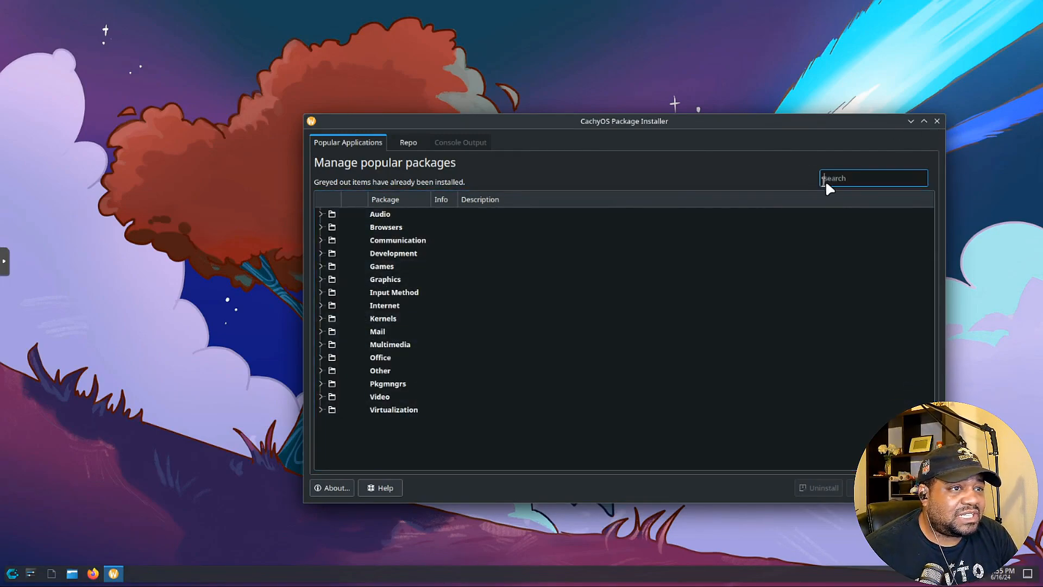
pyautogui.moveTo(852, 186)
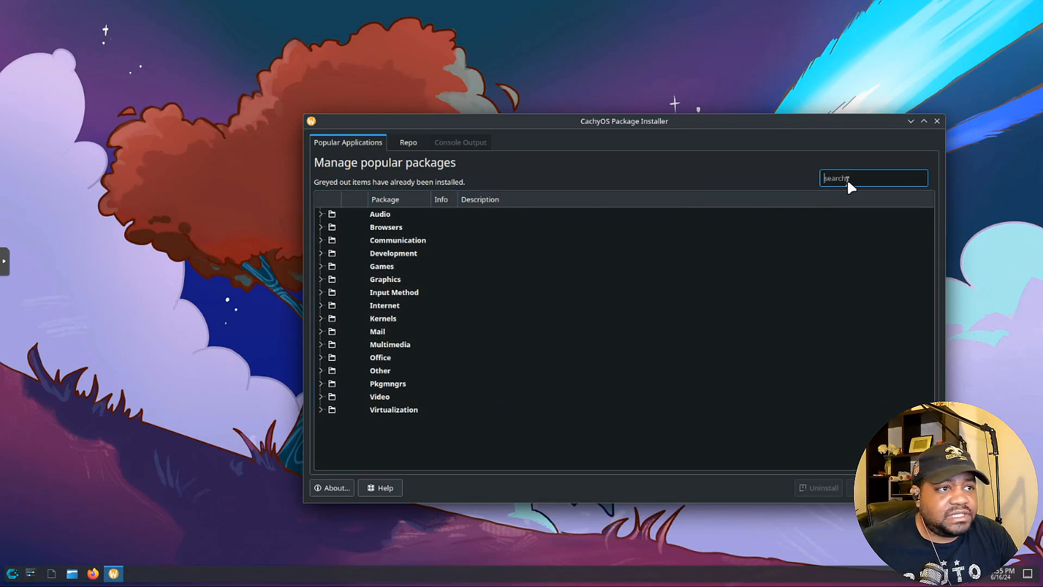
pyautogui.write('libre')
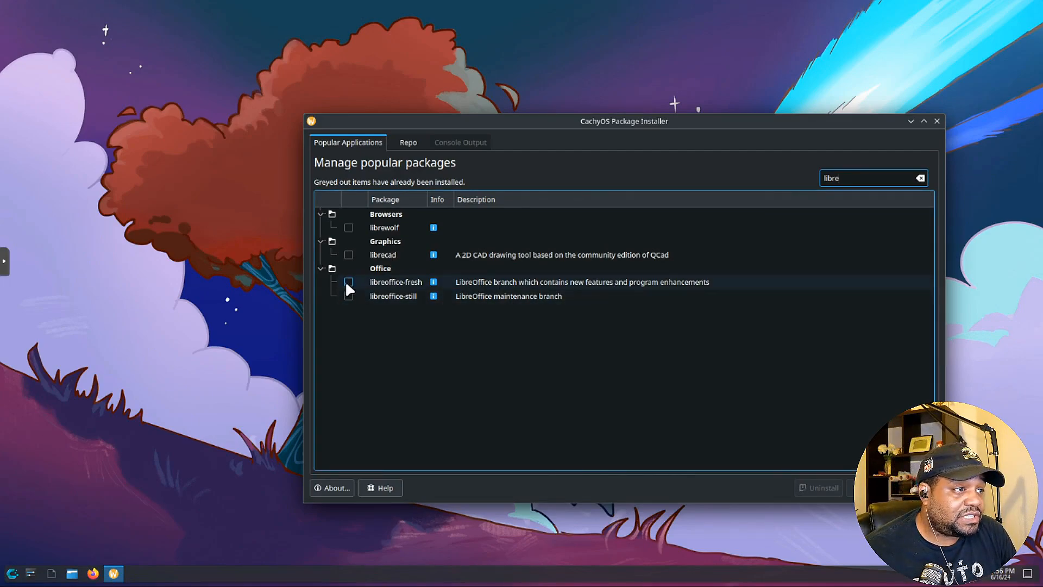
pyautogui.click(349, 282)
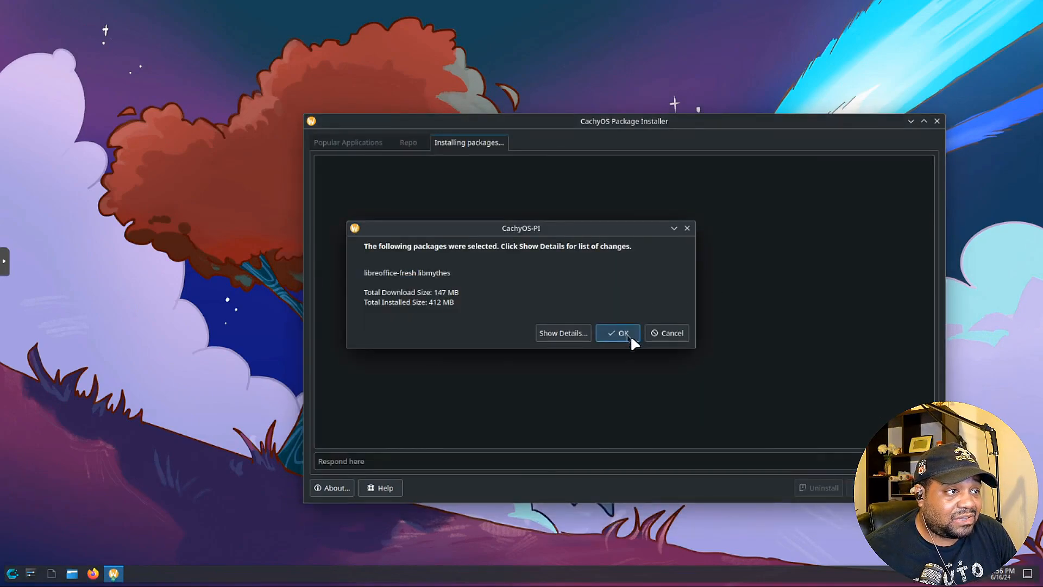
# - Review the changes, confirm with OK and 'y', then dismiss the Done notice after libreoffice-fresh installs
pyautogui.click(562, 333)
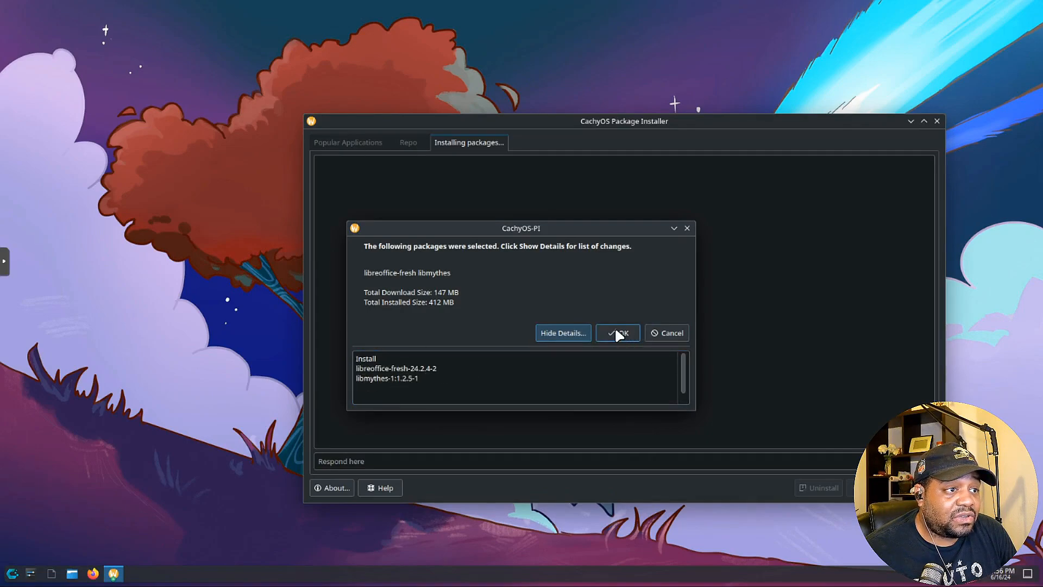
pyautogui.moveTo(617, 332)
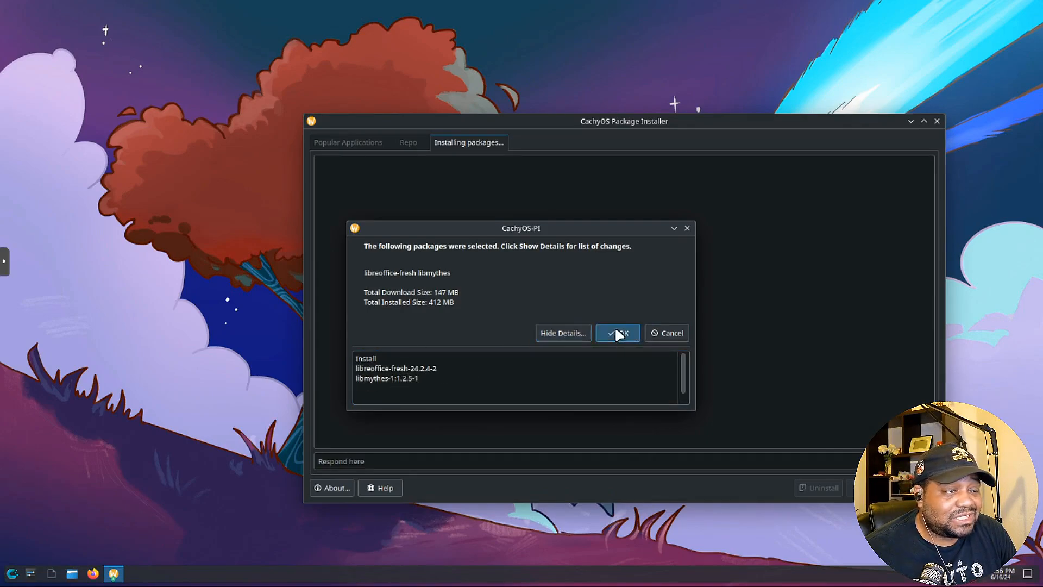
pyautogui.click(617, 332)
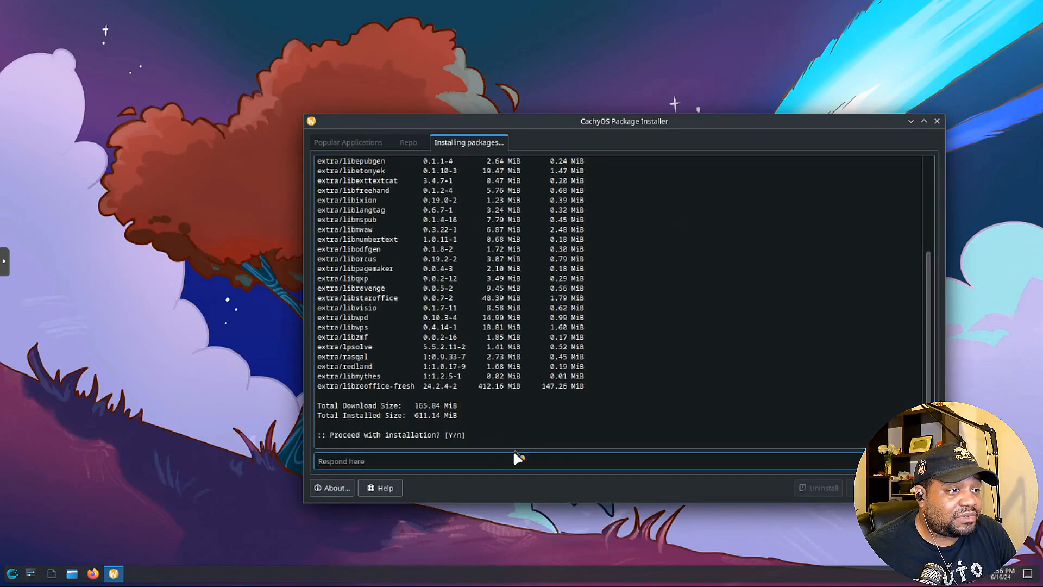
pyautogui.write('y')
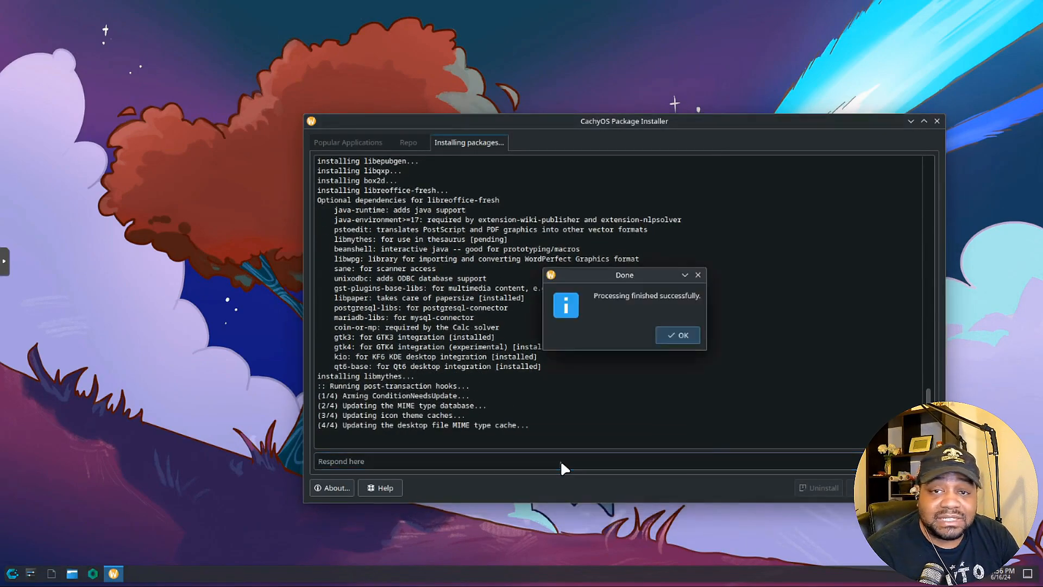
pyautogui.click(678, 335)
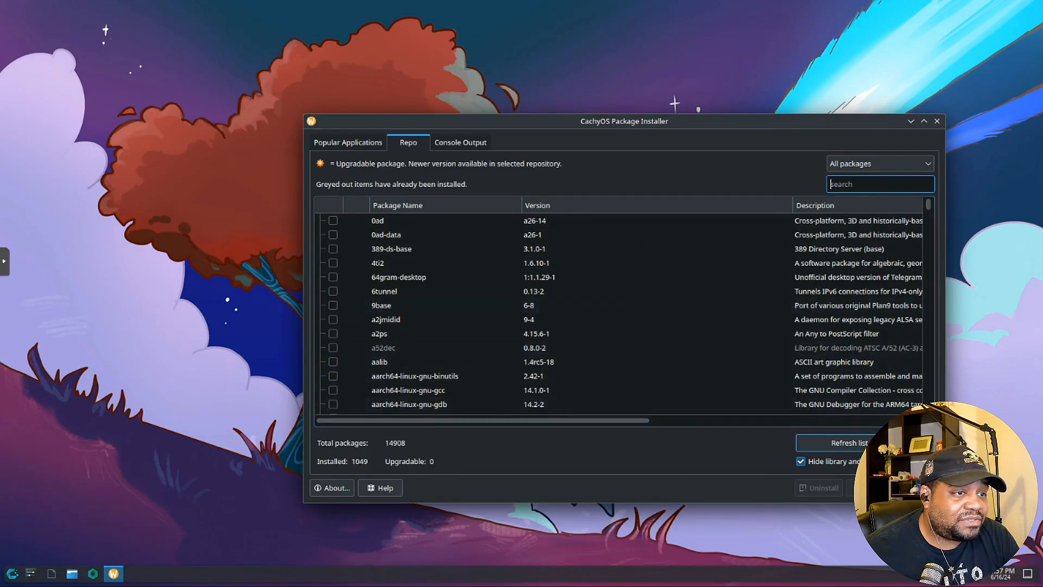
pyautogui.moveTo(383, 102)
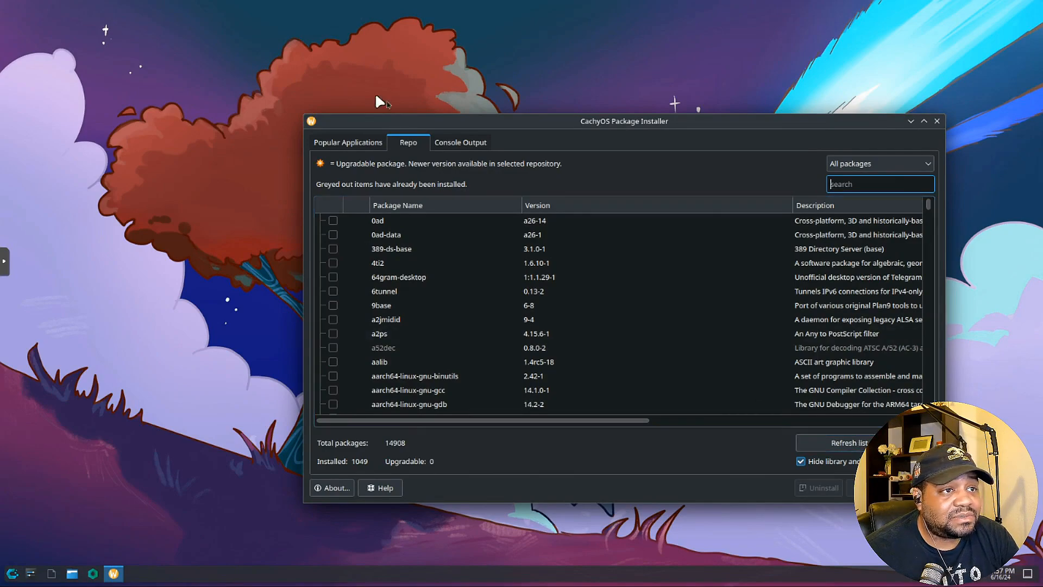
# - Quit CachyOS Package Installer, leaving the Plasma desktop
pyautogui.click(348, 141)
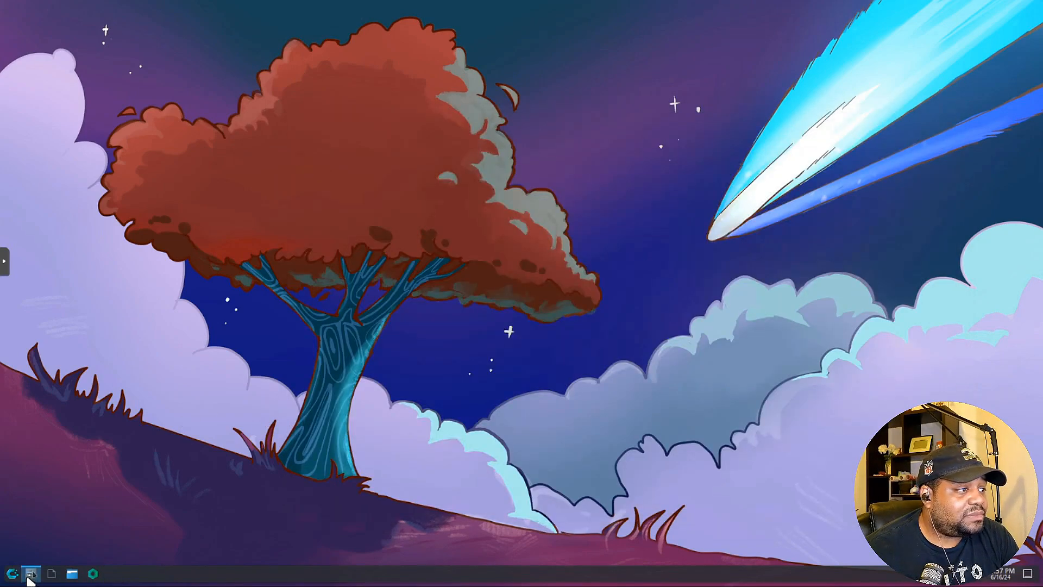
# - Open System Settings, pass Screen Locking and Application Permissions, and show About this System
pyautogui.click(31, 572)
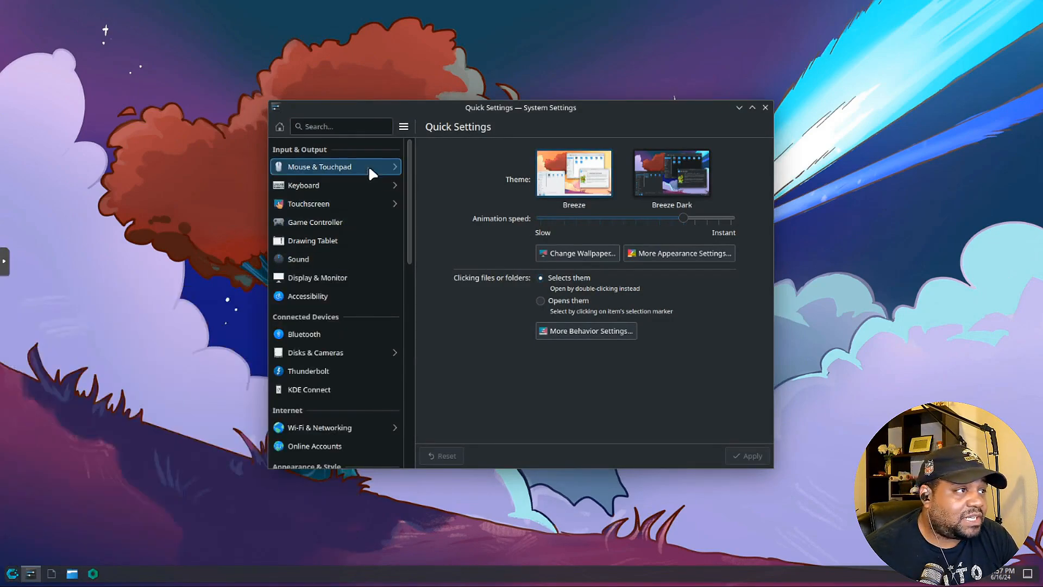
pyautogui.moveTo(308, 296)
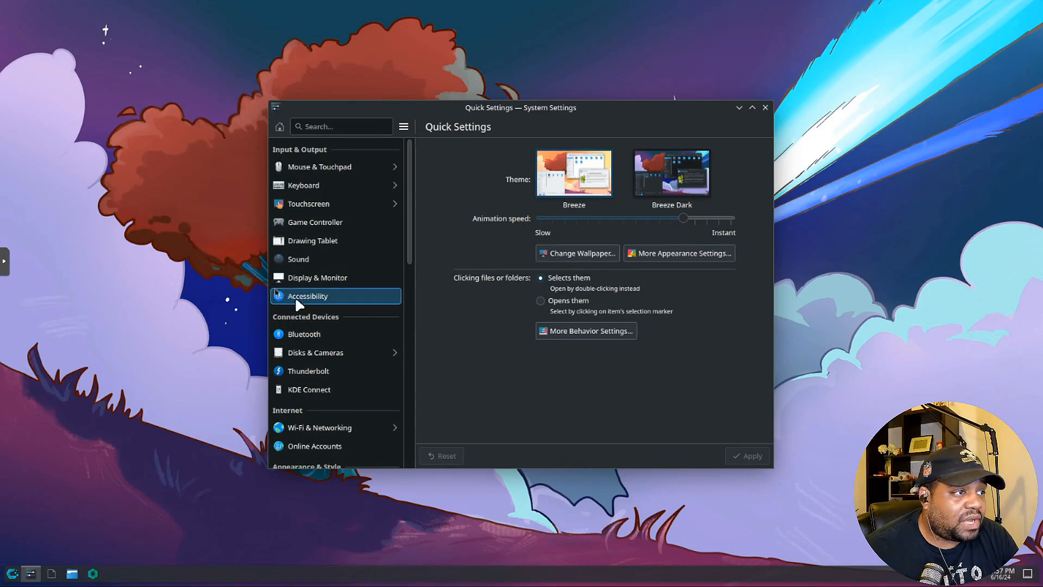
pyautogui.scroll(-3)
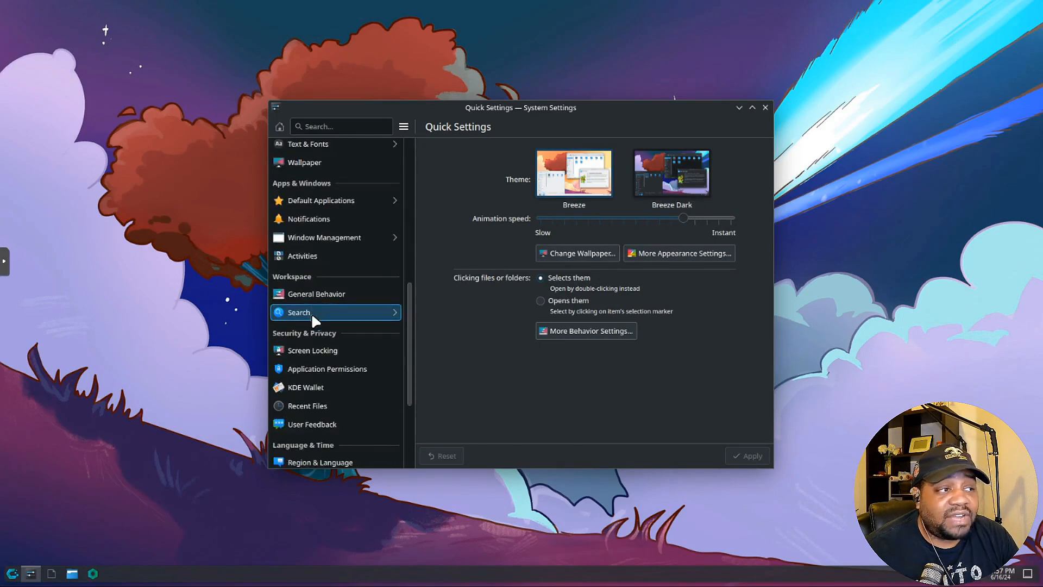
pyautogui.moveTo(336, 395)
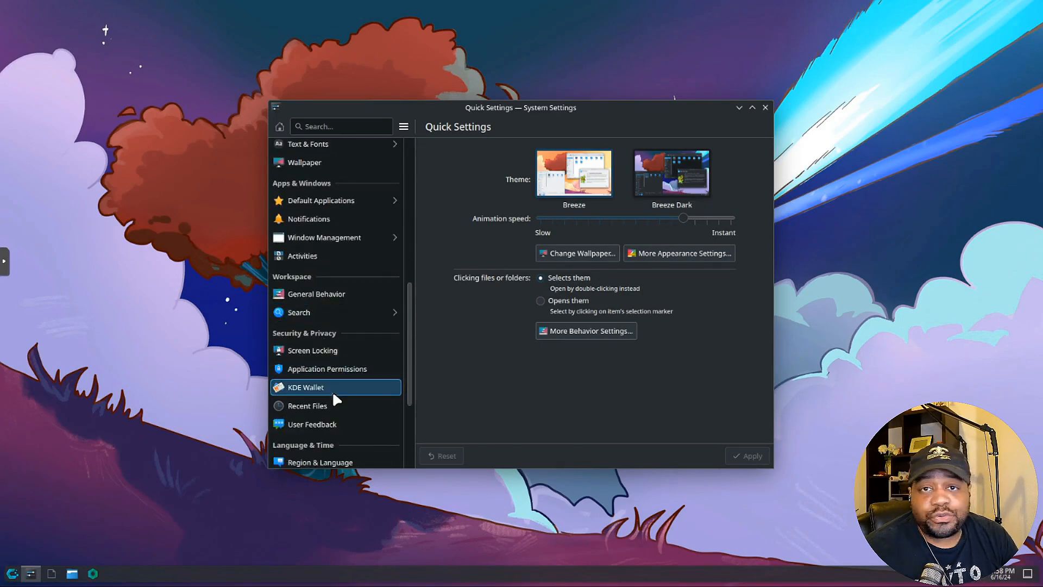
pyautogui.click(311, 350)
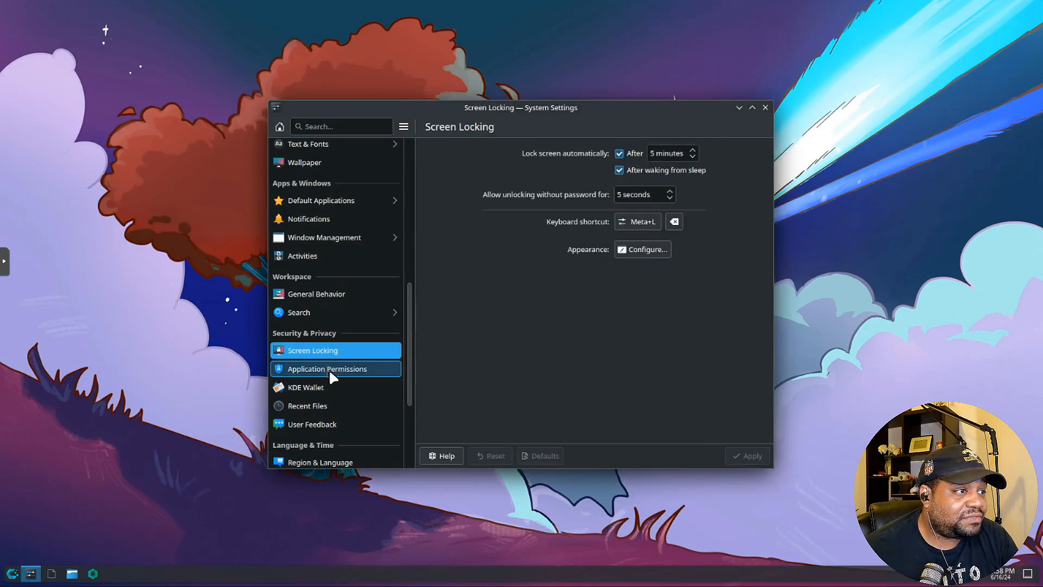
pyautogui.click(327, 368)
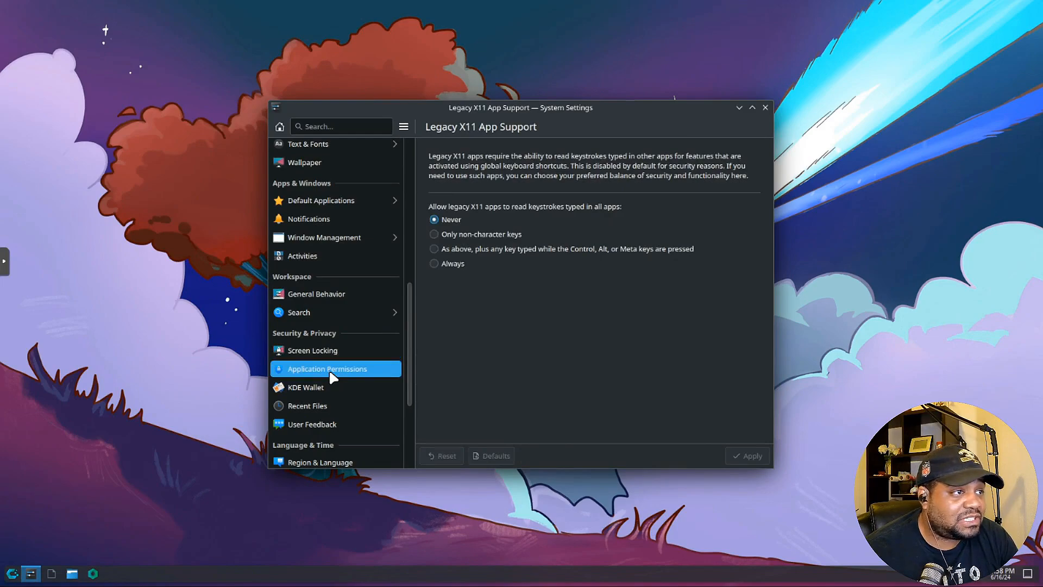
pyautogui.scroll(-3)
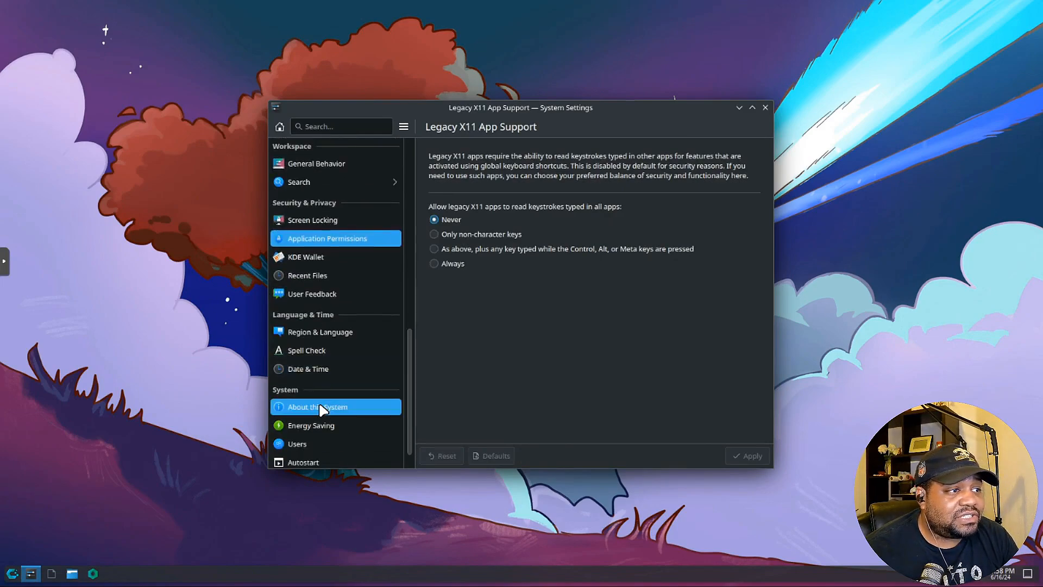
pyautogui.click(317, 407)
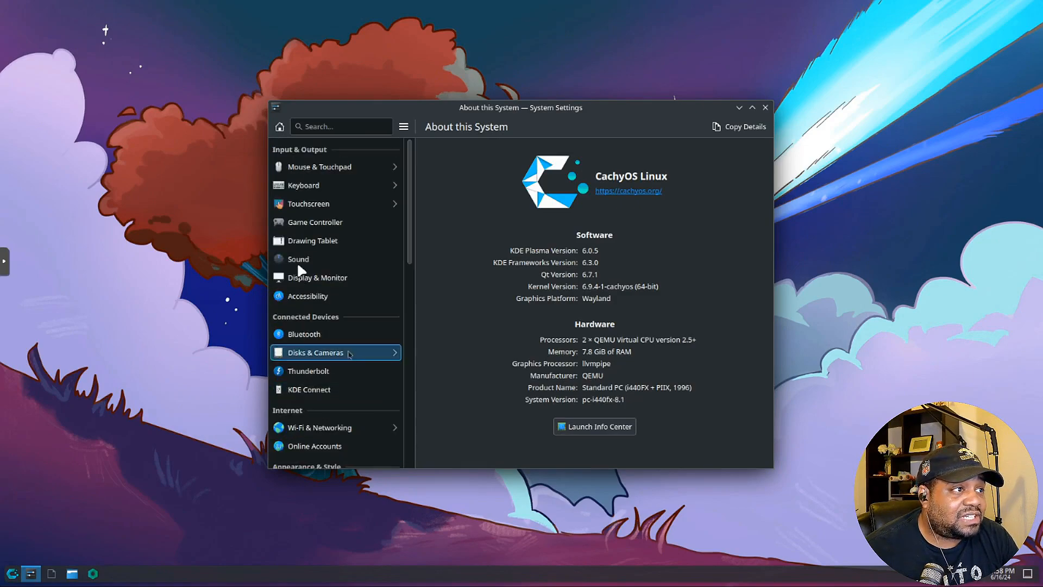
pyautogui.moveTo(365, 232)
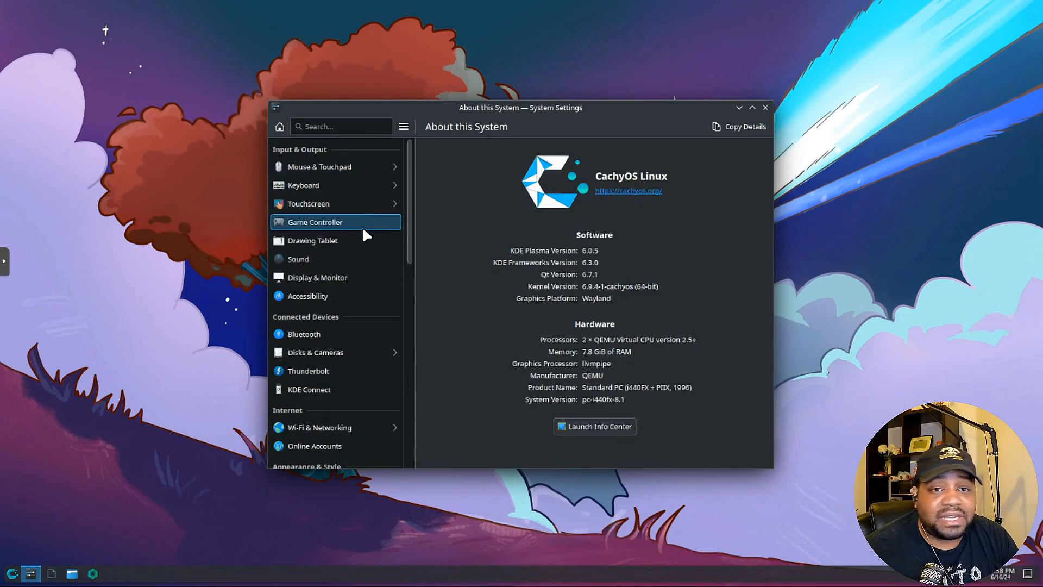
pyautogui.moveTo(464, 239)
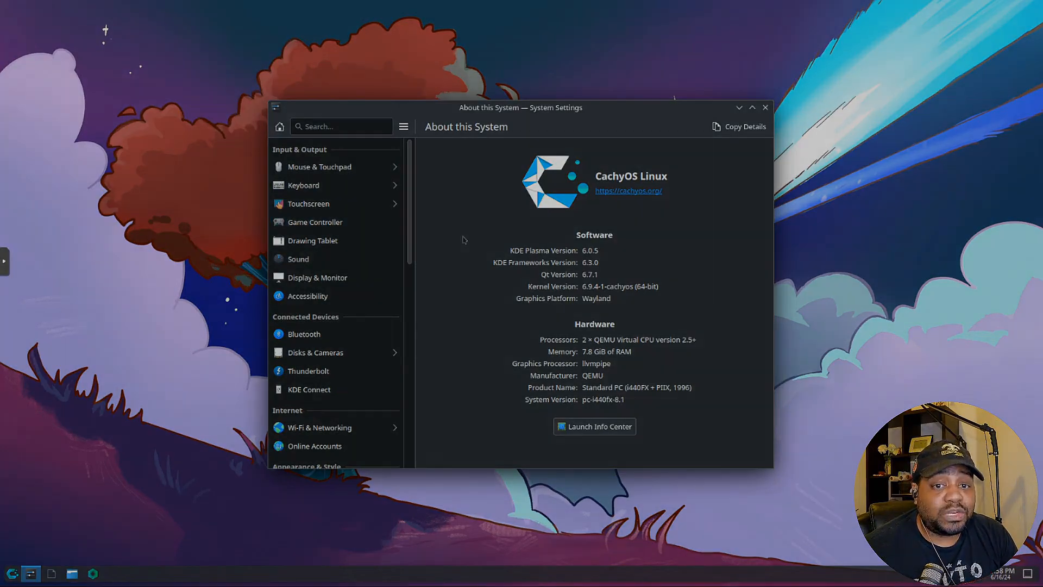